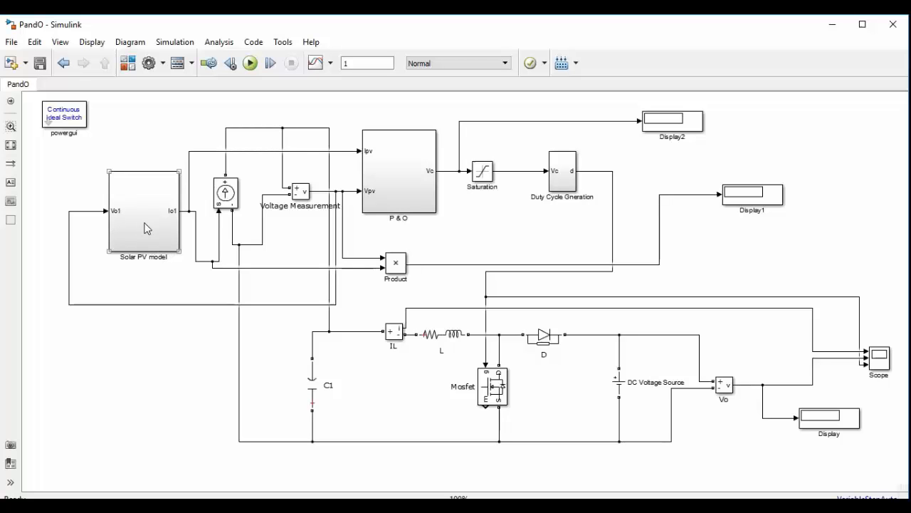
Inspect the P & O and Duty Cycle Generation subsystems, then return to the top-level model
{"action": "left_click", "coordinate": [398, 173]}
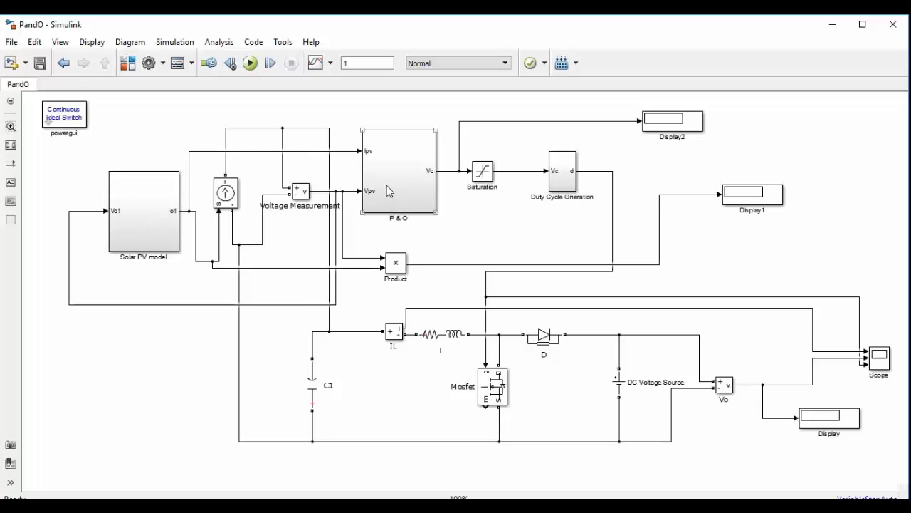
{"action": "double_click", "coordinate": [399, 171]}
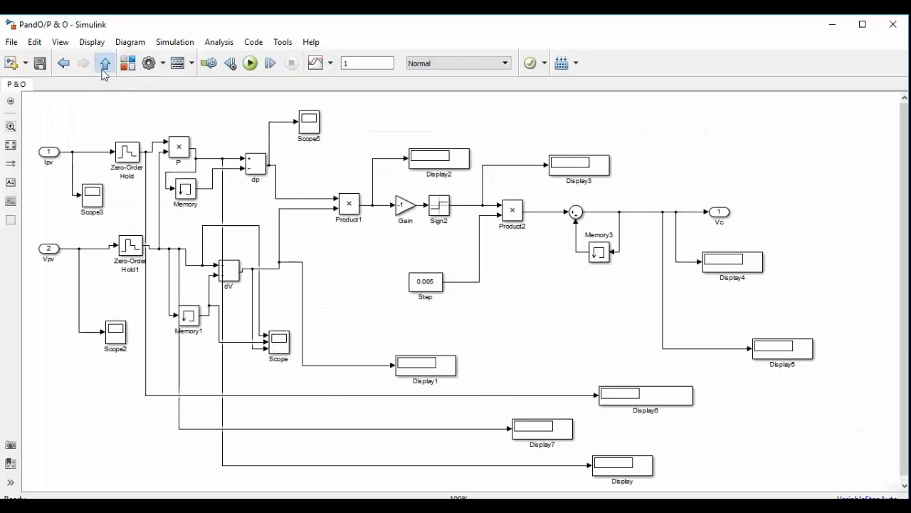
{"action": "left_click", "coordinate": [104, 62]}
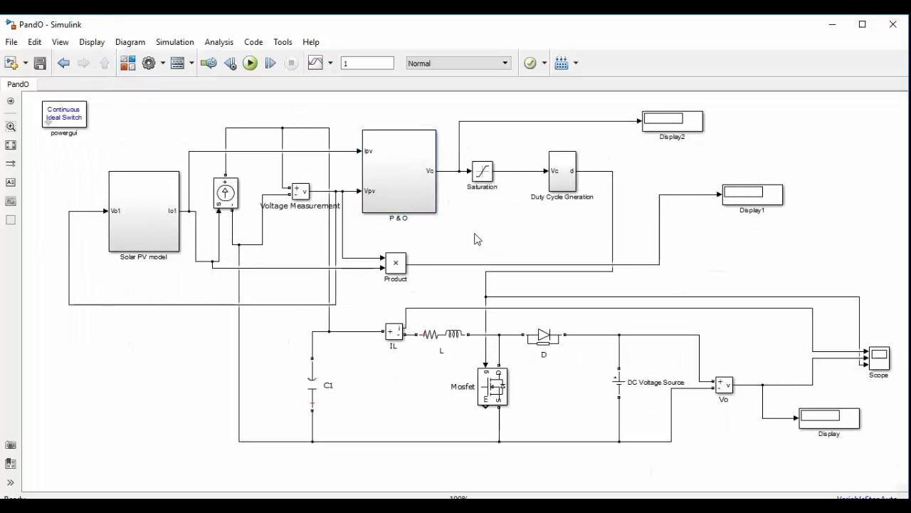
{"action": "left_click", "coordinate": [561, 171]}
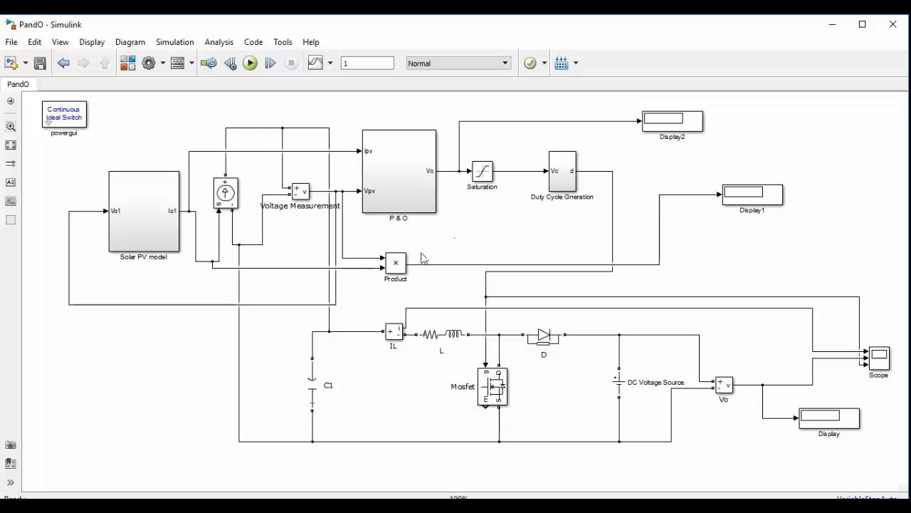
{"action": "left_click", "coordinate": [561, 171]}
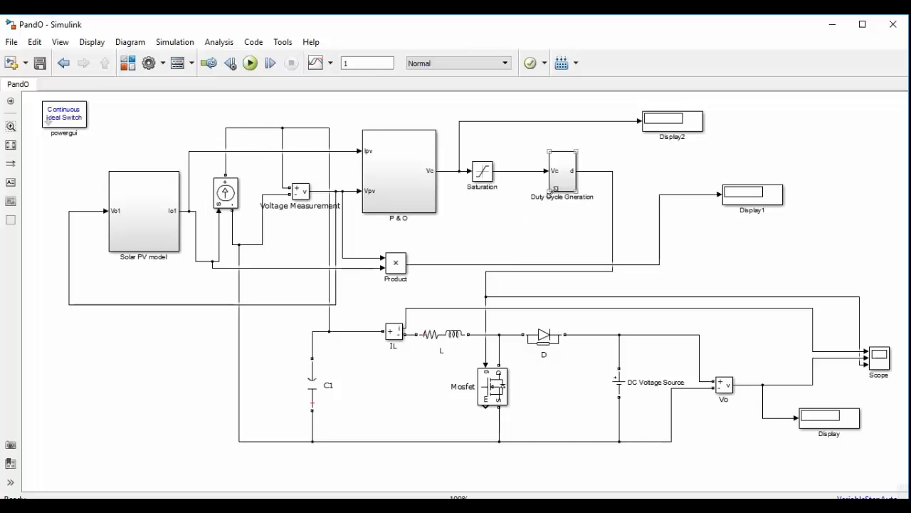
{"action": "double_click", "coordinate": [561, 171]}
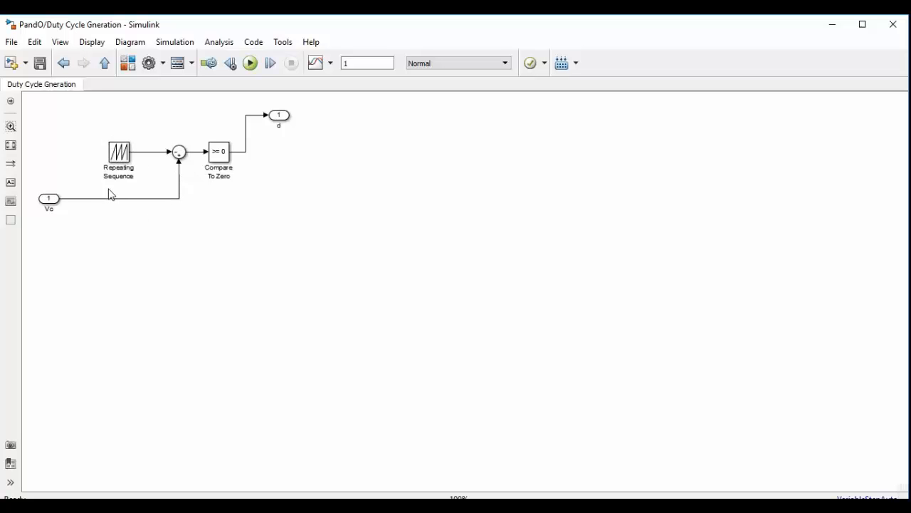
{"action": "left_click", "coordinate": [219, 151]}
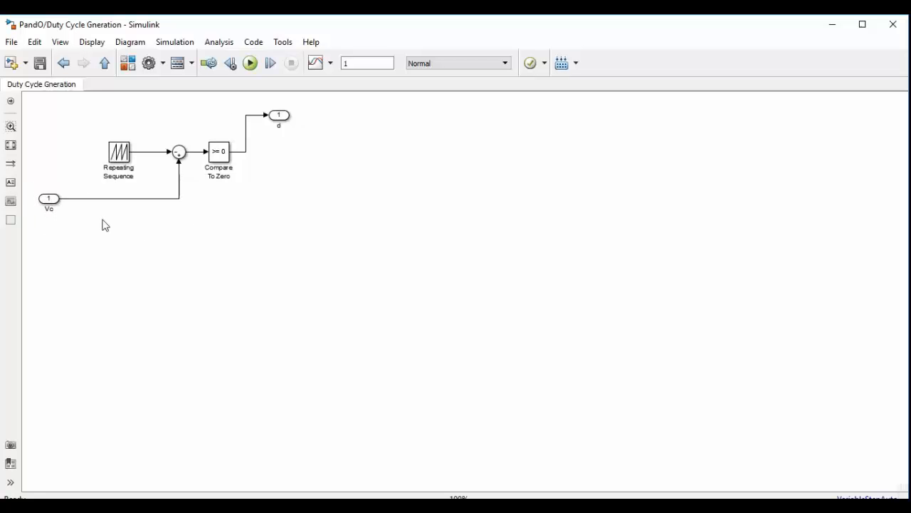
{"action": "left_click", "coordinate": [118, 151]}
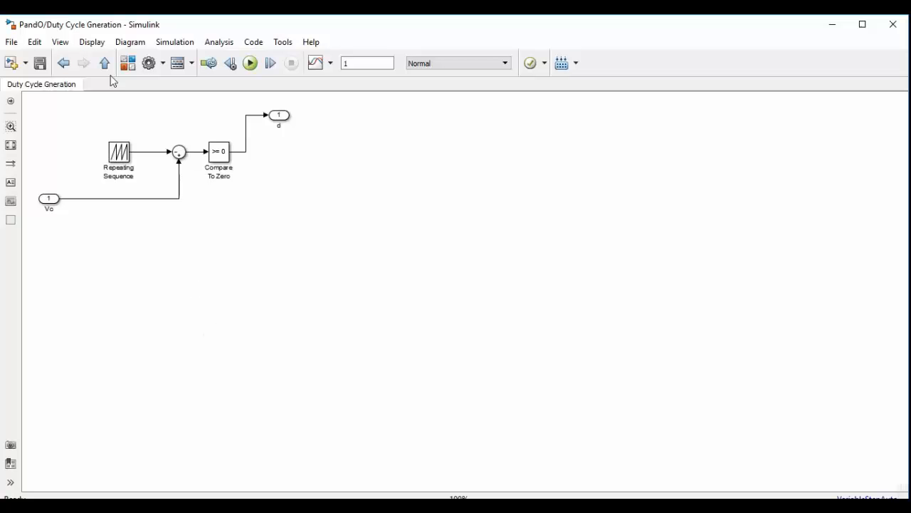
{"action": "left_click", "coordinate": [104, 63]}
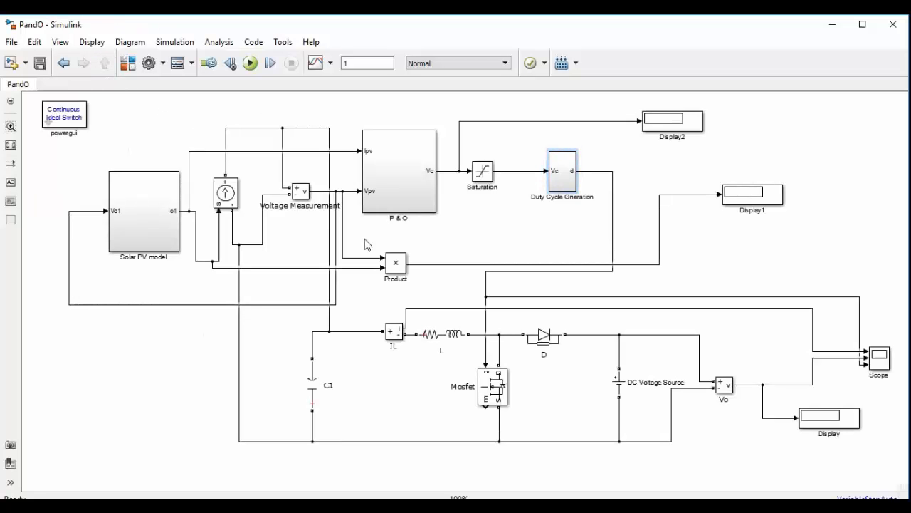
{"action": "mouse_move", "coordinate": [430, 304]}
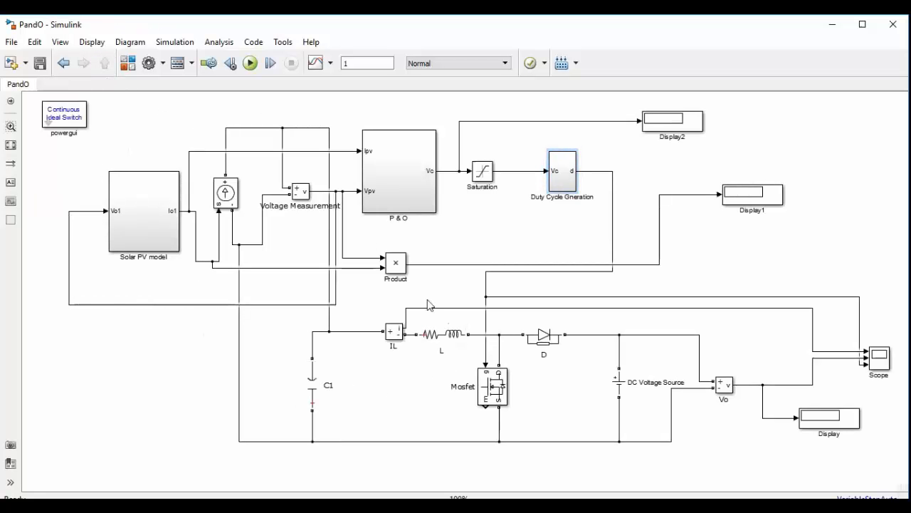
{"action": "mouse_move", "coordinate": [462, 412]}
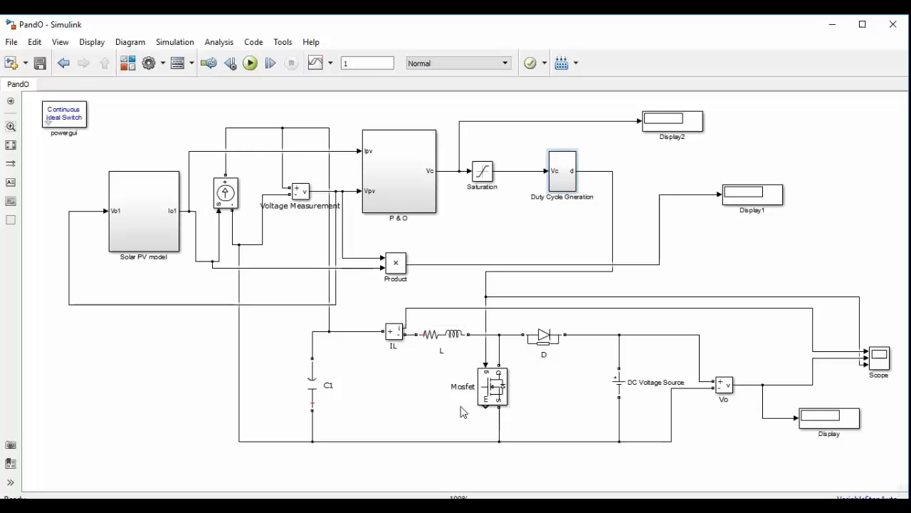
Add Compare To Zero, Repeating Sequence, Subtract and Saturation blocks from the Library Browser
{"action": "left_click", "coordinate": [544, 335]}
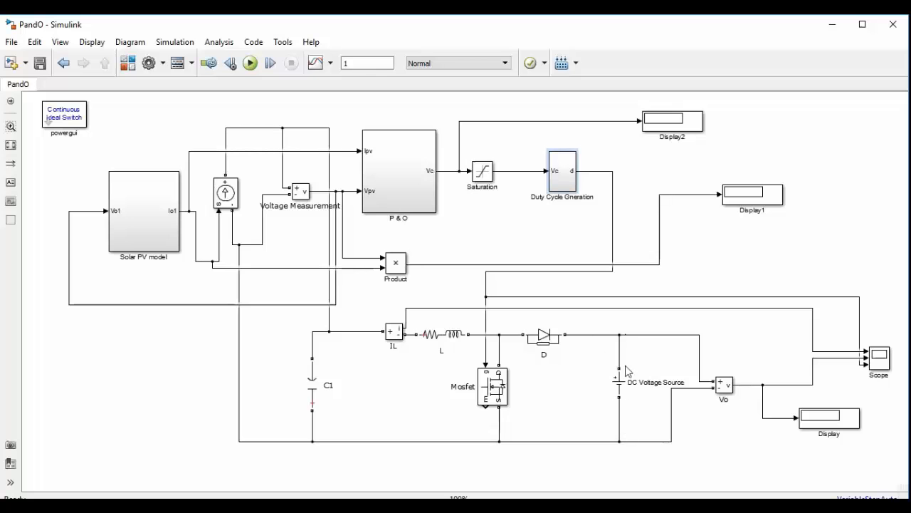
{"action": "mouse_move", "coordinate": [638, 396]}
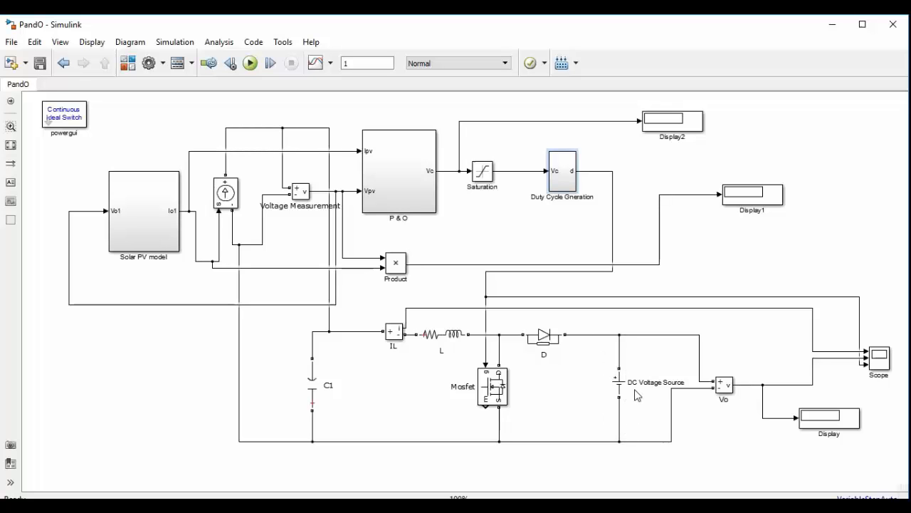
{"action": "mouse_move", "coordinate": [641, 414]}
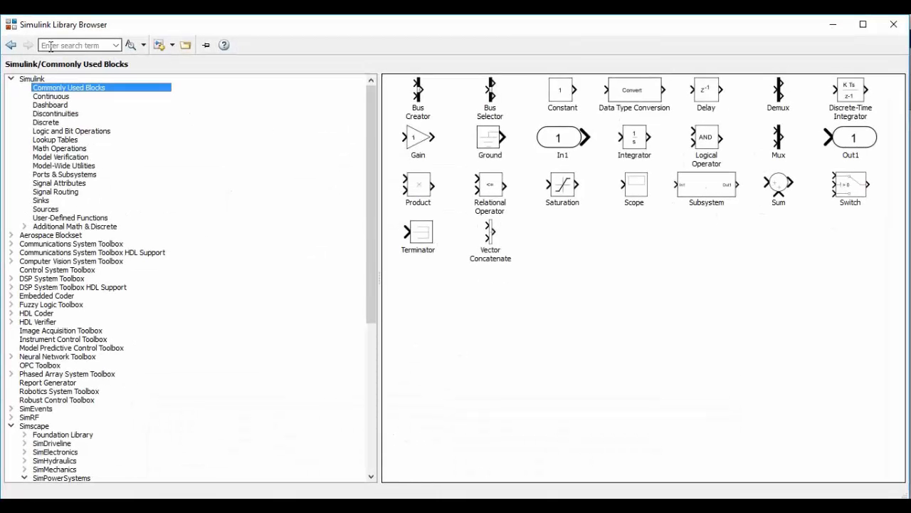
{"action": "type", "text": "compare"}
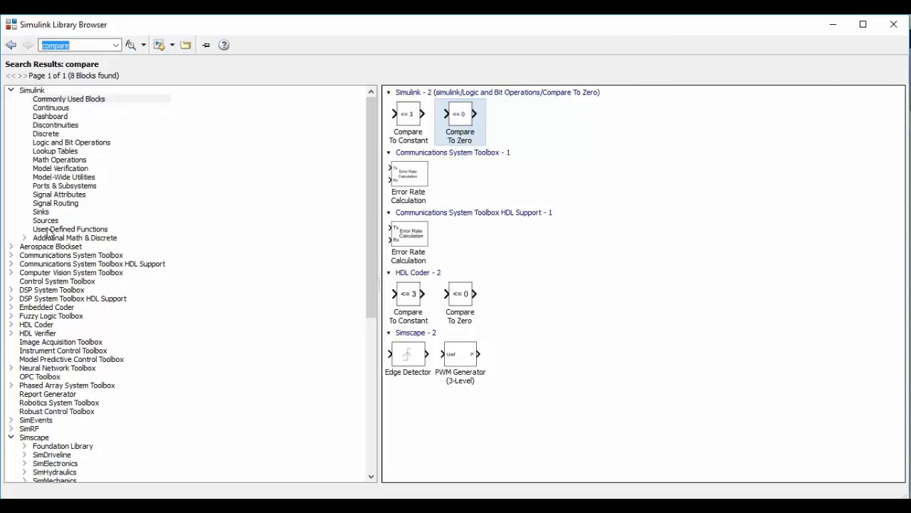
{"action": "left_click", "coordinate": [45, 219]}
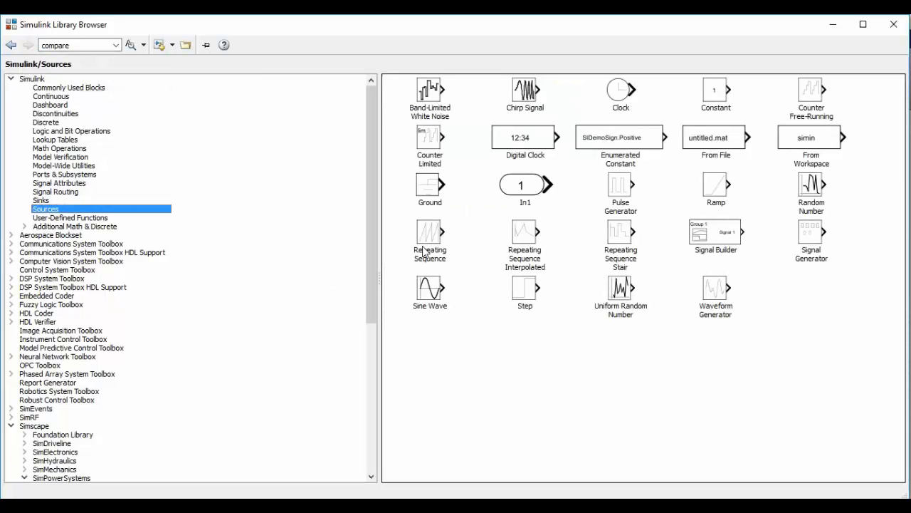
{"action": "left_click", "coordinate": [430, 239]}
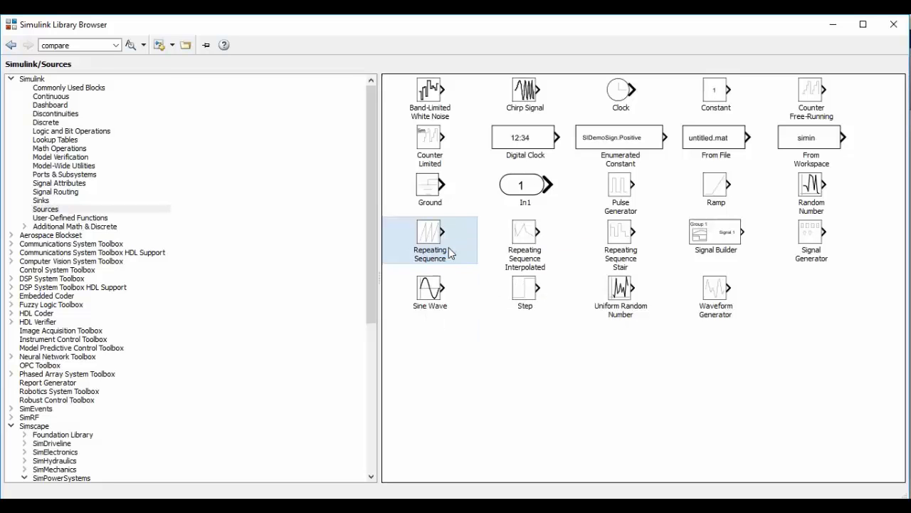
{"action": "type", "text": "s"}
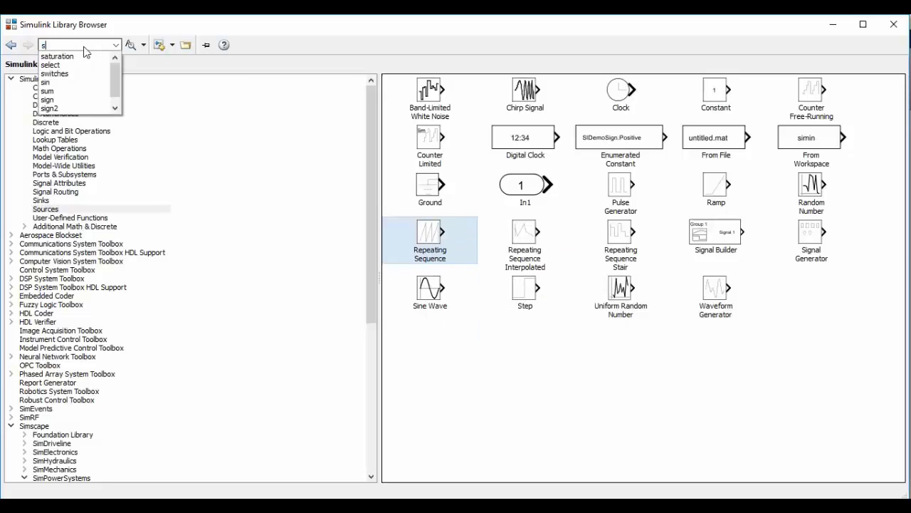
{"action": "type", "text": "ubtract"}
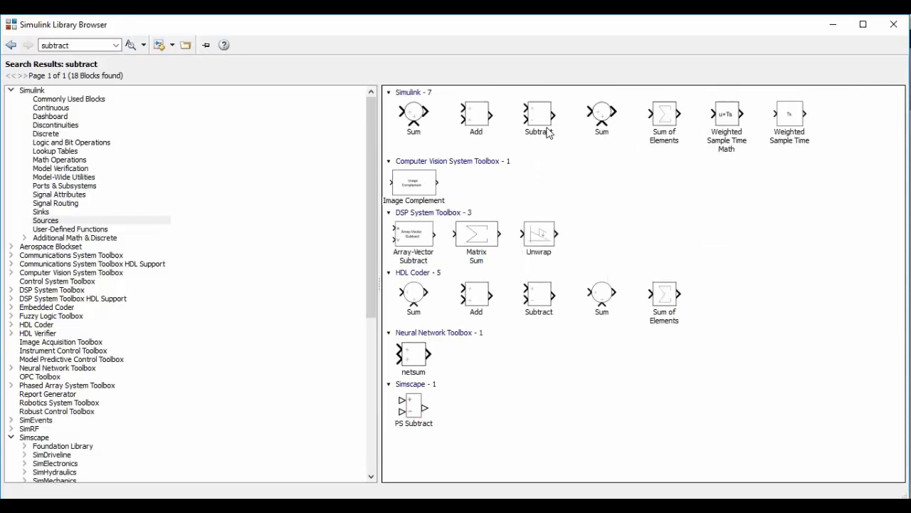
{"action": "left_click", "coordinate": [538, 117]}
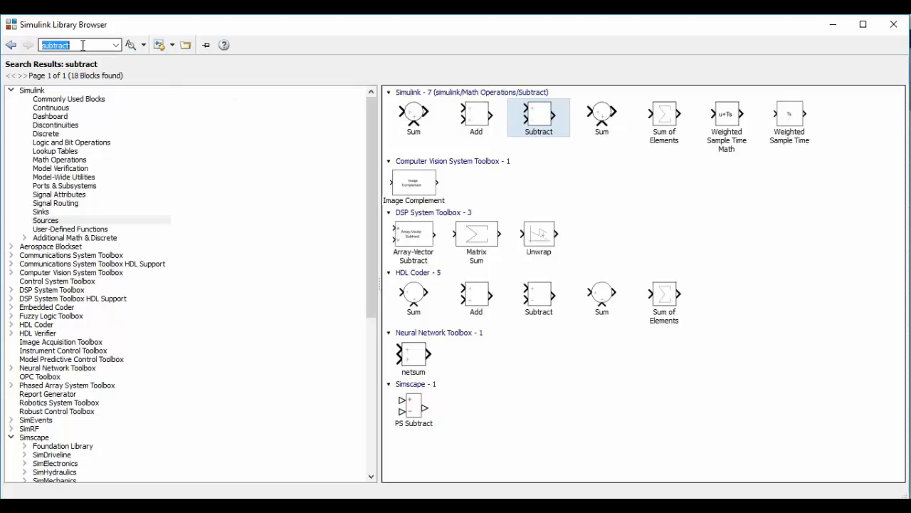
{"action": "type", "text": "satur"}
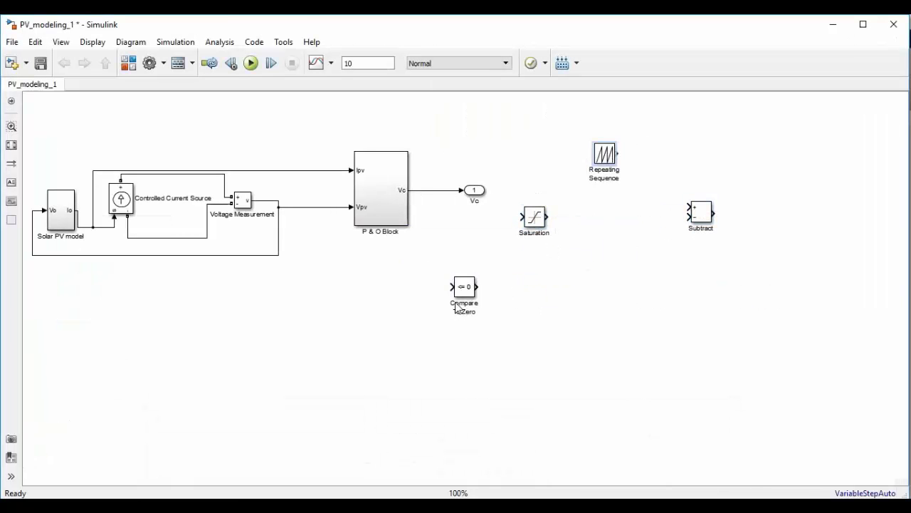
Place Compare To Zero at the chain end and set Repeating Sequence times [0 0.1e-3], outputs [0 1]
{"action": "left_click_drag", "start_coordinate": [464, 291], "coordinate": [618, 278]}
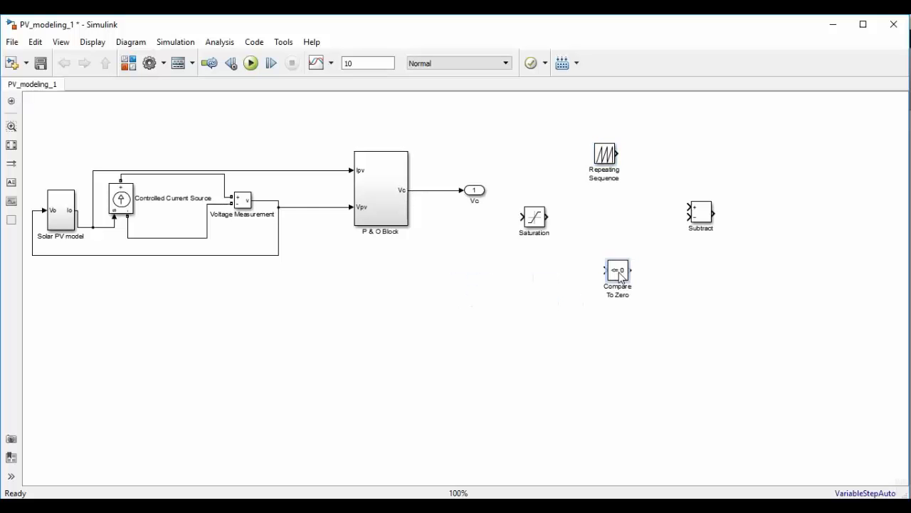
{"action": "left_click_drag", "start_coordinate": [618, 277], "coordinate": [758, 177]}
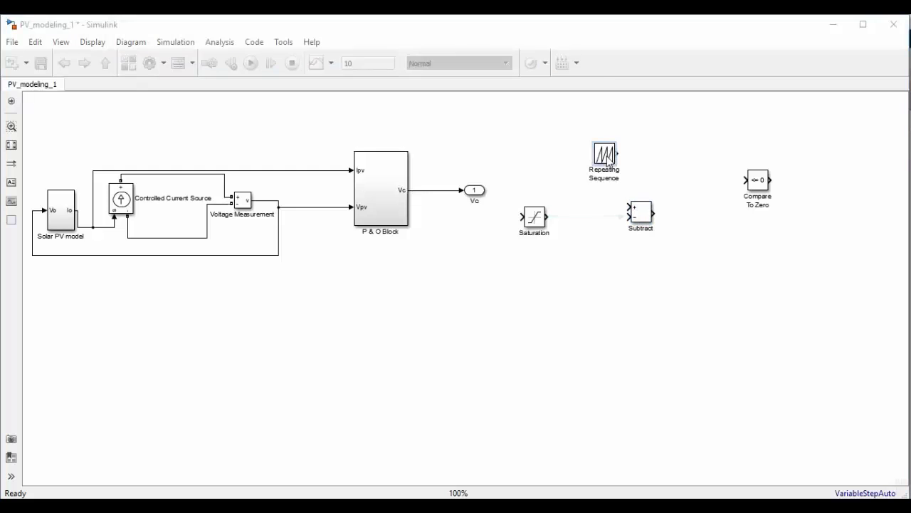
{"action": "double_click", "coordinate": [604, 154]}
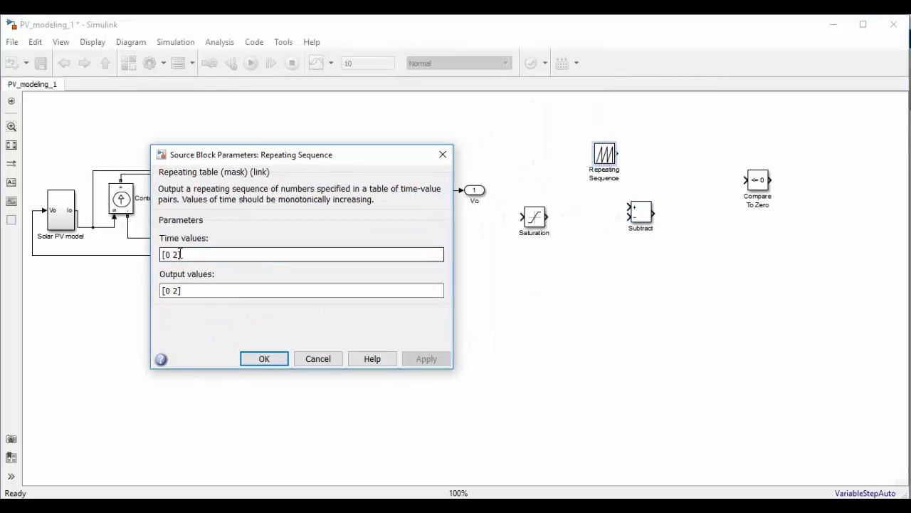
{"action": "mouse_move", "coordinate": [285, 239]}
{"action": "type", "text": "0.1e-3"}
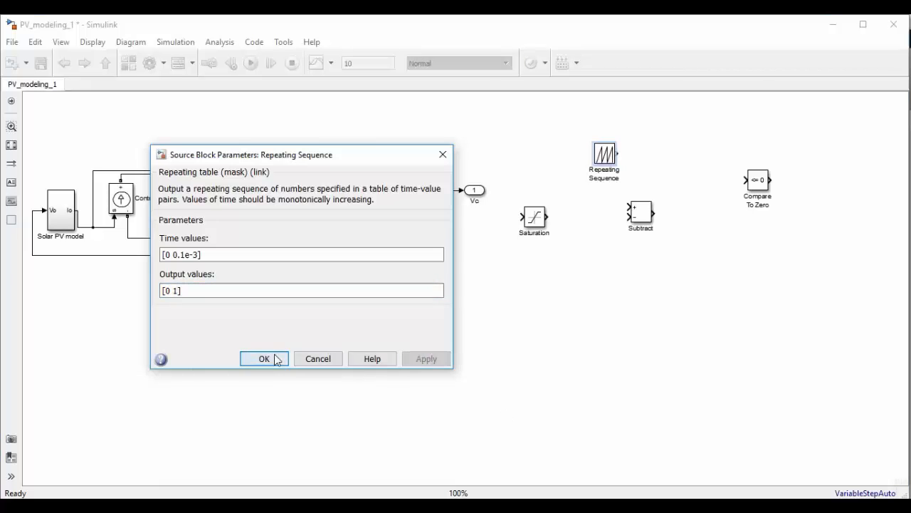
{"action": "left_click", "coordinate": [265, 359]}
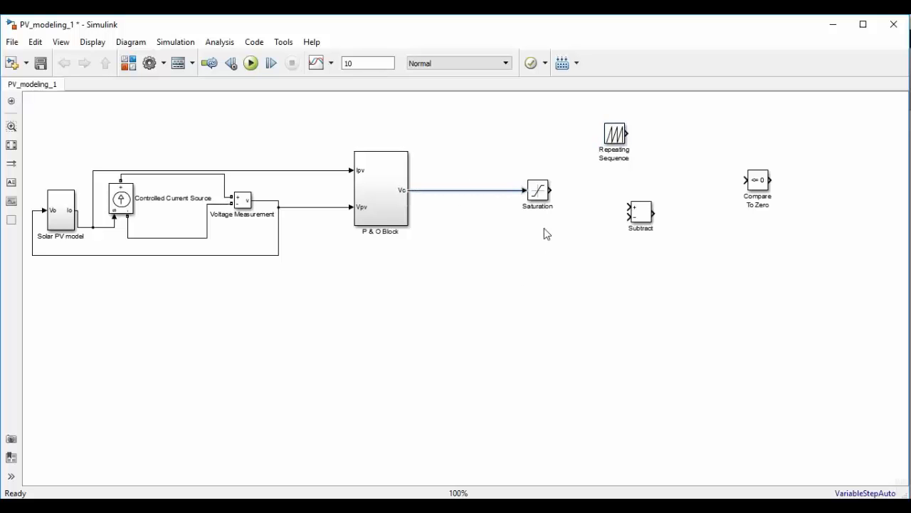
Set the Saturation block's upper limit to 1 and lower limit to 0
{"action": "double_click", "coordinate": [538, 194]}
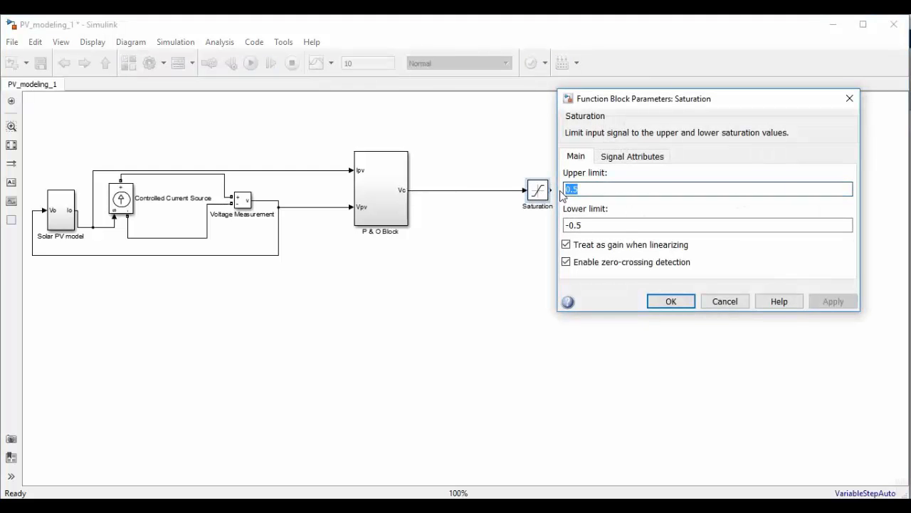
{"action": "type", "text": "1"}
{"action": "left_click", "coordinate": [707, 225]}
{"action": "type", "text": "0"}
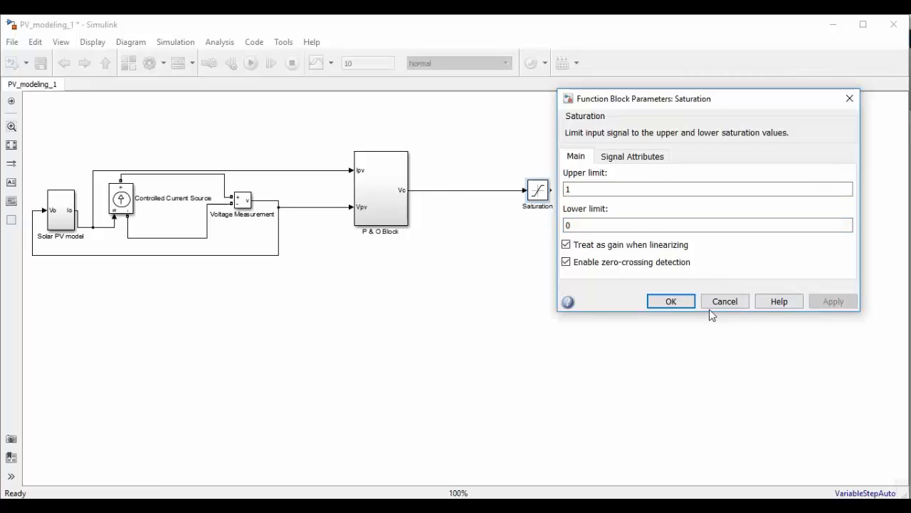
{"action": "left_click", "coordinate": [669, 301]}
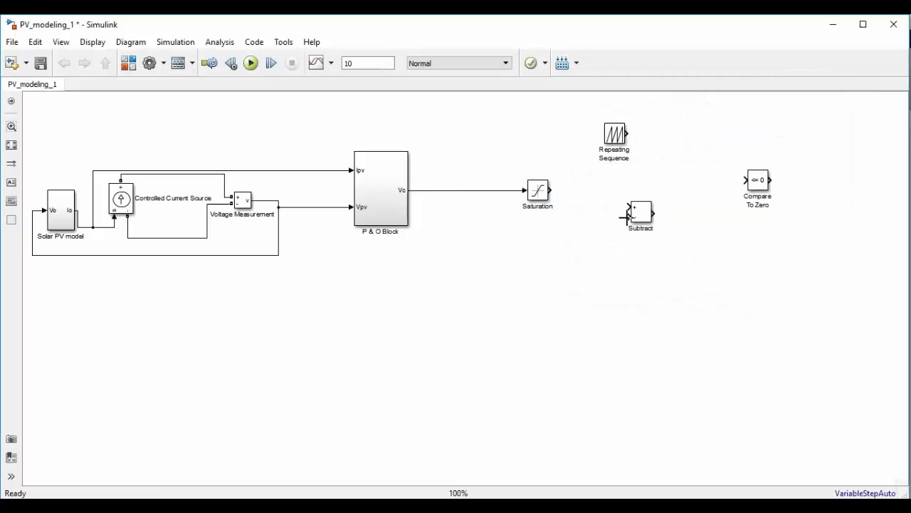
Align Subtract with Saturation and wire the Saturation output into Subtract
{"action": "left_click_drag", "start_coordinate": [641, 213], "coordinate": [676, 202]}
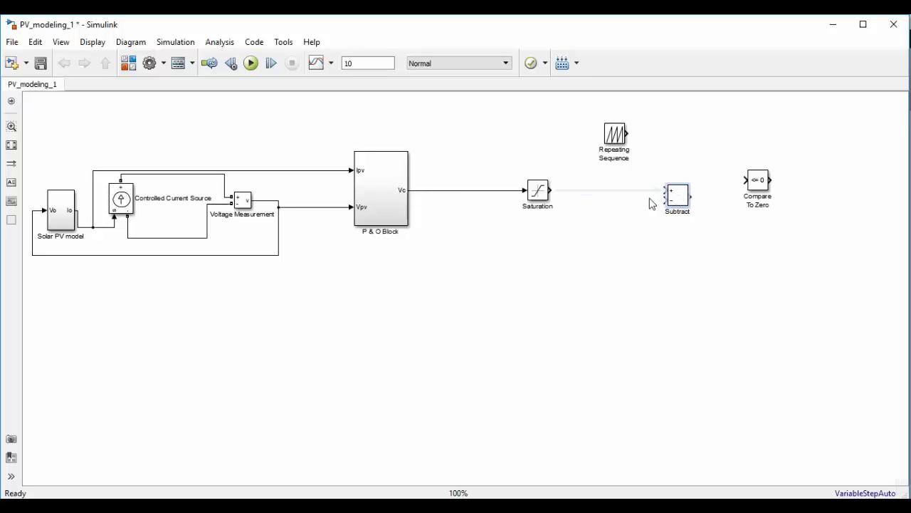
{"action": "mouse_move", "coordinate": [572, 201]}
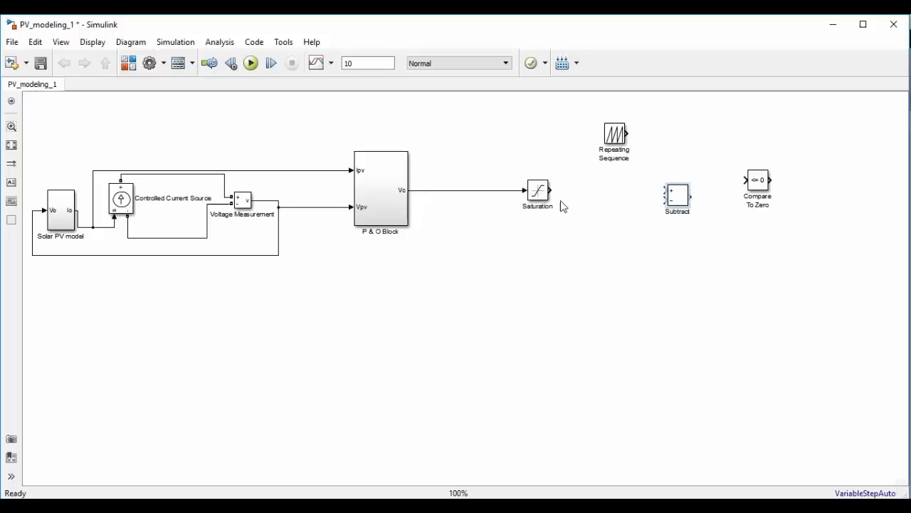
{"action": "left_click_drag", "start_coordinate": [550, 191], "coordinate": [662, 190]}
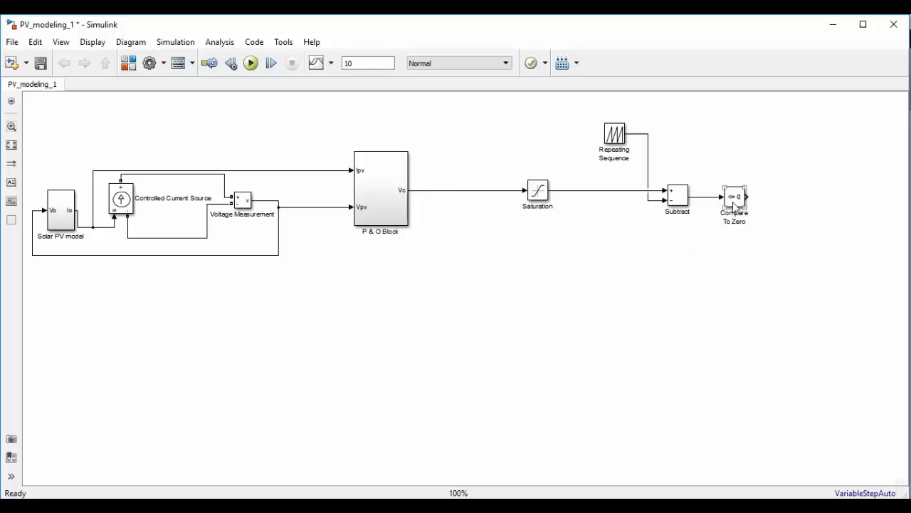
Set the Compare To Zero operator to >=
{"action": "double_click", "coordinate": [735, 197]}
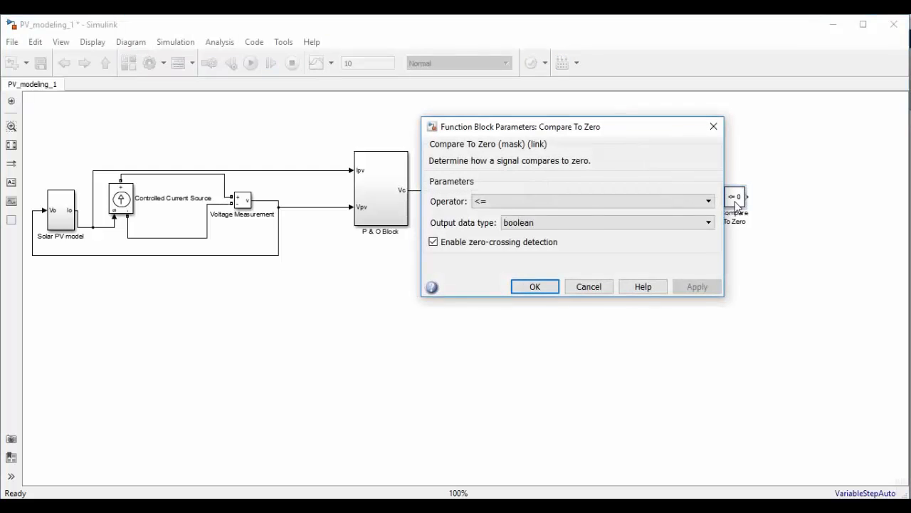
{"action": "left_click", "coordinate": [706, 201]}
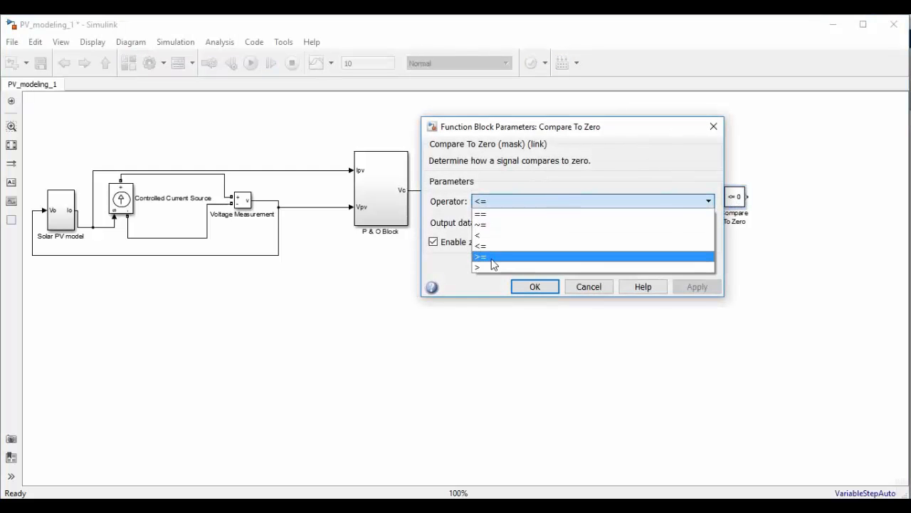
{"action": "left_click", "coordinate": [481, 257]}
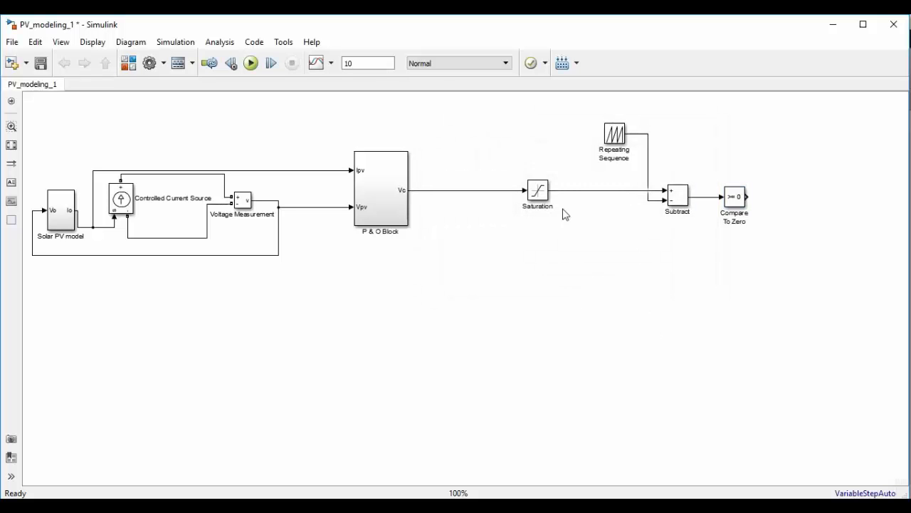
{"action": "mouse_move", "coordinate": [624, 162]}
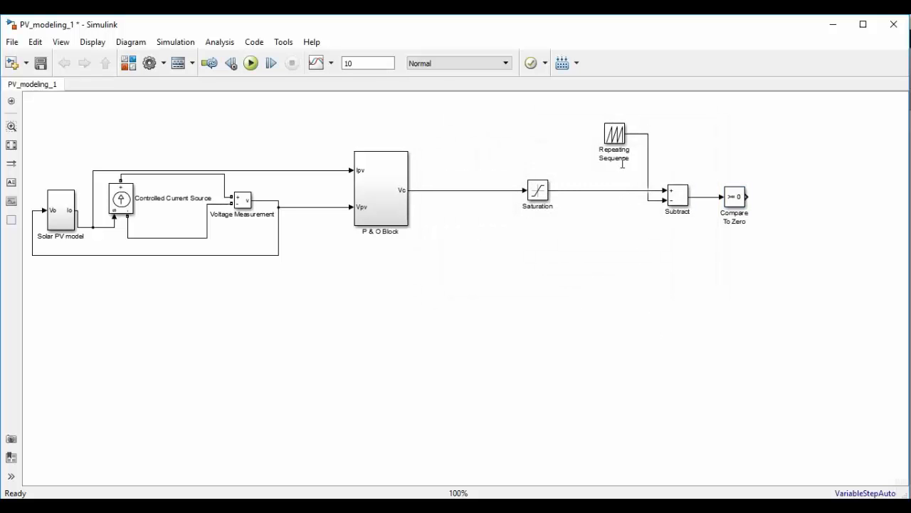
{"action": "mouse_move", "coordinate": [626, 211]}
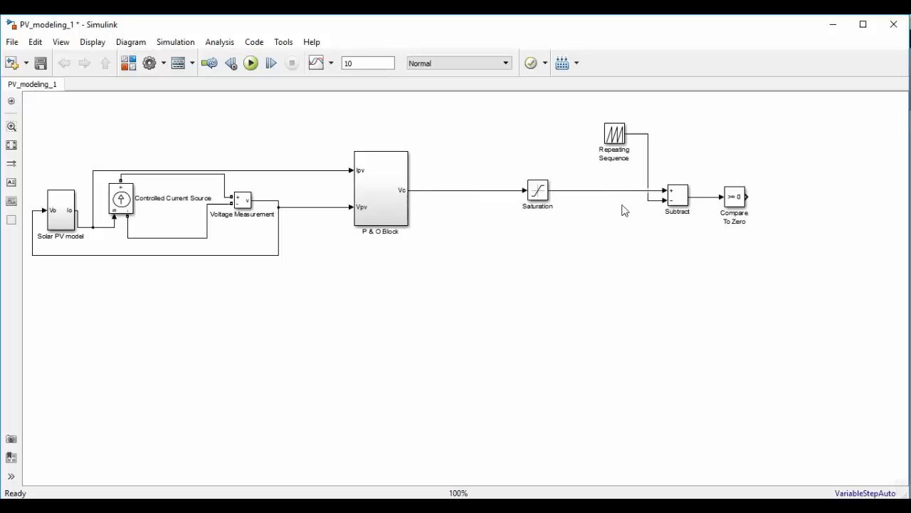
{"action": "mouse_move", "coordinate": [712, 203]}
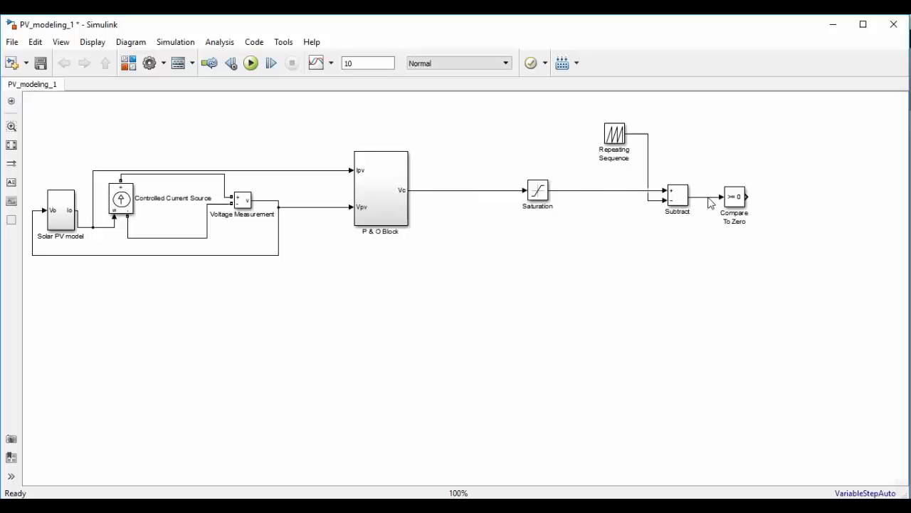
{"action": "mouse_move", "coordinate": [641, 203]}
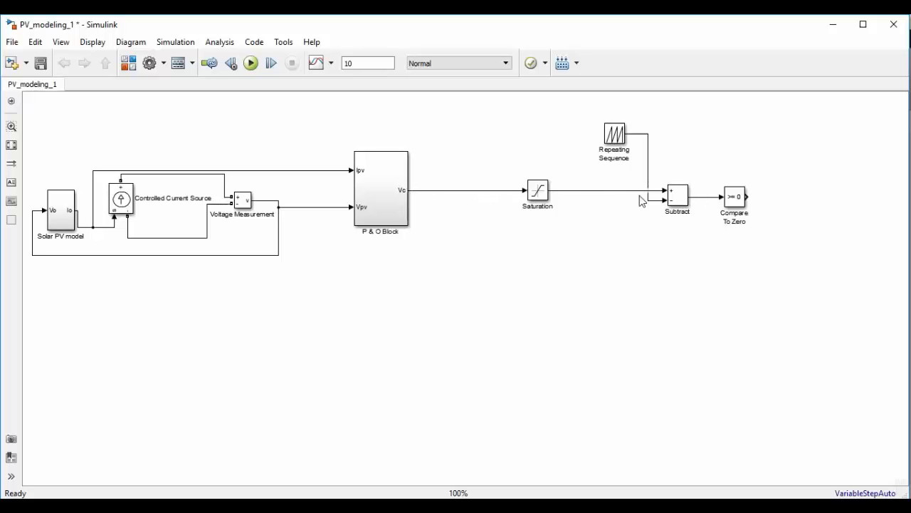
{"action": "mouse_move", "coordinate": [663, 187]}
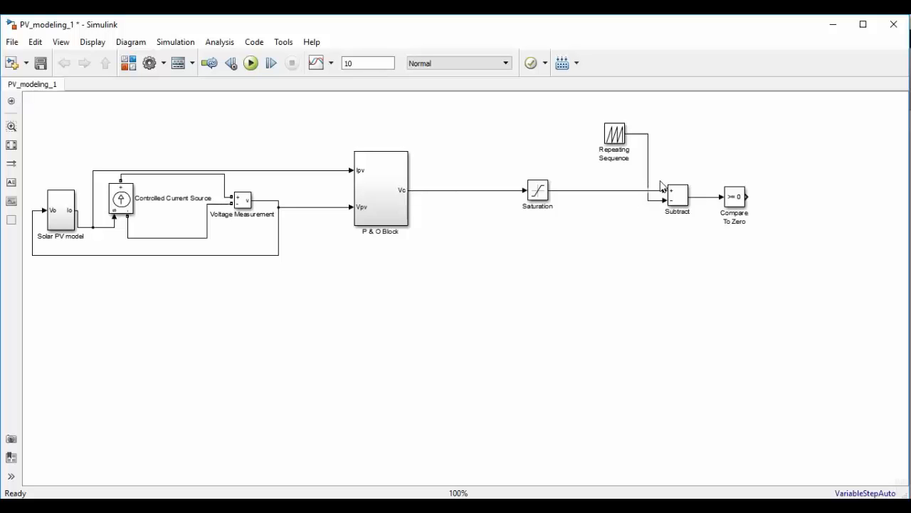
{"action": "mouse_move", "coordinate": [754, 233]}
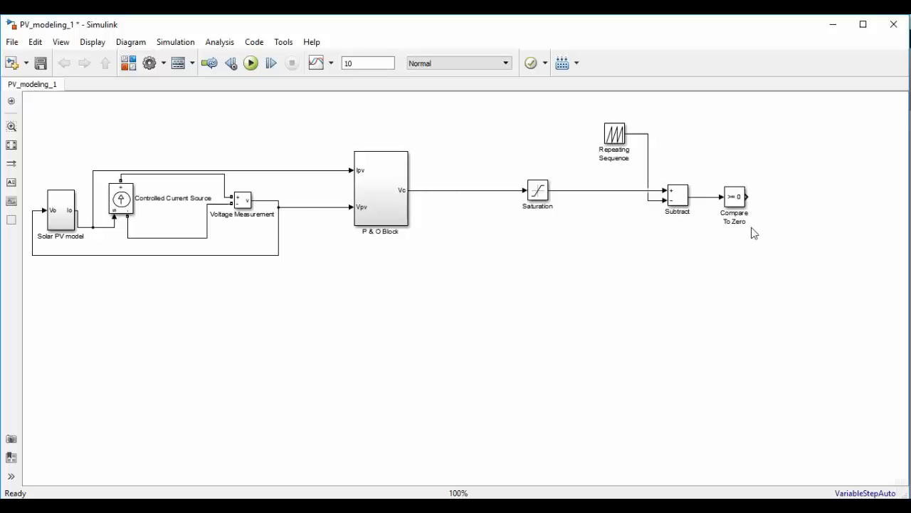
{"action": "mouse_move", "coordinate": [753, 216]}
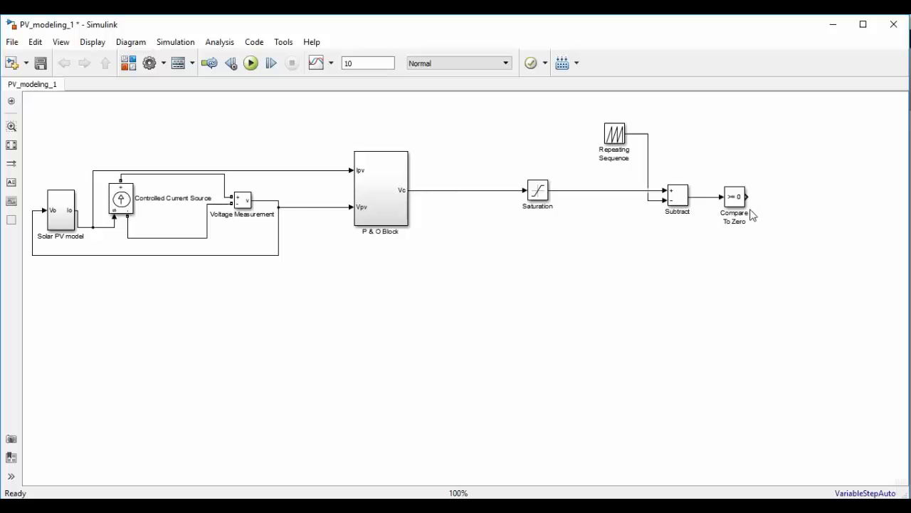
{"action": "mouse_move", "coordinate": [751, 202]}
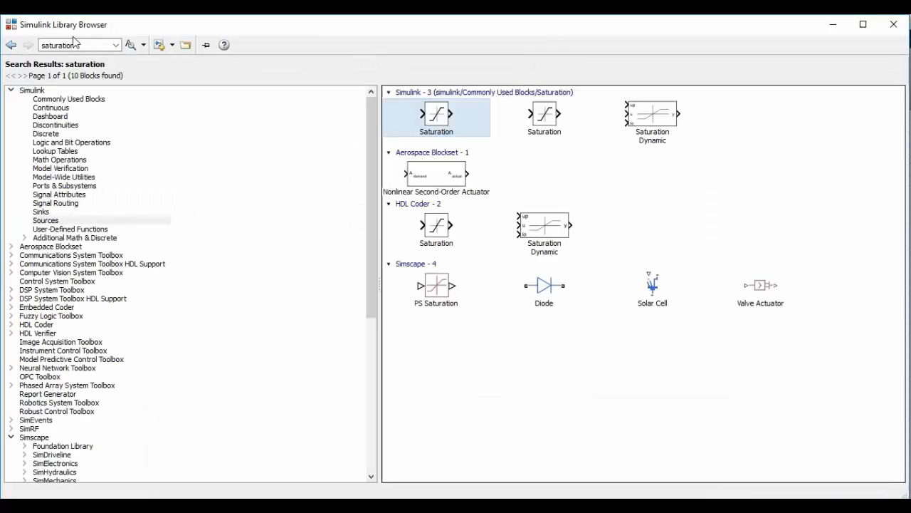
Add an Out1 port beside Compare To Zero and select the duty-signal blocks
{"action": "type", "text": "out"}
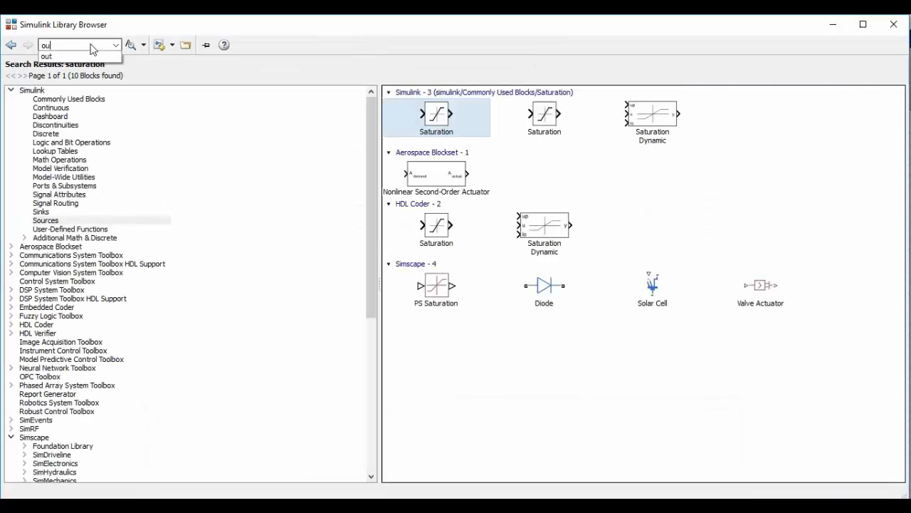
{"action": "left_click", "coordinate": [131, 44]}
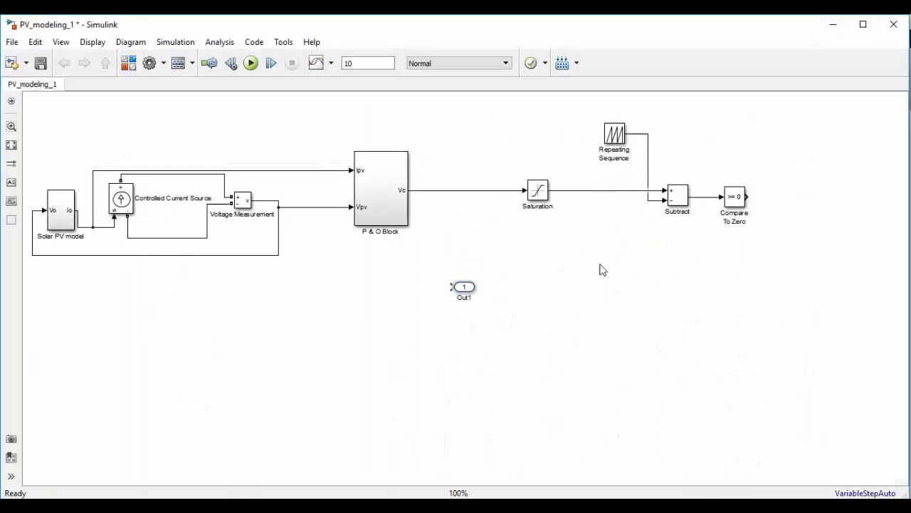
{"action": "left_click_drag", "start_coordinate": [464, 287], "coordinate": [792, 196]}
{"action": "type", "text": "duty"}
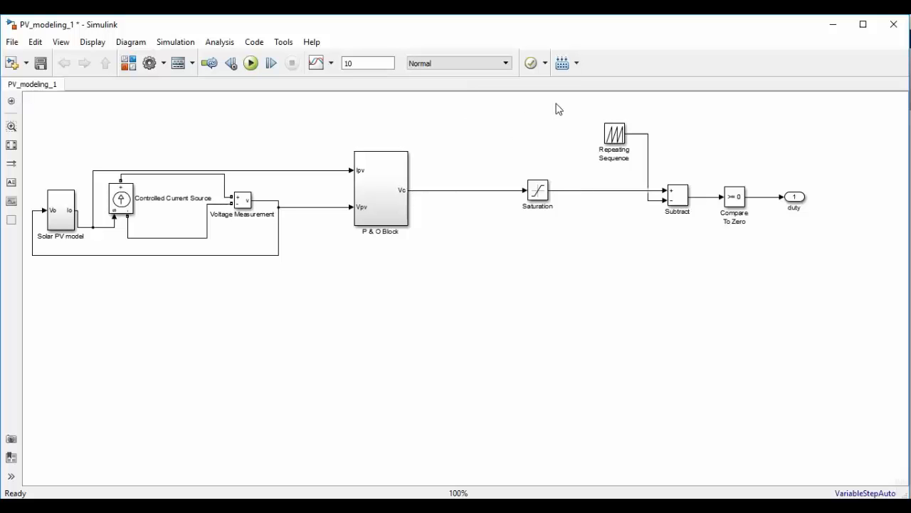
{"action": "left_click_drag", "start_coordinate": [561, 108], "coordinate": [814, 266]}
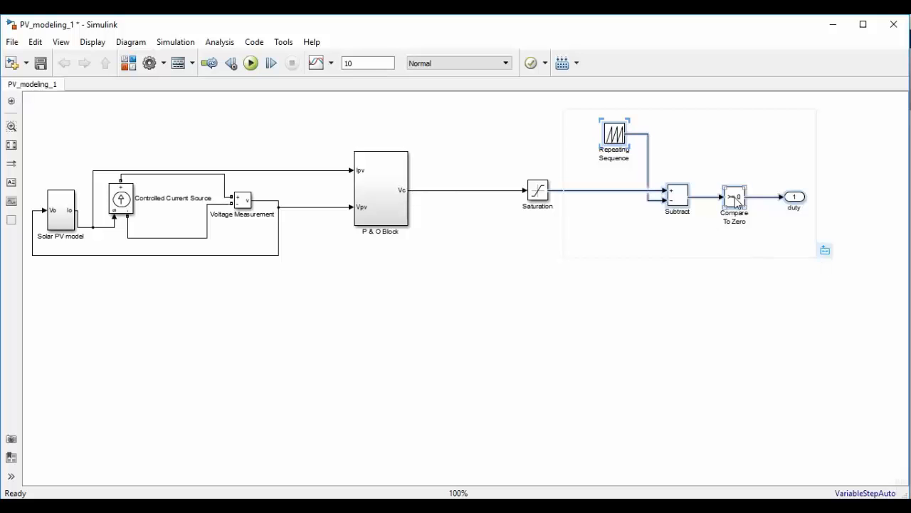
Create a subsystem from the selected blocks and rename it 'duty cycle generation'
{"action": "right_click", "coordinate": [735, 198]}
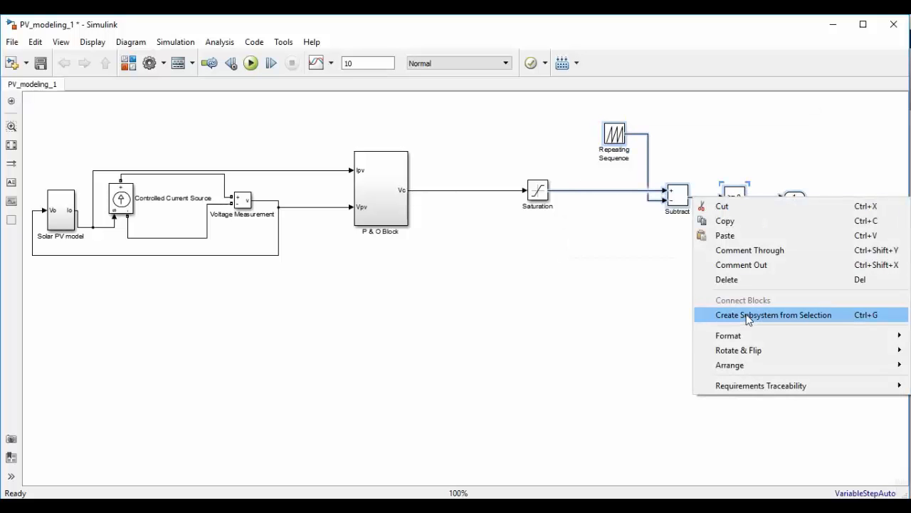
{"action": "left_click", "coordinate": [774, 315]}
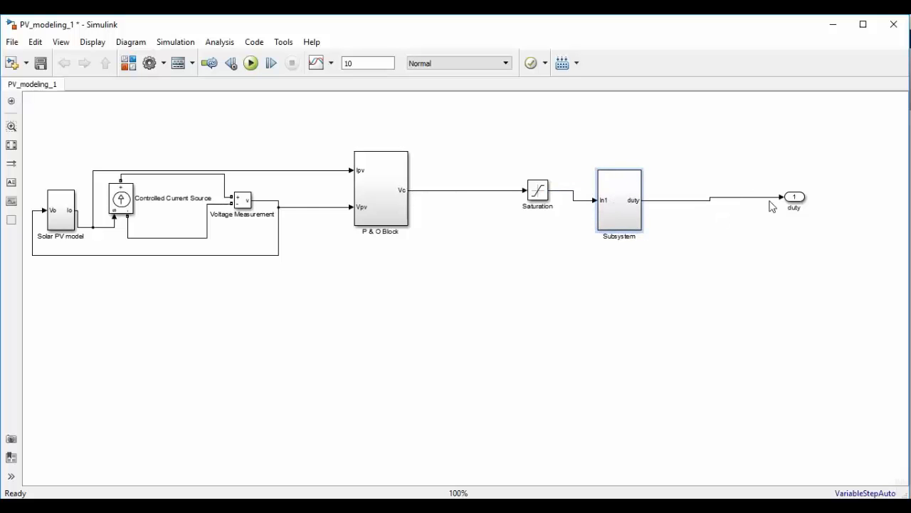
{"action": "left_click_drag", "start_coordinate": [795, 197], "coordinate": [684, 200]}
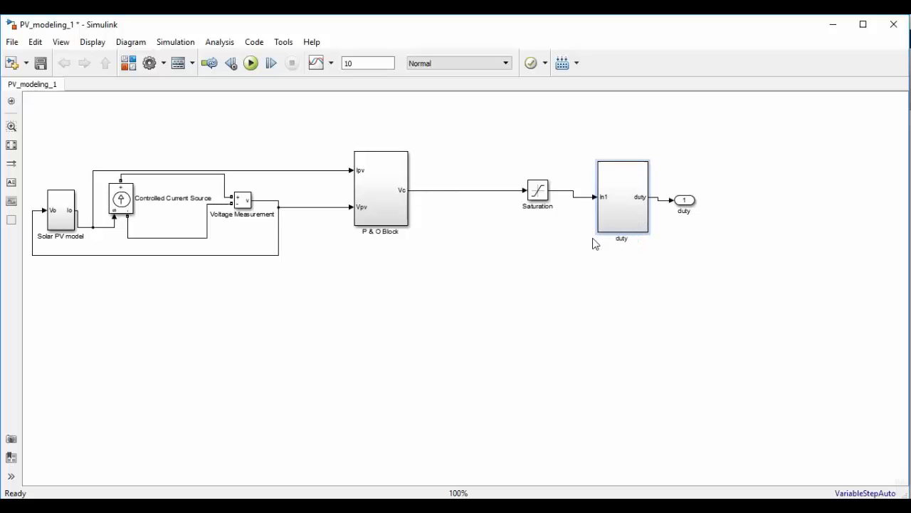
{"action": "type", "text": "duty cycle generation"}
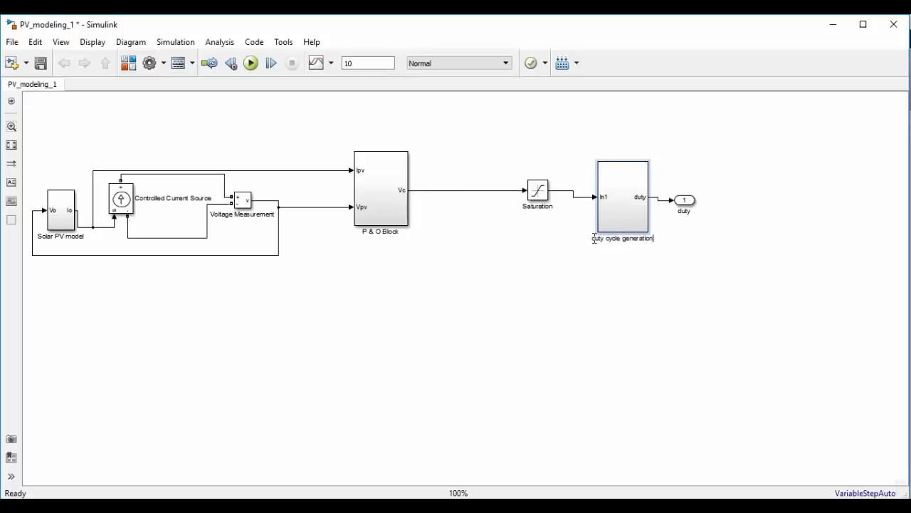
{"action": "left_click", "coordinate": [683, 196]}
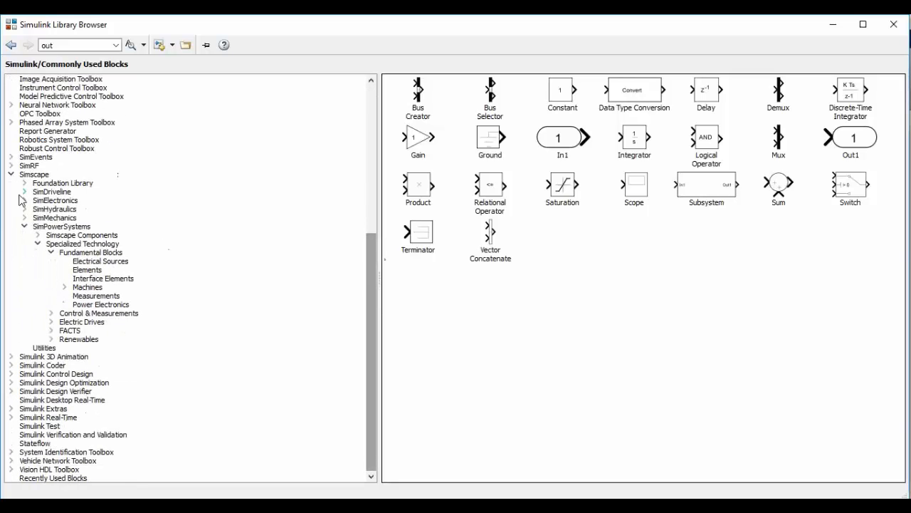
Add DC Voltage Source, Diode and Mosfet from the Simscape Specialized Technology libraries
{"action": "left_click", "coordinate": [34, 173]}
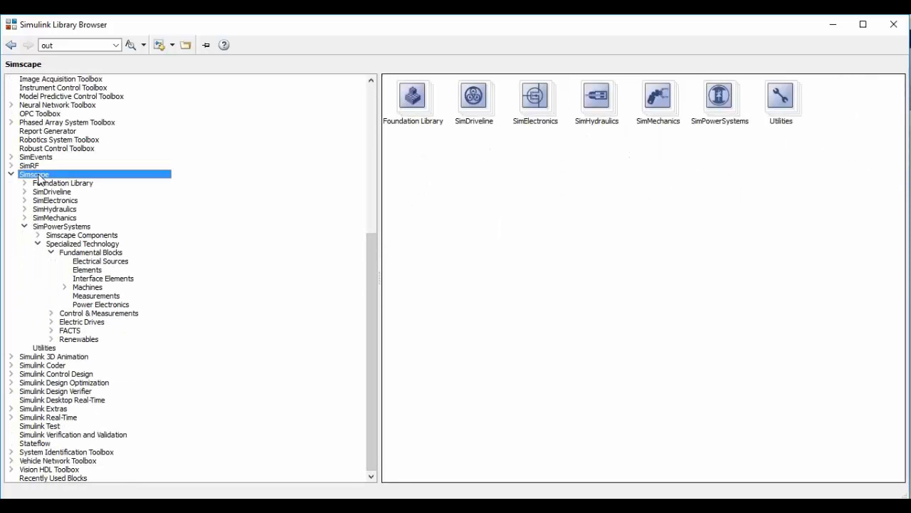
{"action": "mouse_move", "coordinate": [91, 253]}
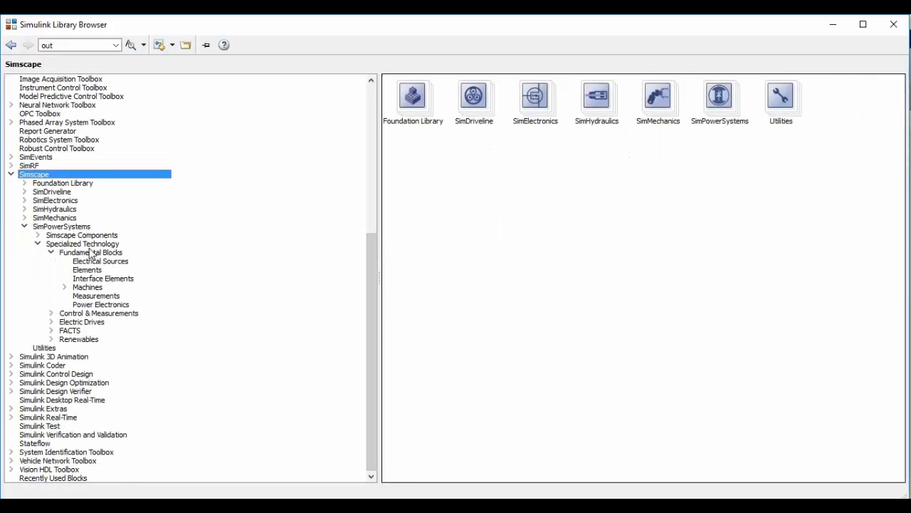
{"action": "left_click", "coordinate": [83, 242]}
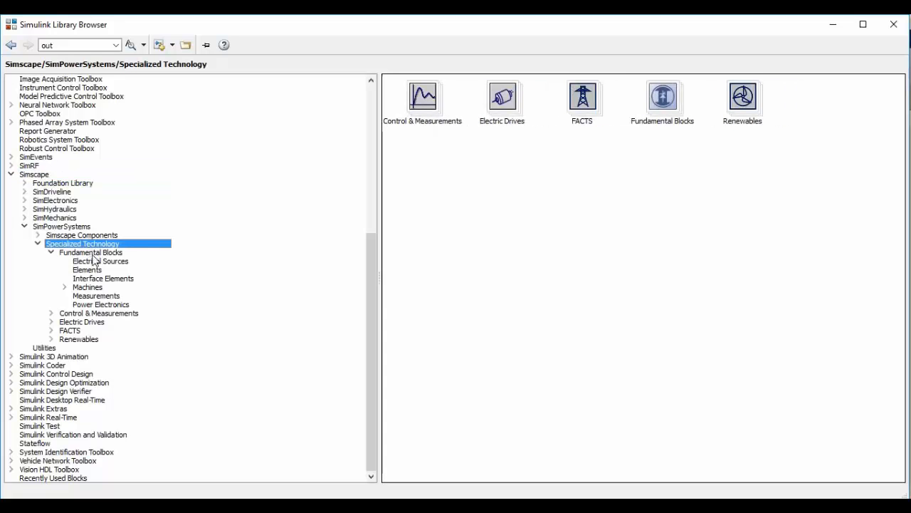
{"action": "mouse_move", "coordinate": [92, 269]}
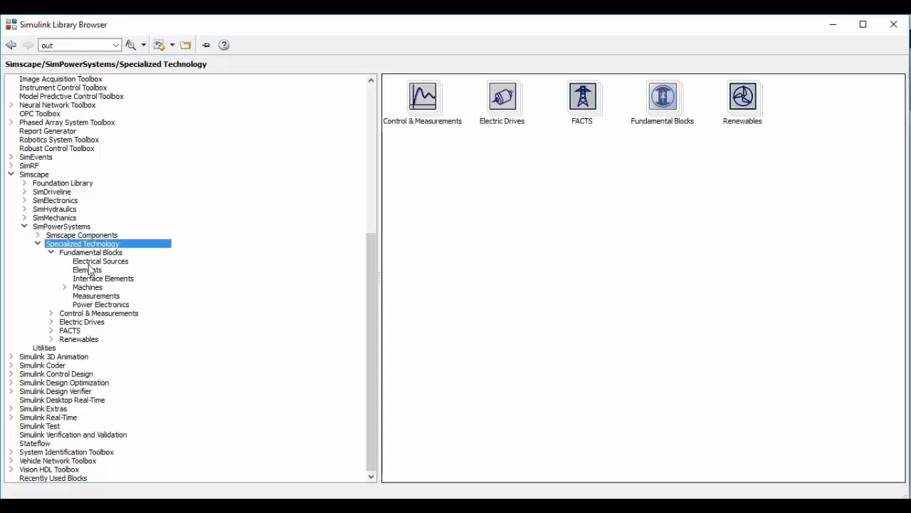
{"action": "left_click", "coordinate": [100, 260]}
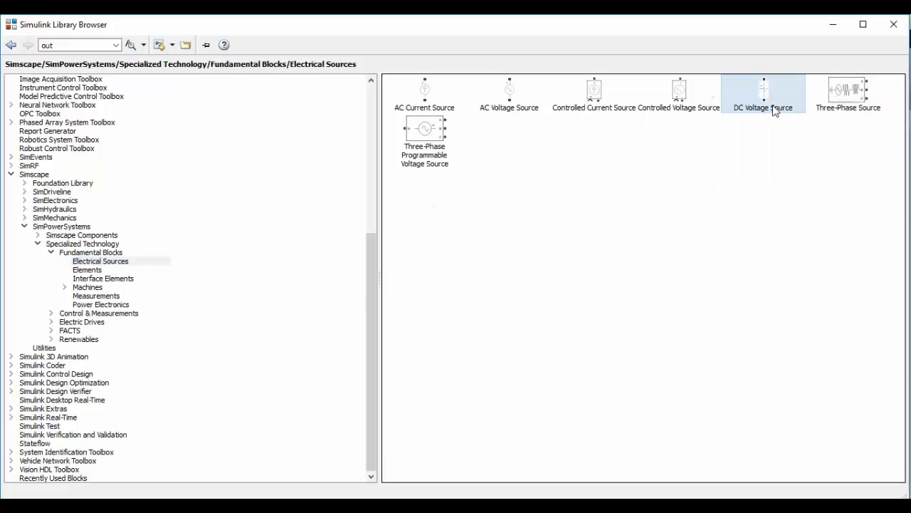
{"action": "mouse_move", "coordinate": [103, 307]}
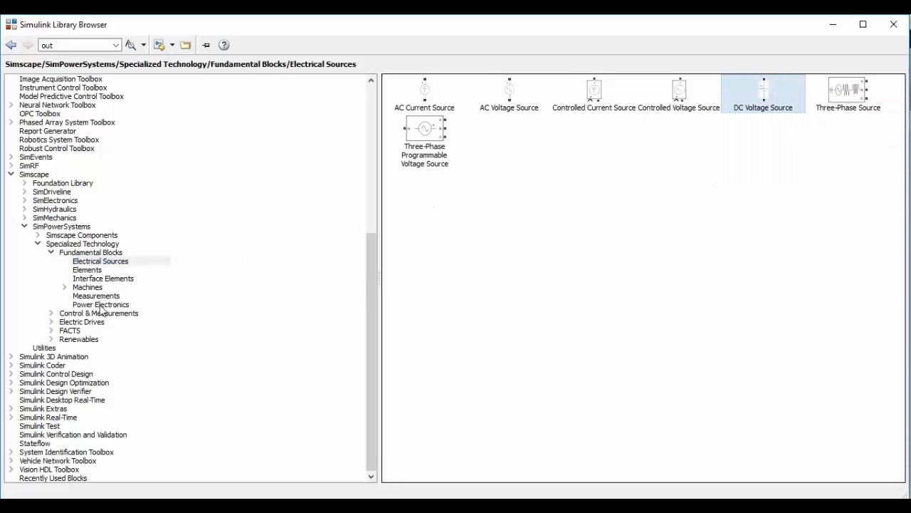
{"action": "left_click", "coordinate": [101, 305]}
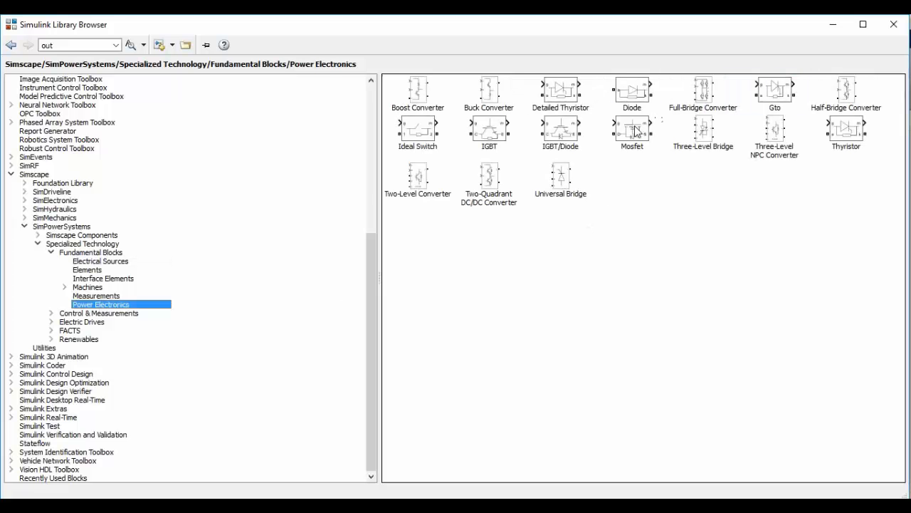
{"action": "right_click", "coordinate": [633, 88]}
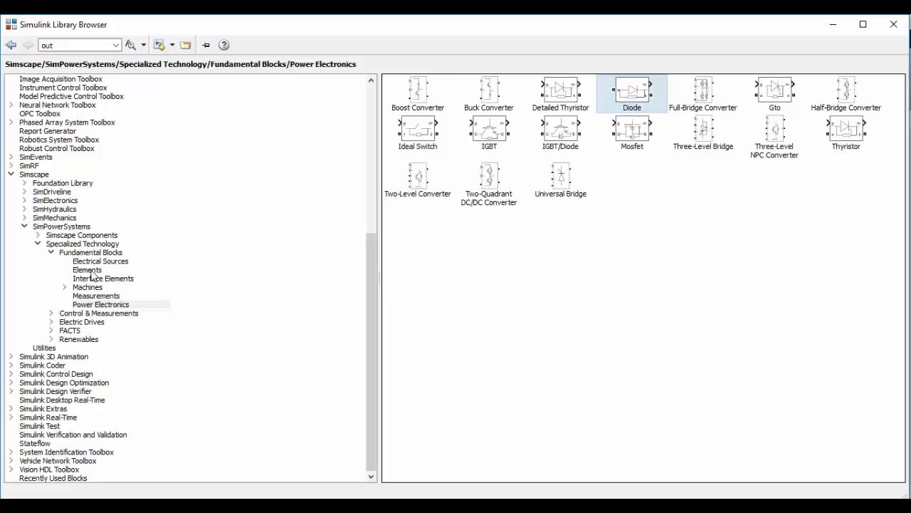
{"action": "right_click", "coordinate": [709, 185]}
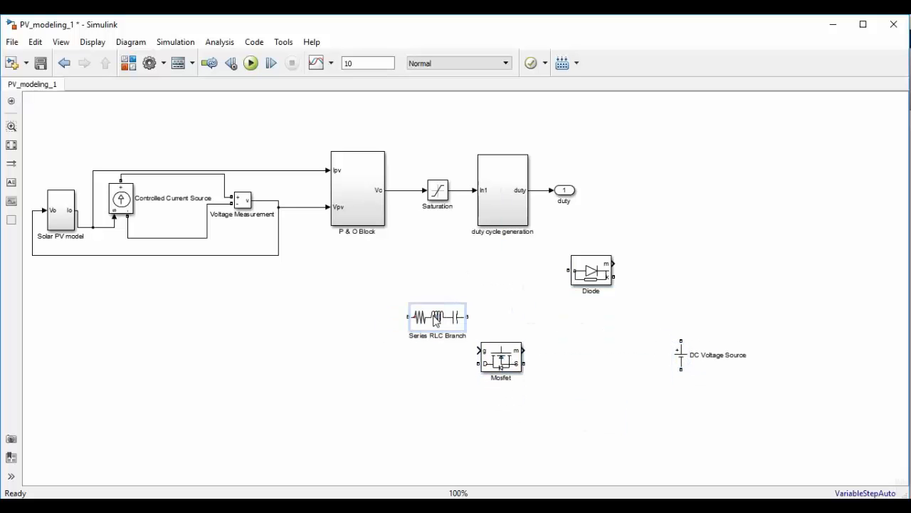
Confirm the capacitor branch and the 1 Ω, 1e-3 H RL branch settings and reposition the RL branch
{"action": "double_click", "coordinate": [437, 316]}
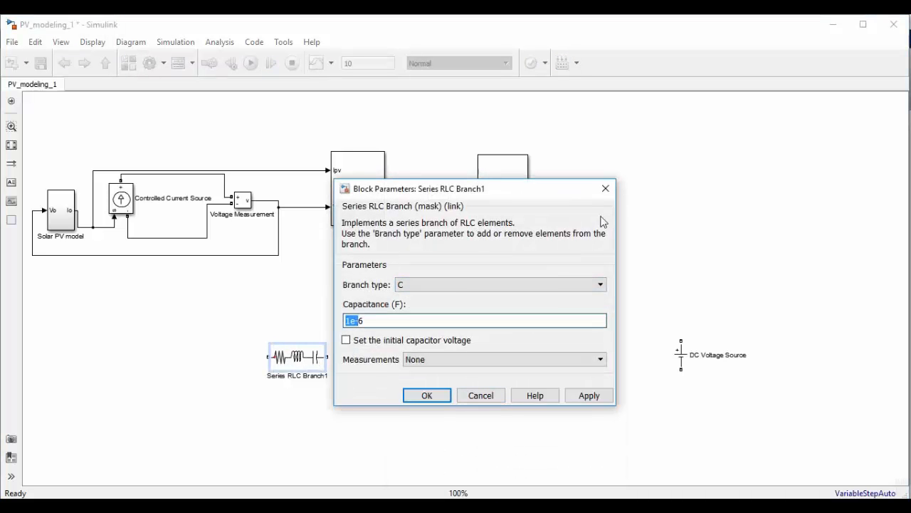
{"action": "left_click", "coordinate": [501, 285]}
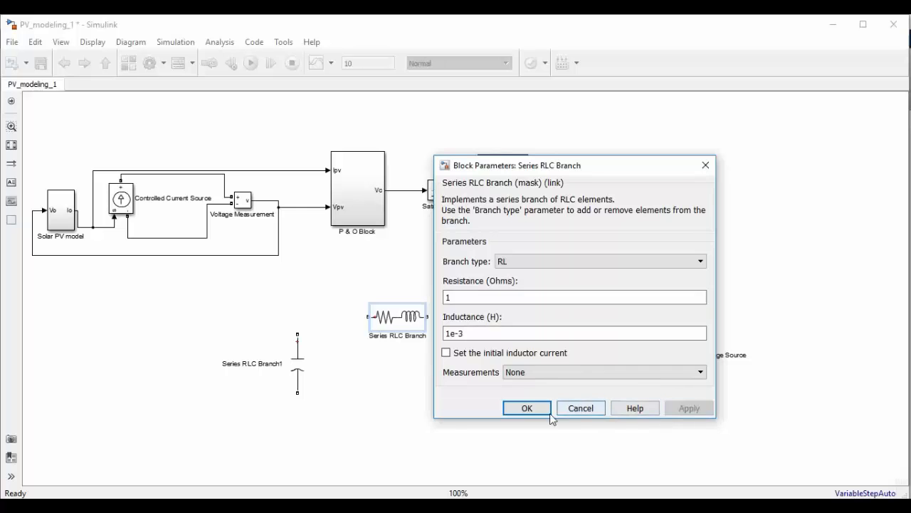
{"action": "left_click", "coordinate": [527, 408]}
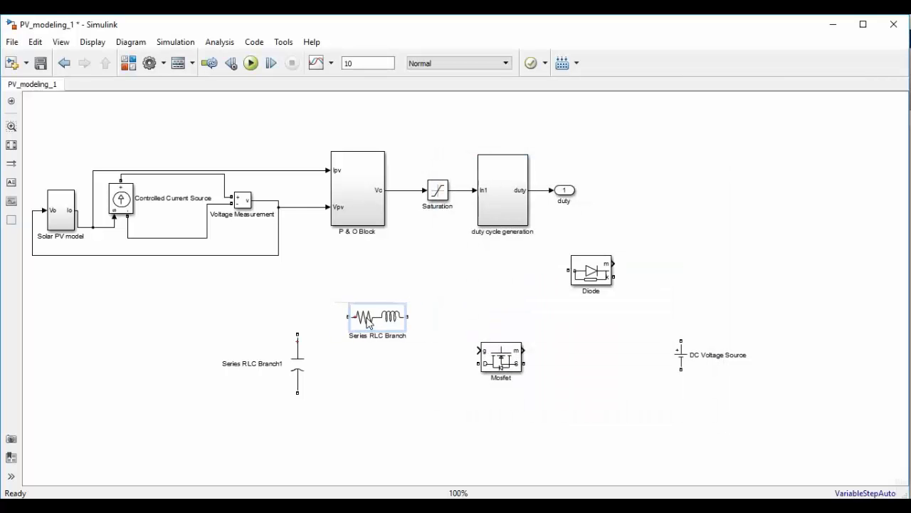
{"action": "left_click_drag", "start_coordinate": [378, 316], "coordinate": [404, 313]}
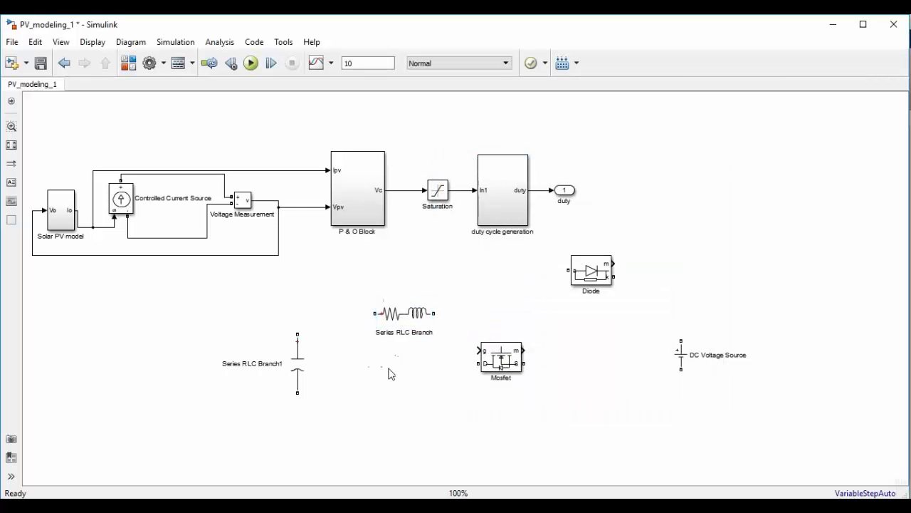
{"action": "left_click_drag", "start_coordinate": [405, 312], "coordinate": [391, 312]}
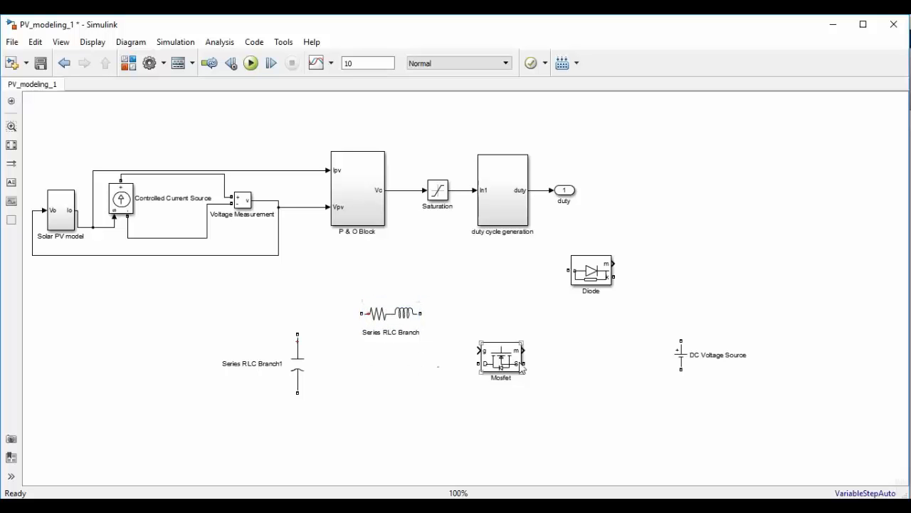
{"action": "left_click", "coordinate": [501, 359]}
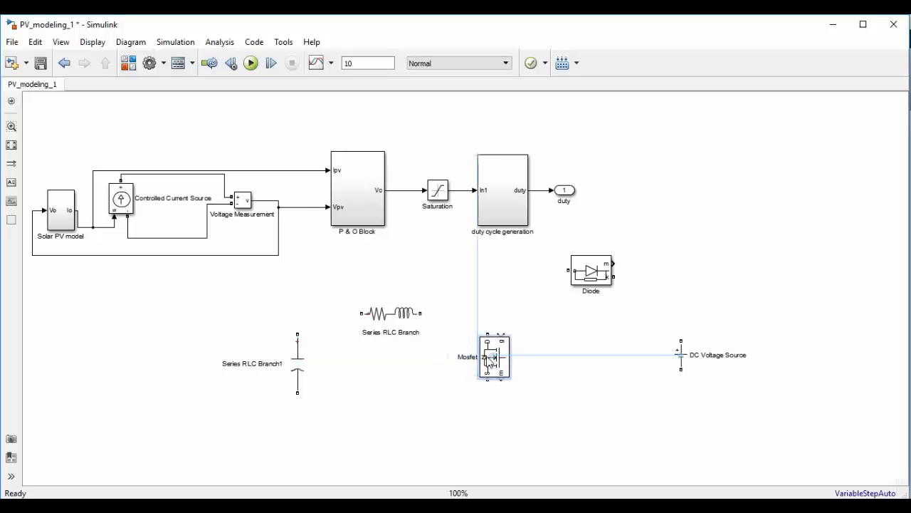
Wire the RL branch, MOSFET, diode and DC source into a boost circuit with the capacitor connected
{"action": "left_click_drag", "start_coordinate": [591, 273], "coordinate": [541, 302]}
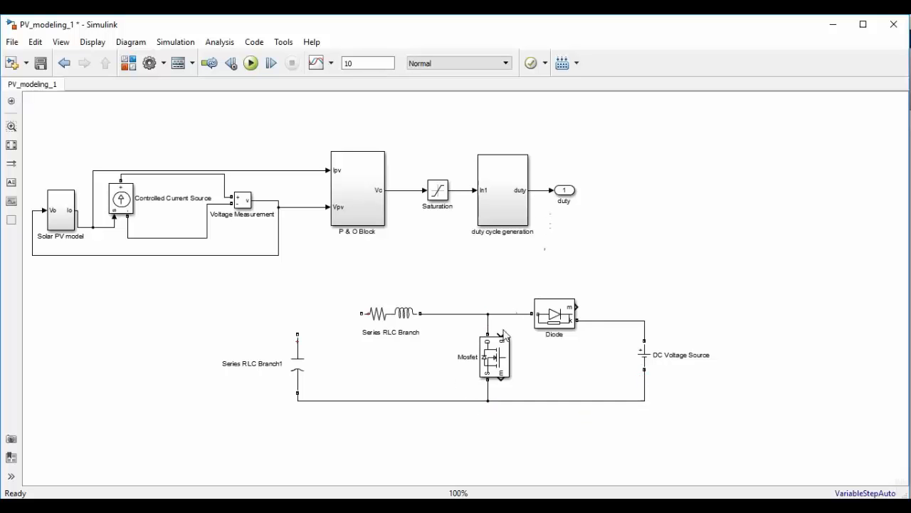
{"action": "left_click_drag", "start_coordinate": [544, 192], "coordinate": [501, 335]}
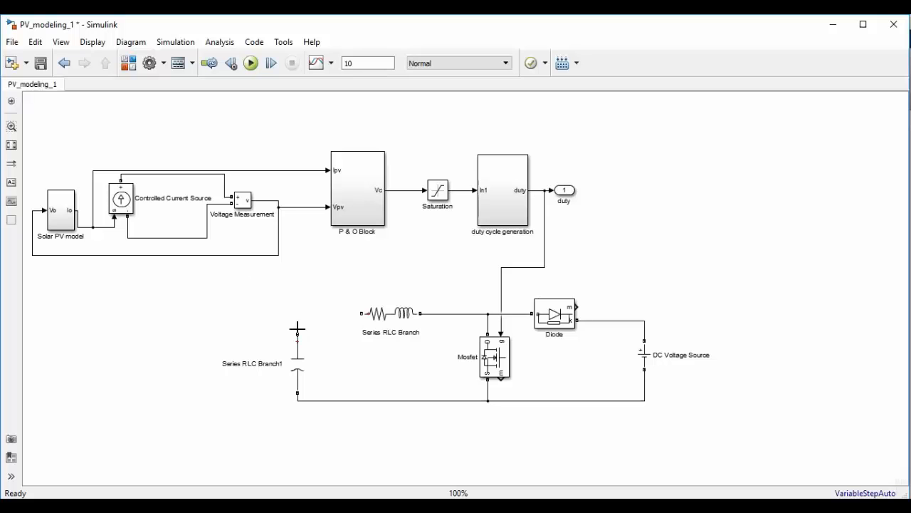
{"action": "left_click_drag", "start_coordinate": [297, 327], "coordinate": [170, 177]}
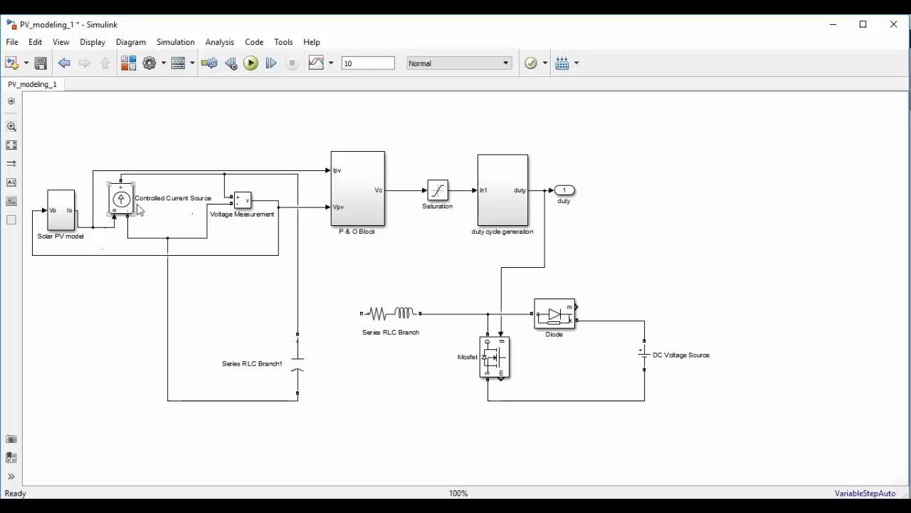
{"action": "mouse_move", "coordinate": [282, 378]}
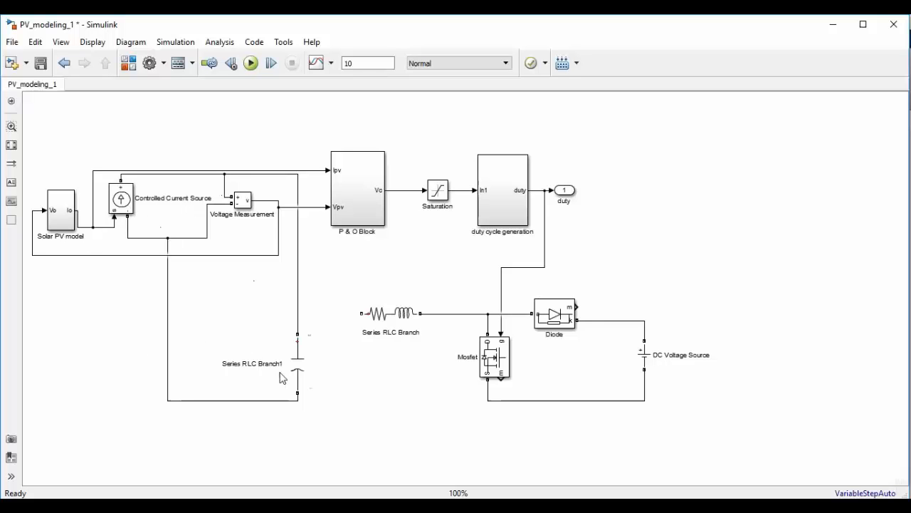
Wire the capacitor/PV junction to the left terminal of the Series RLC Branch
{"action": "left_click", "coordinate": [391, 313]}
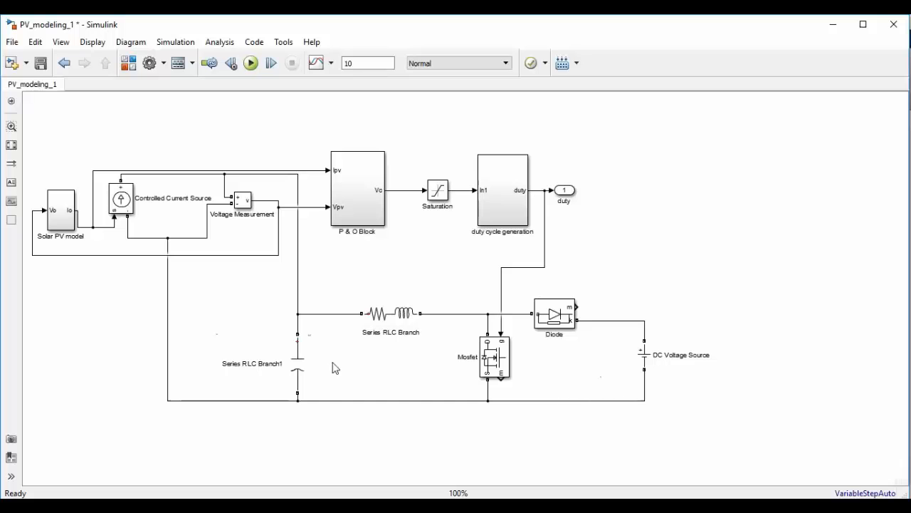
{"action": "mouse_move", "coordinate": [633, 359]}
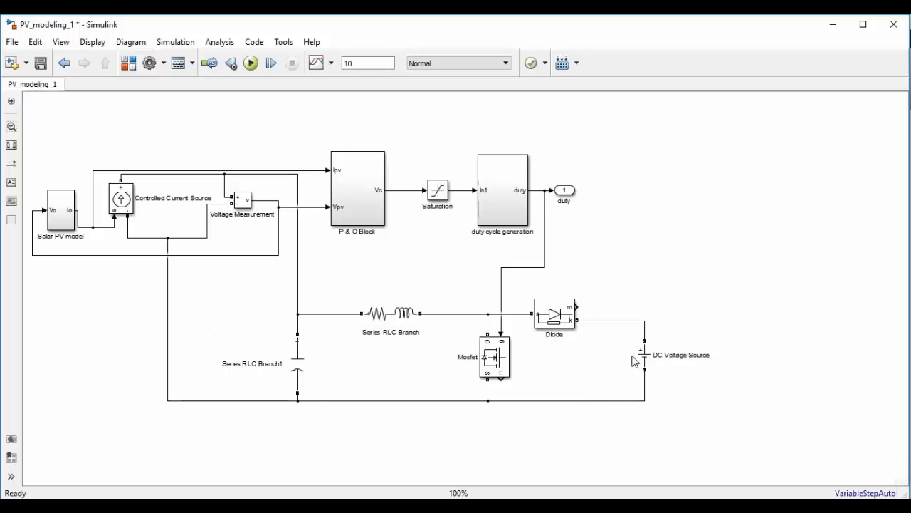
{"action": "mouse_move", "coordinate": [258, 346]}
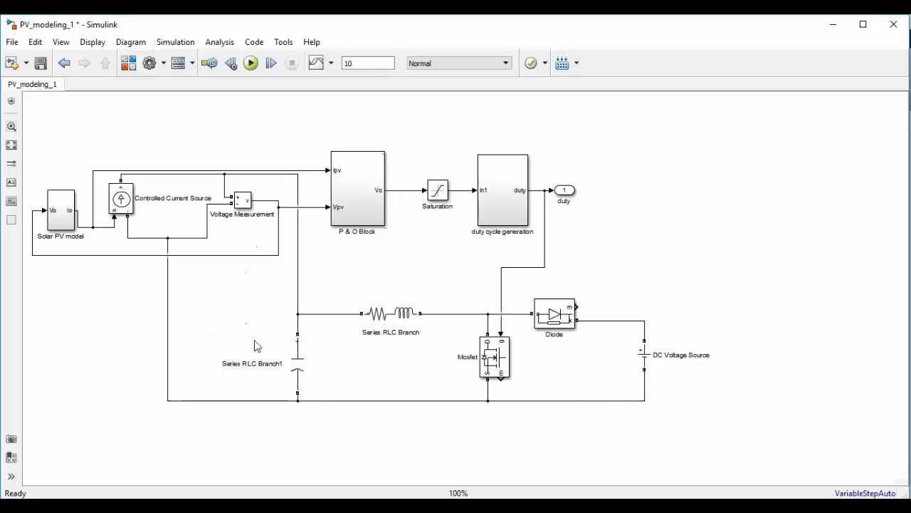
{"action": "mouse_move", "coordinate": [337, 349]}
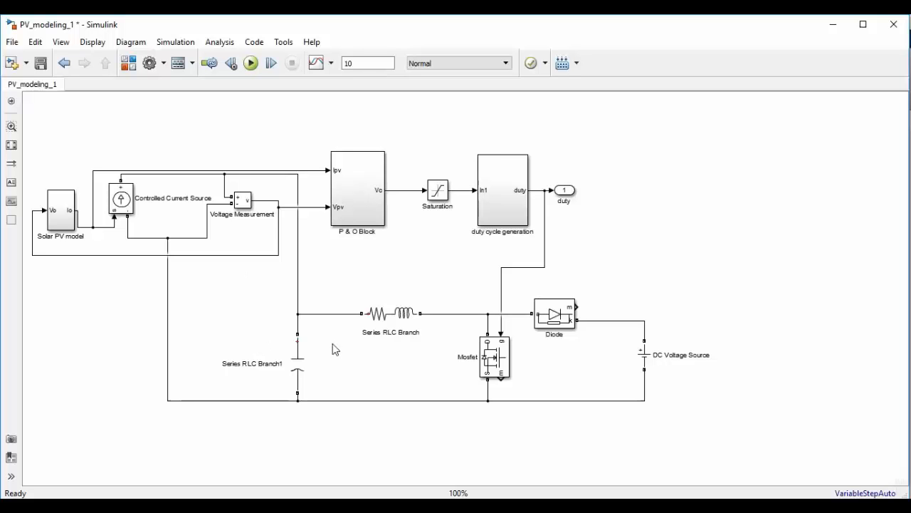
{"action": "mouse_move", "coordinate": [331, 351]}
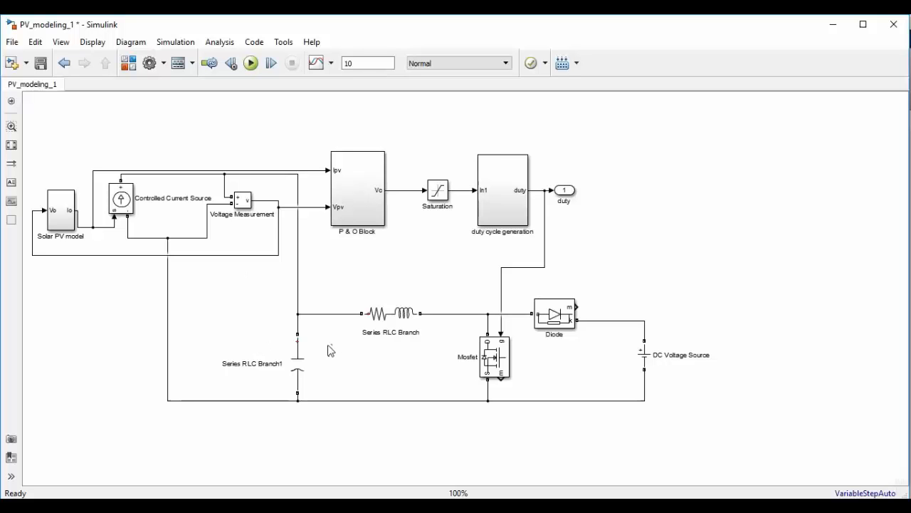
{"action": "mouse_move", "coordinate": [463, 268]}
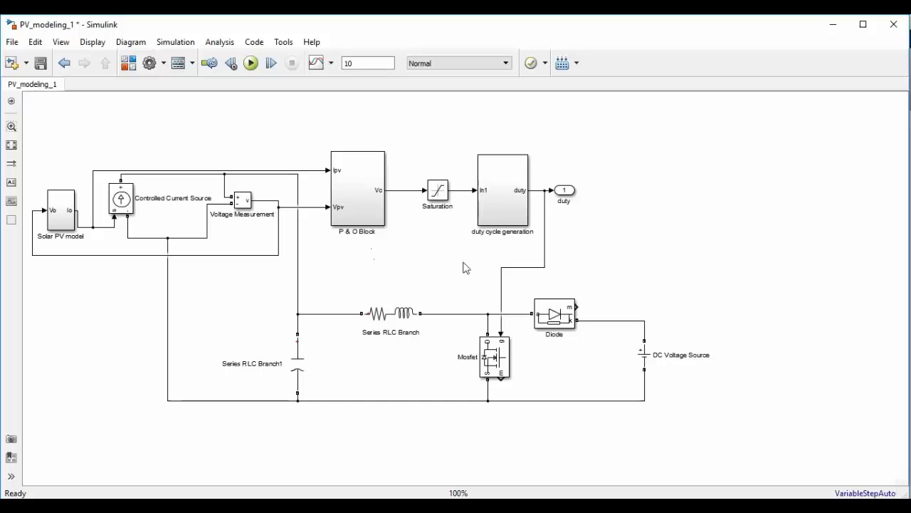
{"action": "mouse_move", "coordinate": [370, 351]}
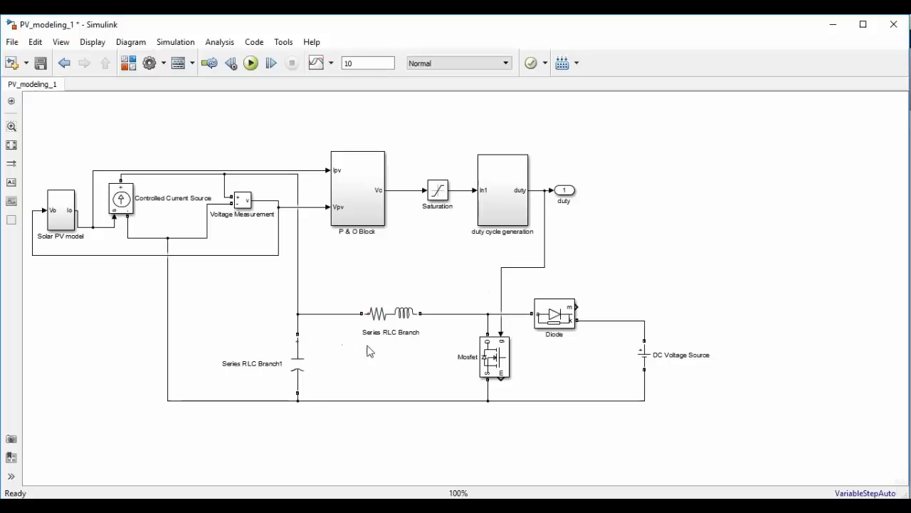
{"action": "mouse_move", "coordinate": [617, 370]}
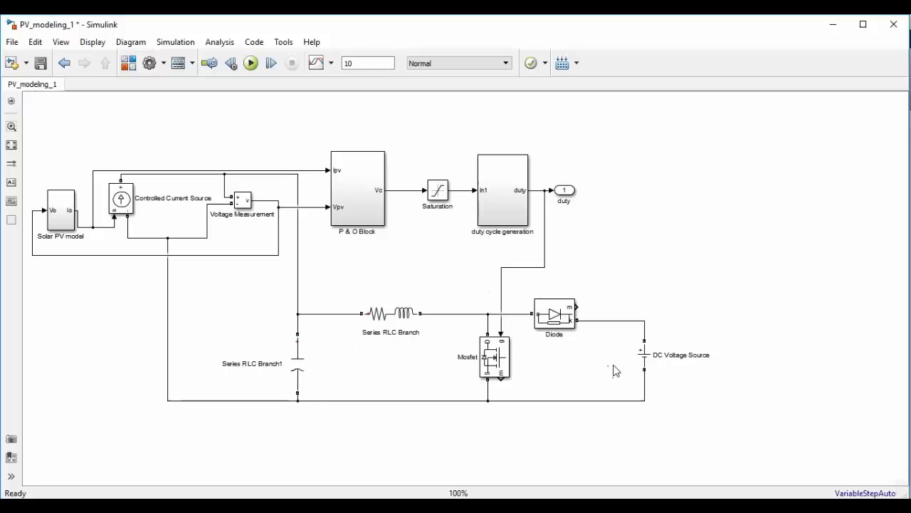
{"action": "mouse_move", "coordinate": [621, 370]}
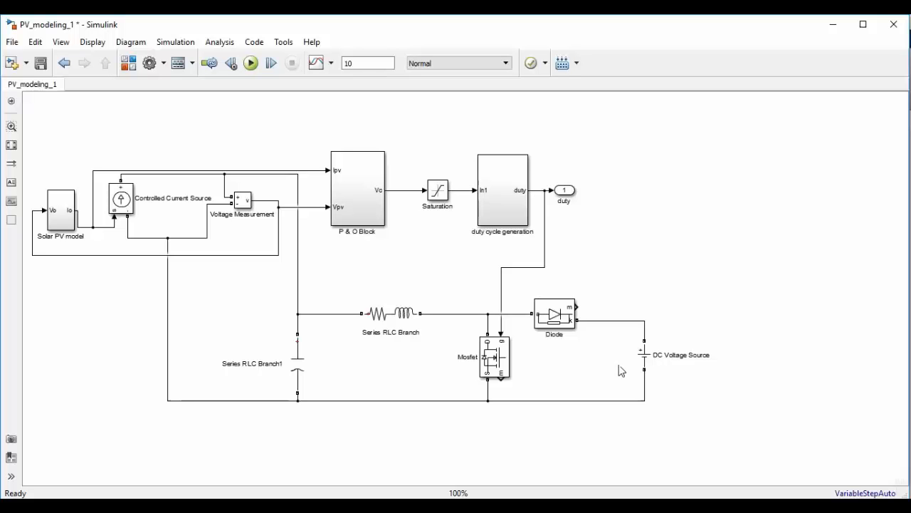
{"action": "mouse_move", "coordinate": [609, 363]}
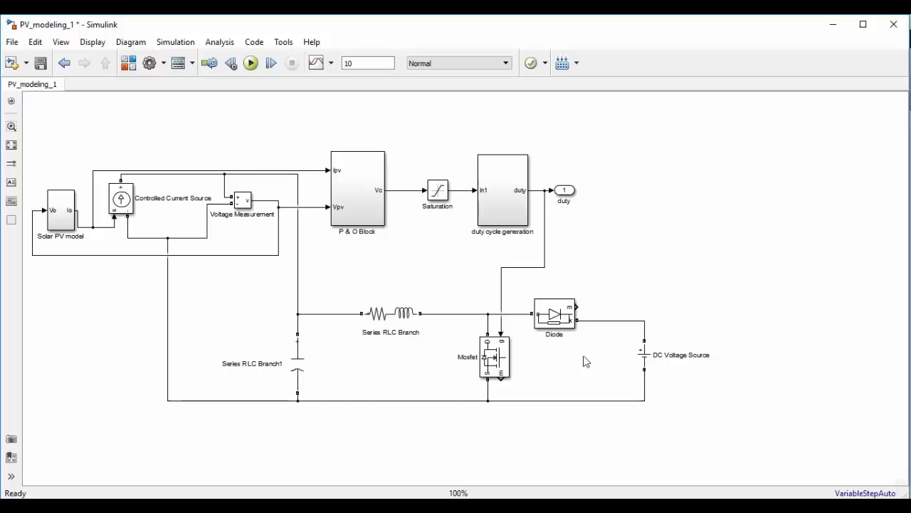
{"action": "mouse_move", "coordinate": [370, 358]}
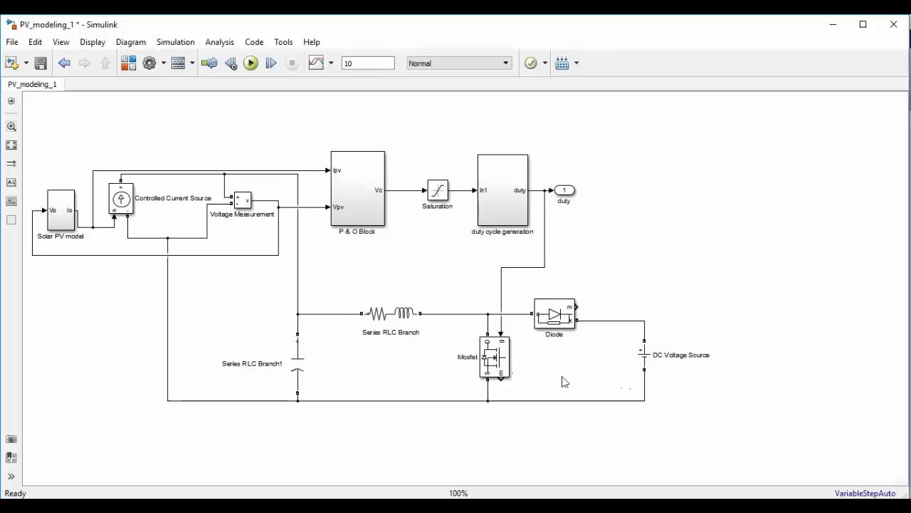
{"action": "mouse_move", "coordinate": [410, 359]}
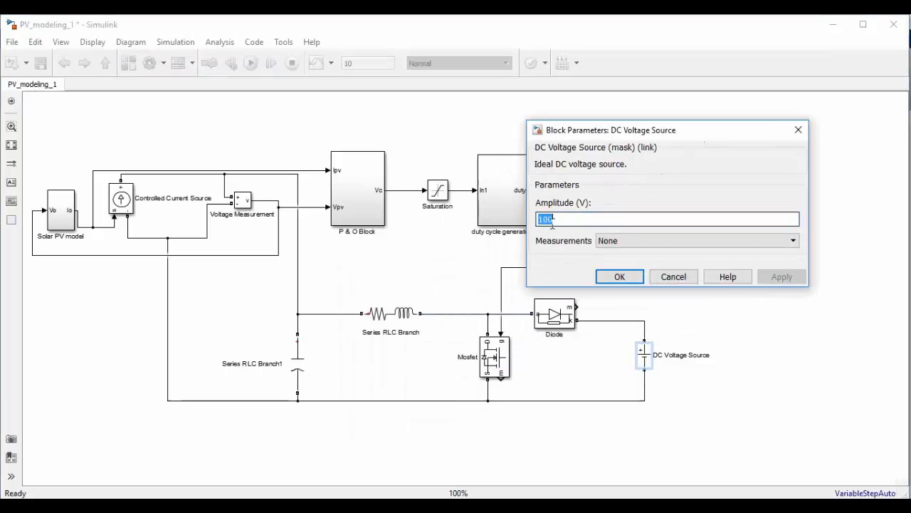
Give the DC Voltage Source a 50 V amplitude and confirm the dialog
{"action": "type", "text": "50"}
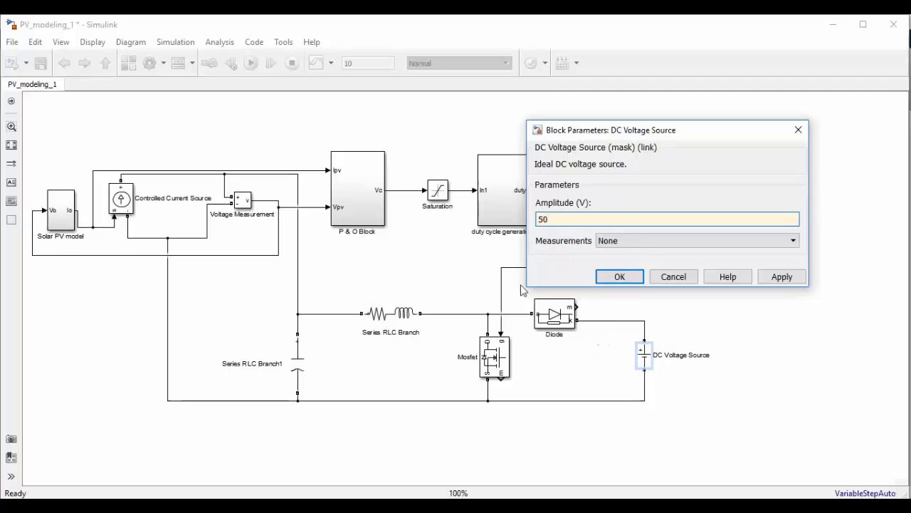
{"action": "left_click", "coordinate": [296, 364]}
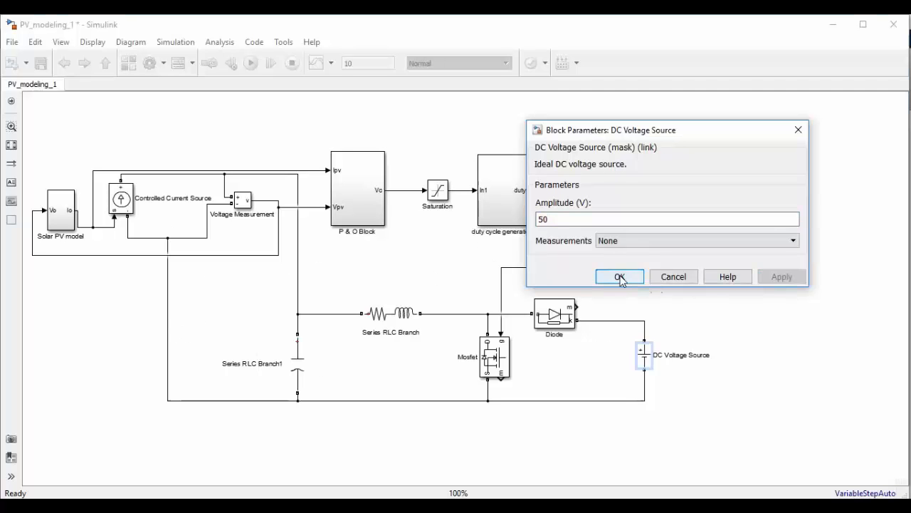
{"action": "left_click", "coordinate": [618, 277]}
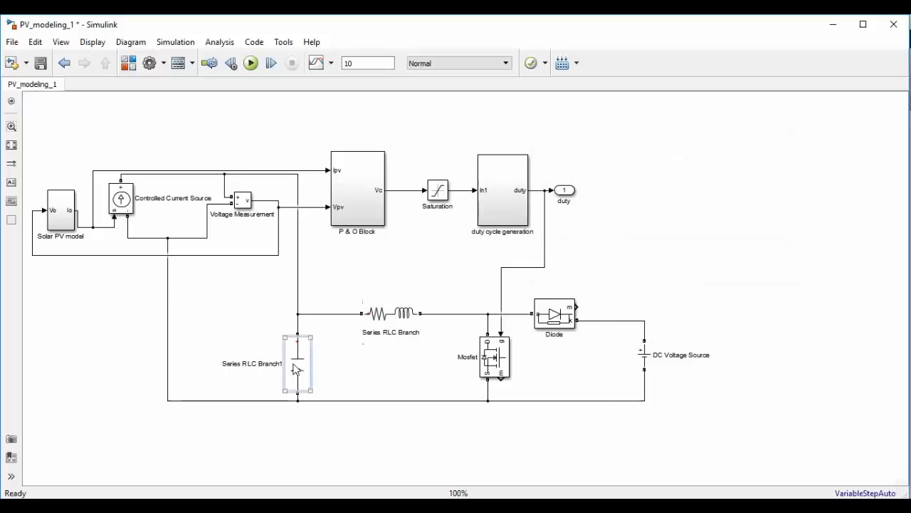
Change the input capacitor's capacitance to 2e-6 F
{"action": "double_click", "coordinate": [298, 364]}
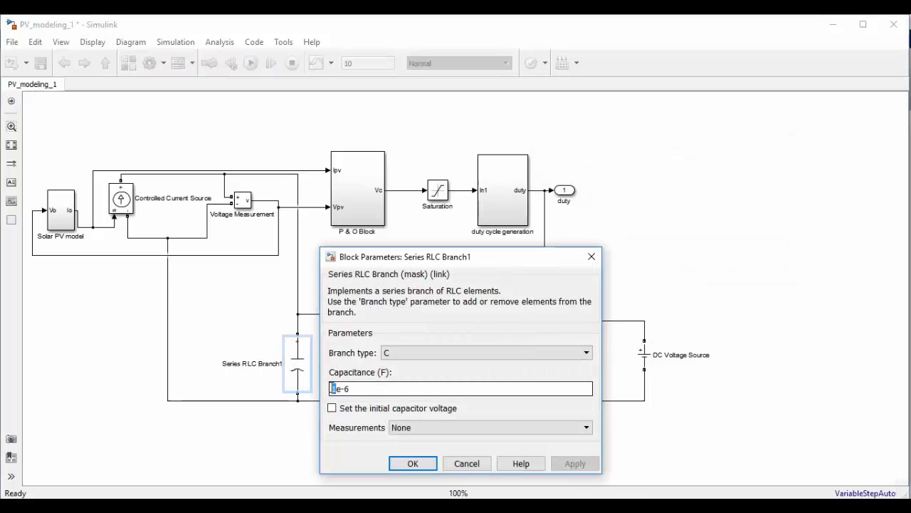
{"action": "type", "text": "2e-6"}
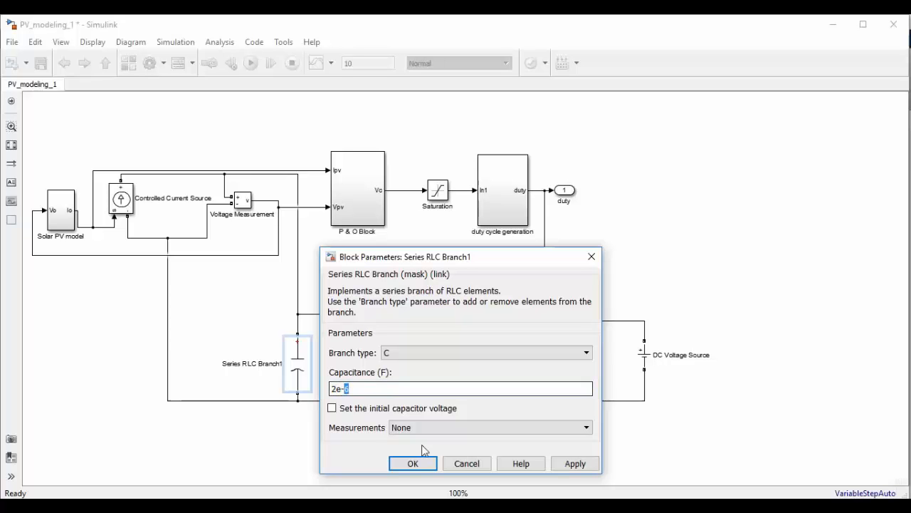
{"action": "left_click", "coordinate": [413, 465]}
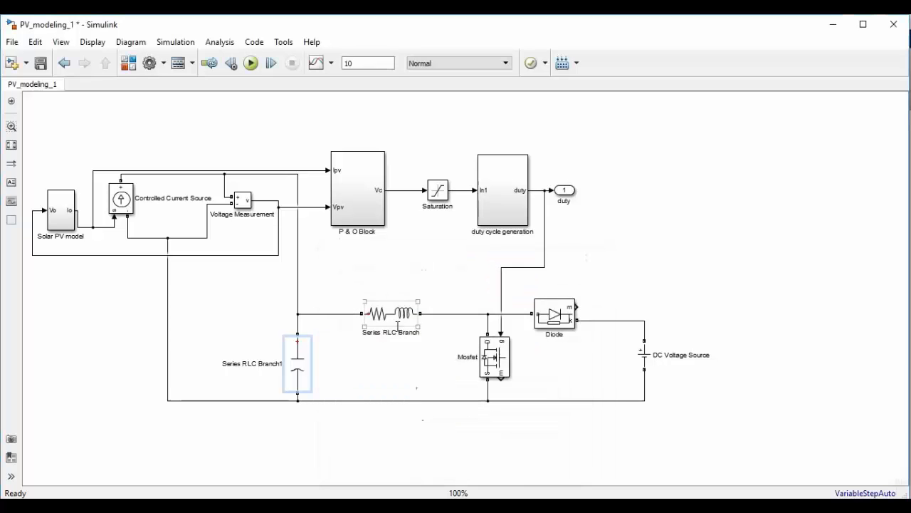
Change the RL branch resistance to 0.45 Ω
{"action": "double_click", "coordinate": [391, 314]}
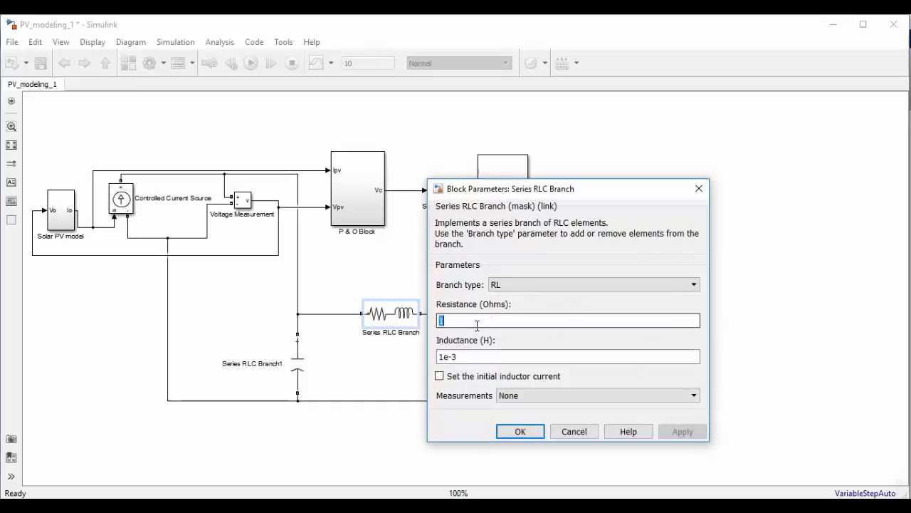
{"action": "type", "text": "0.45"}
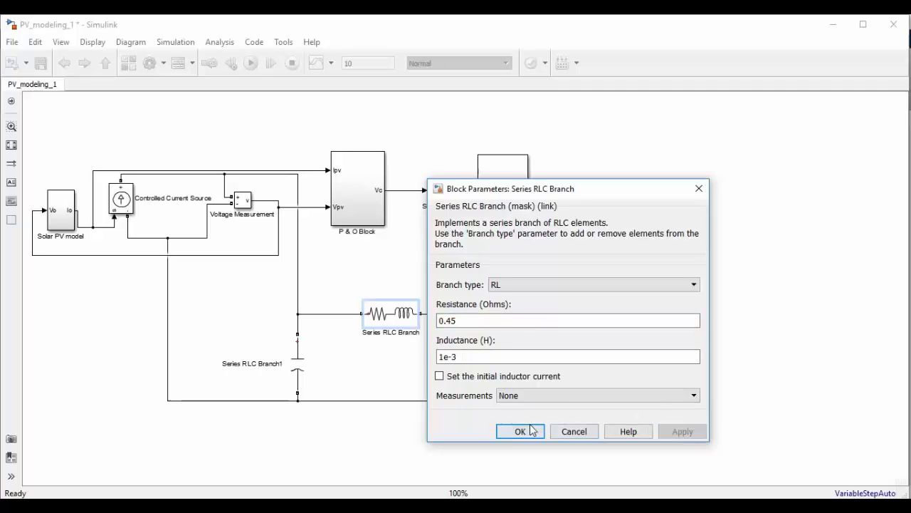
{"action": "left_click", "coordinate": [521, 430]}
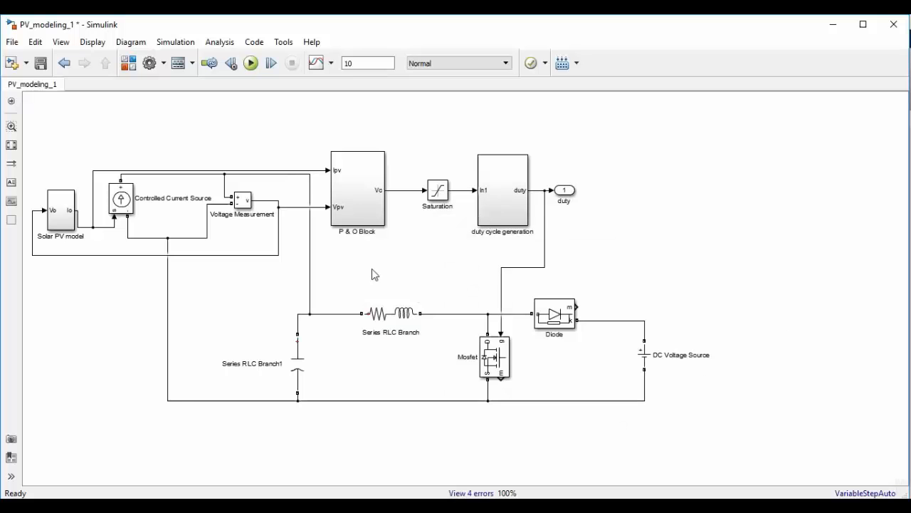
Search the Library Browser for 'scope' and 'display' and add the Scope and Display blocks
{"action": "left_click", "coordinate": [297, 363]}
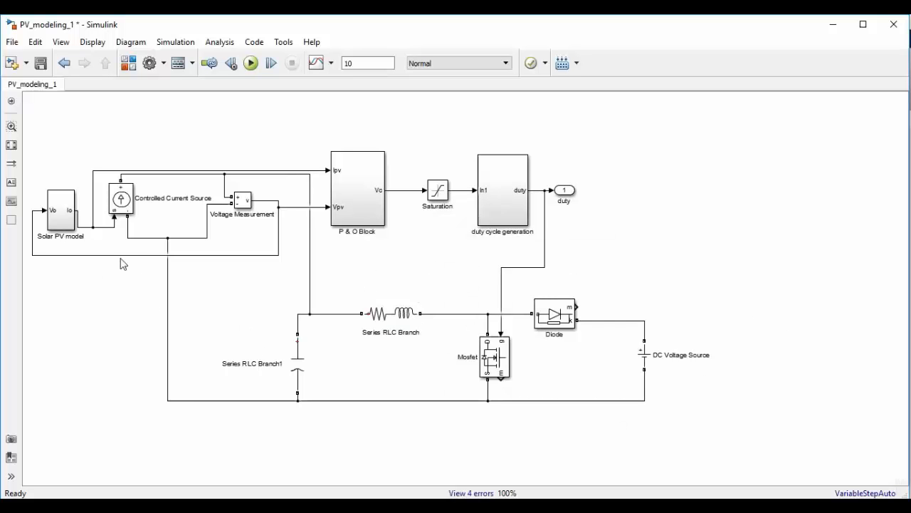
{"action": "mouse_move", "coordinate": [396, 487]}
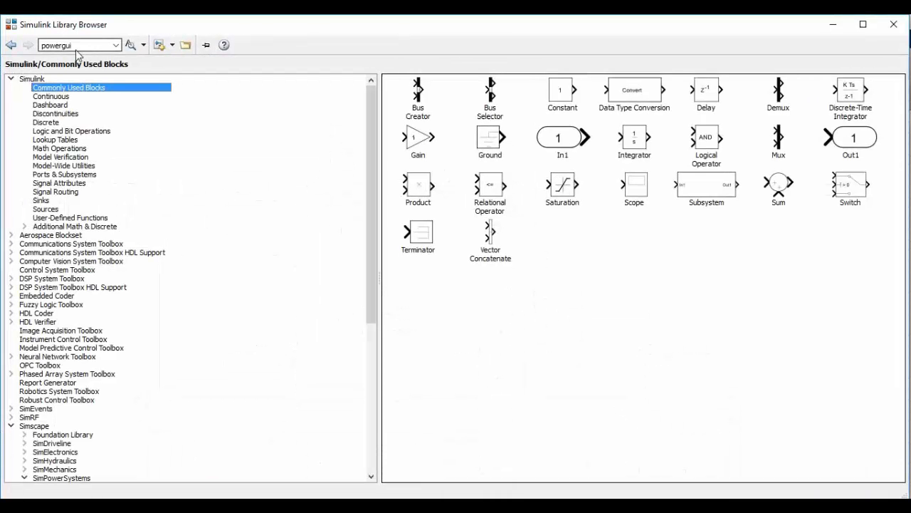
{"action": "type", "text": "sc"}
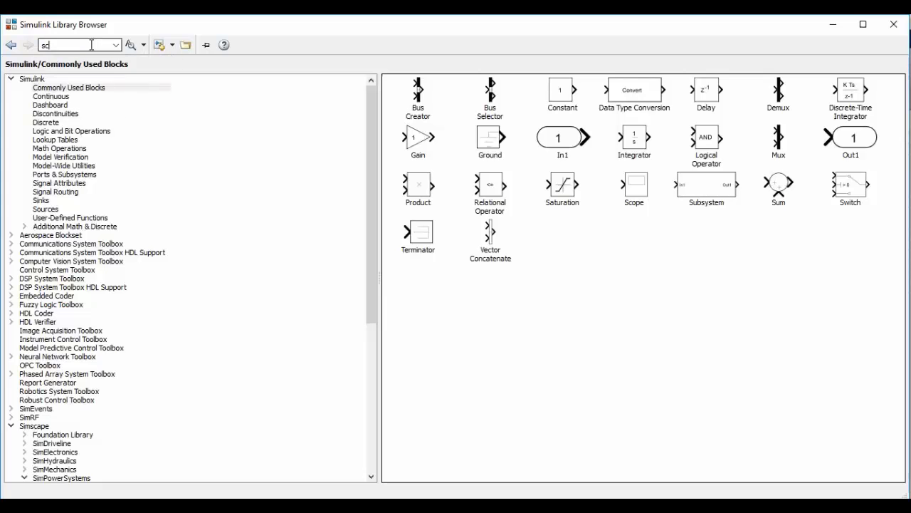
{"action": "type", "text": "scope"}
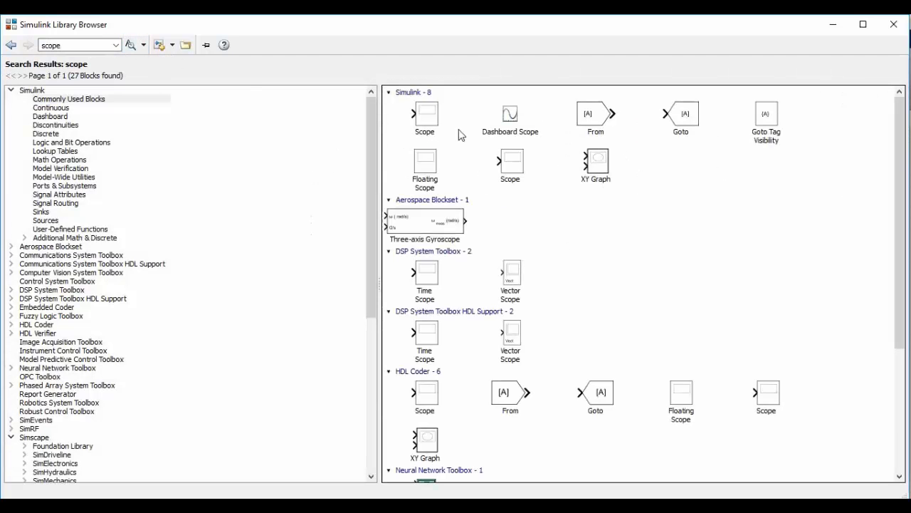
{"action": "left_click", "coordinate": [424, 117]}
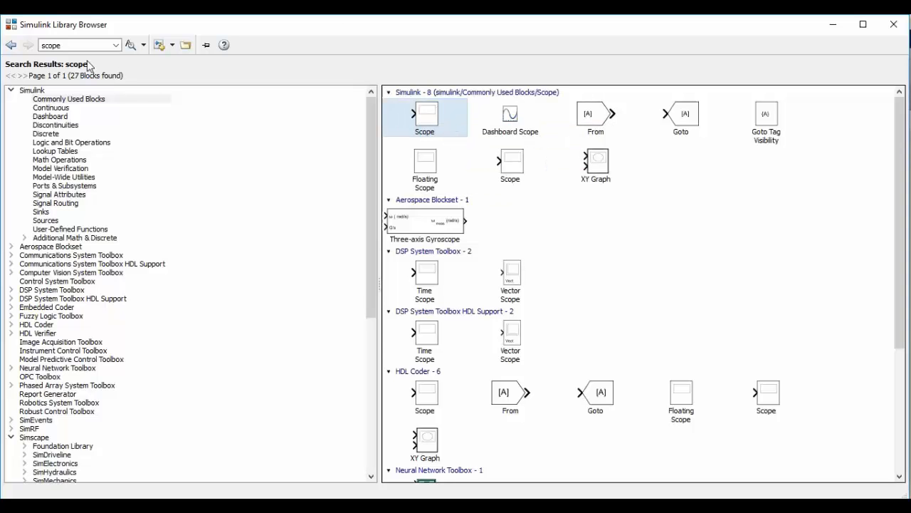
{"action": "type", "text": "display"}
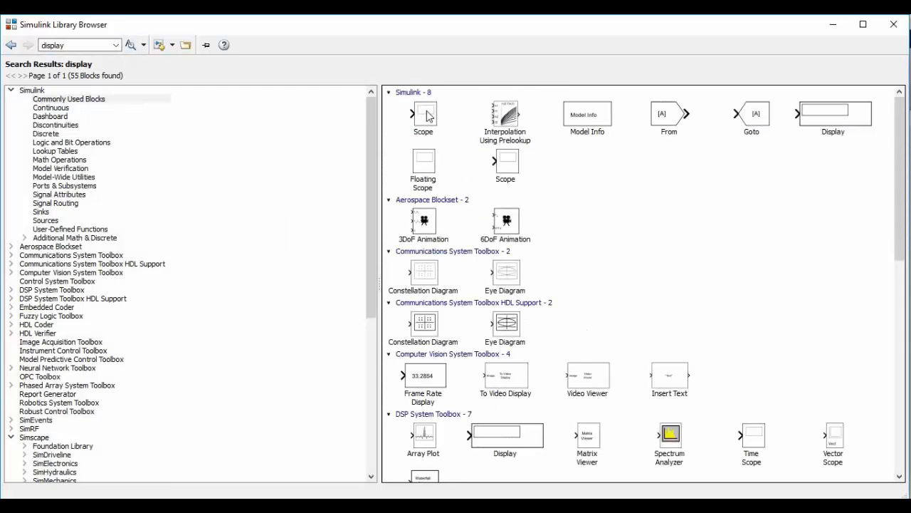
{"action": "right_click", "coordinate": [833, 112]}
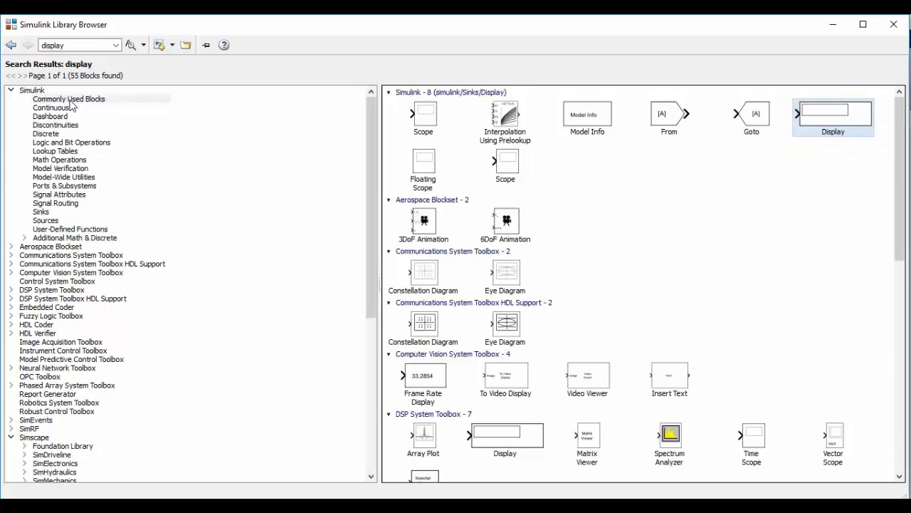
Add the Product block from the commonly used blocks and search for powergui
{"action": "left_click", "coordinate": [68, 99]}
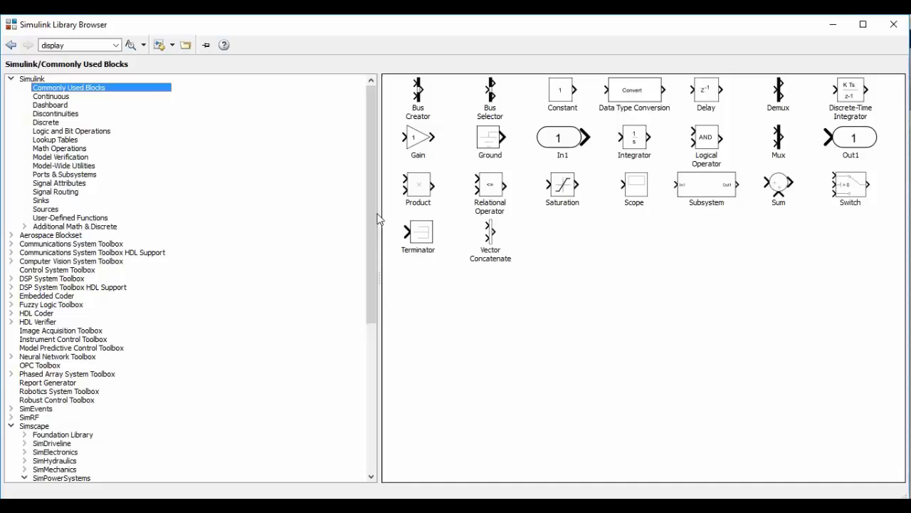
{"action": "right_click", "coordinate": [418, 183]}
{"action": "type", "text": "powergui"}
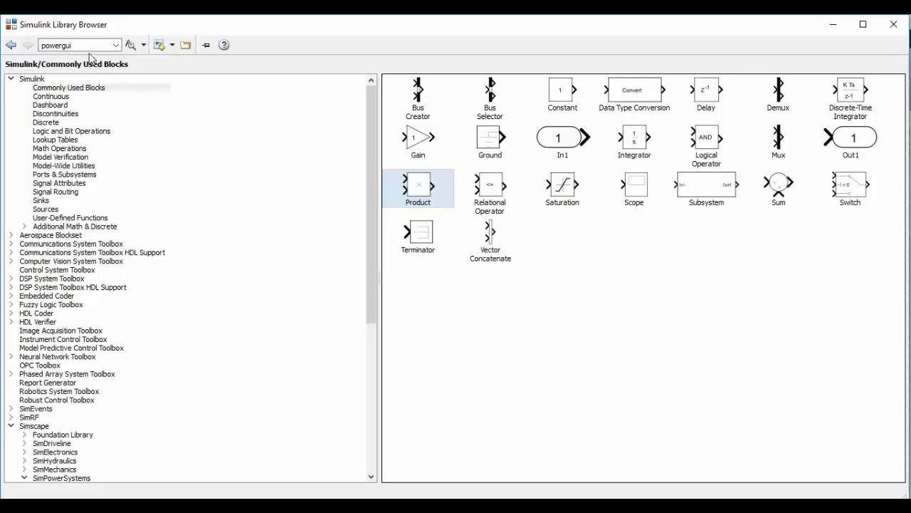
{"action": "left_click", "coordinate": [131, 44]}
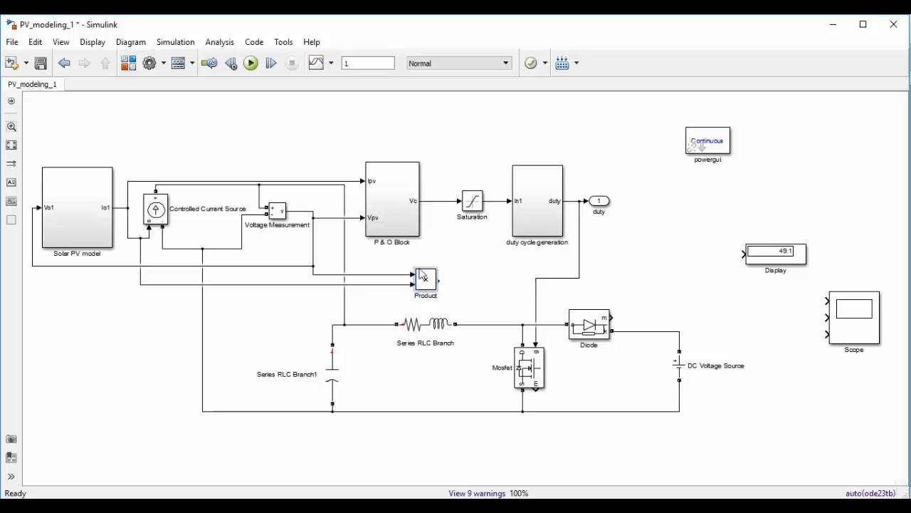
Wire the Product block's output to the Display and branch it to the Scope
{"action": "left_click", "coordinate": [424, 279]}
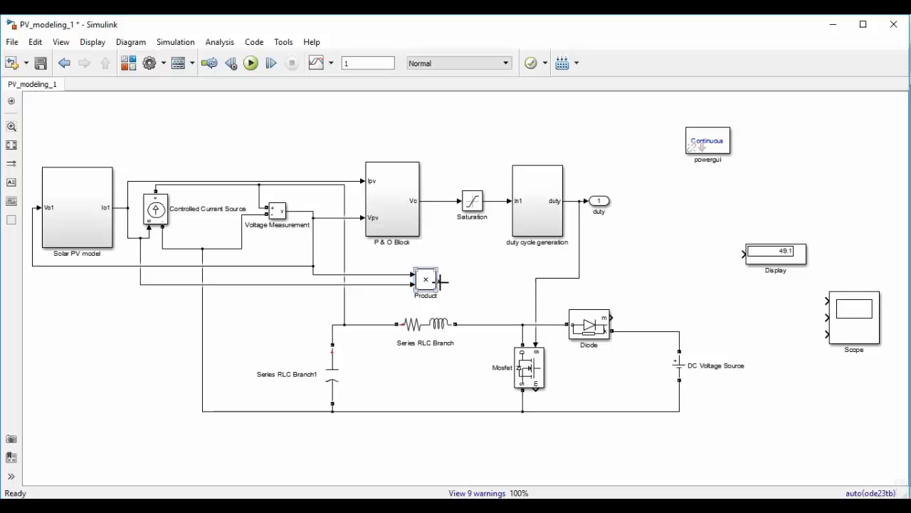
{"action": "left_click_drag", "start_coordinate": [440, 282], "coordinate": [701, 282]}
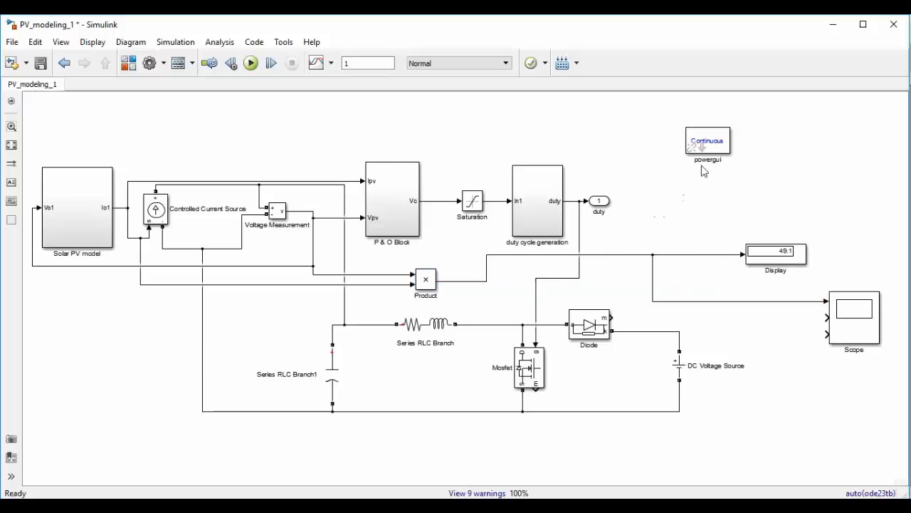
Enable 'Use ideal switching devices' in the powergui block and apply it
{"action": "double_click", "coordinate": [706, 145]}
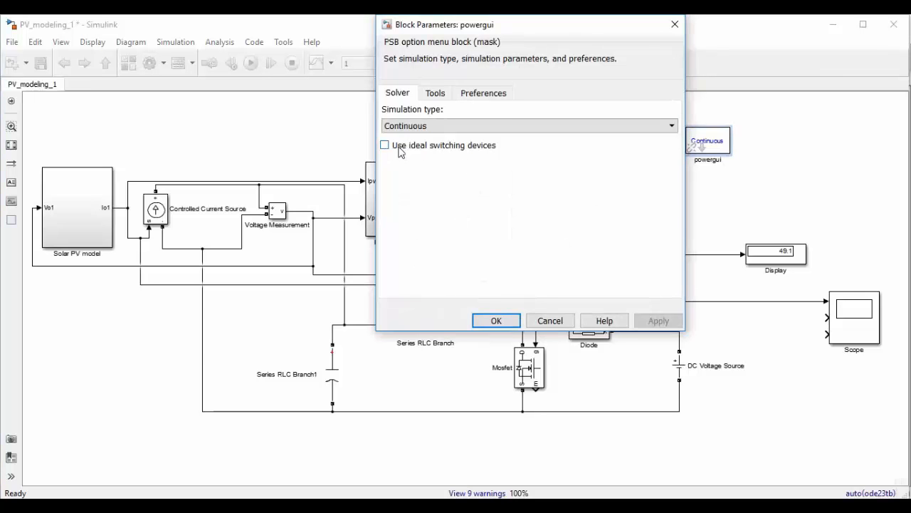
{"action": "left_click", "coordinate": [385, 145]}
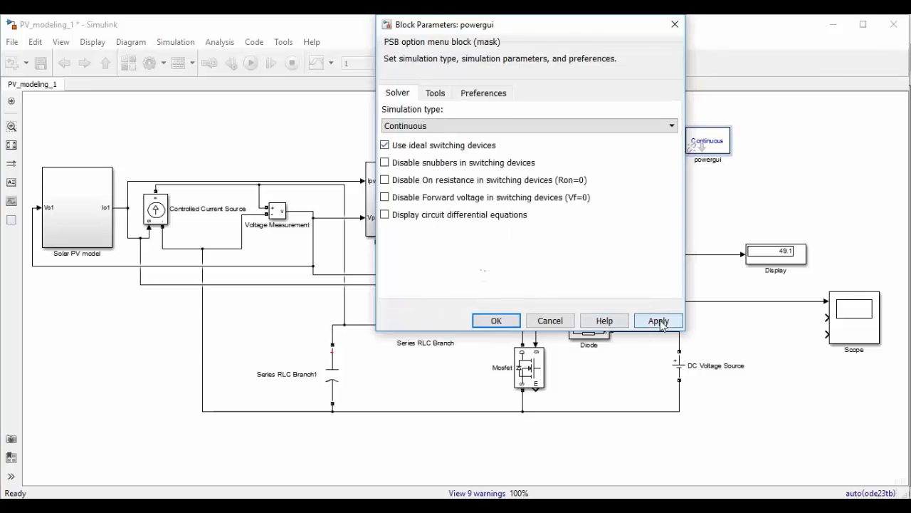
{"action": "left_click", "coordinate": [496, 320]}
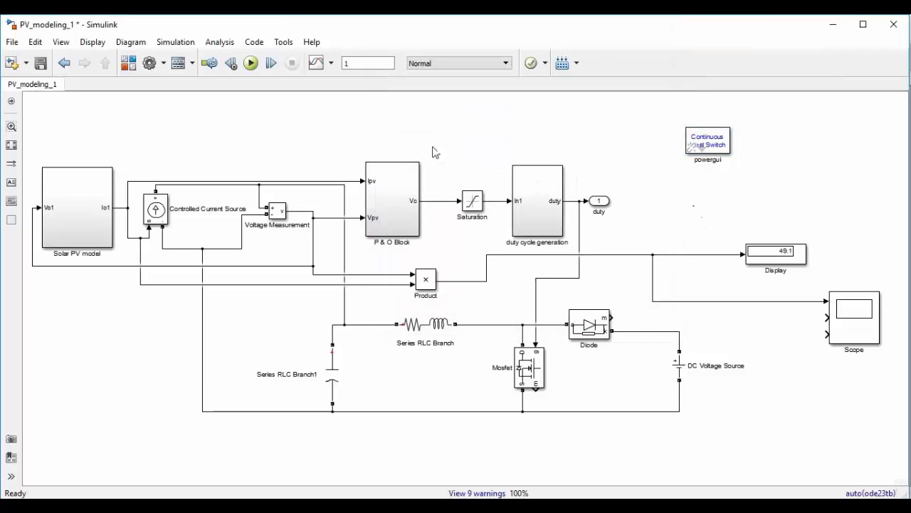
Set the stop time to 1 s, run the simulation and show the Scope output power trace
{"action": "left_click", "coordinate": [368, 63]}
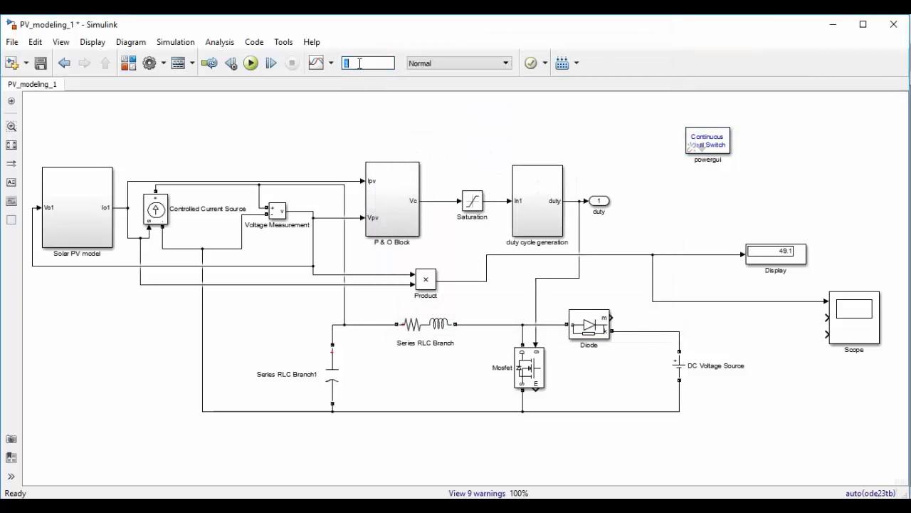
{"action": "left_click", "coordinate": [251, 63]}
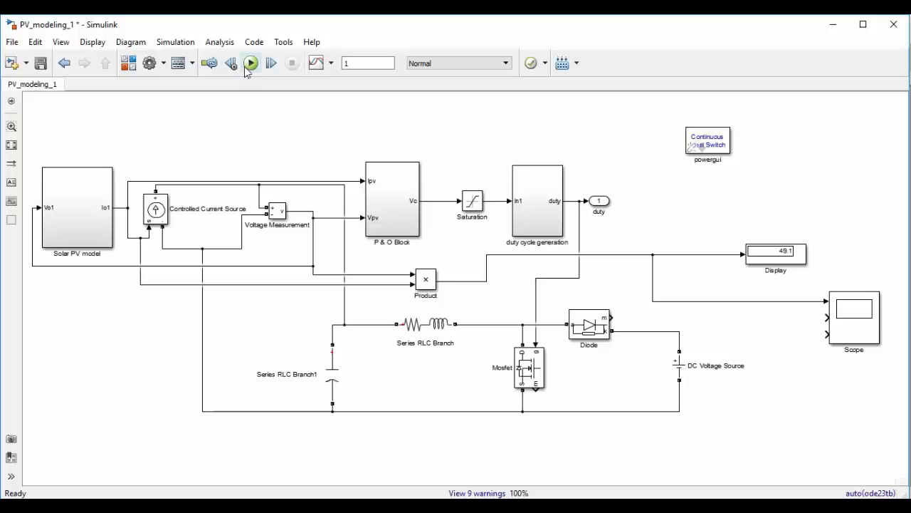
{"action": "left_click", "coordinate": [251, 63]}
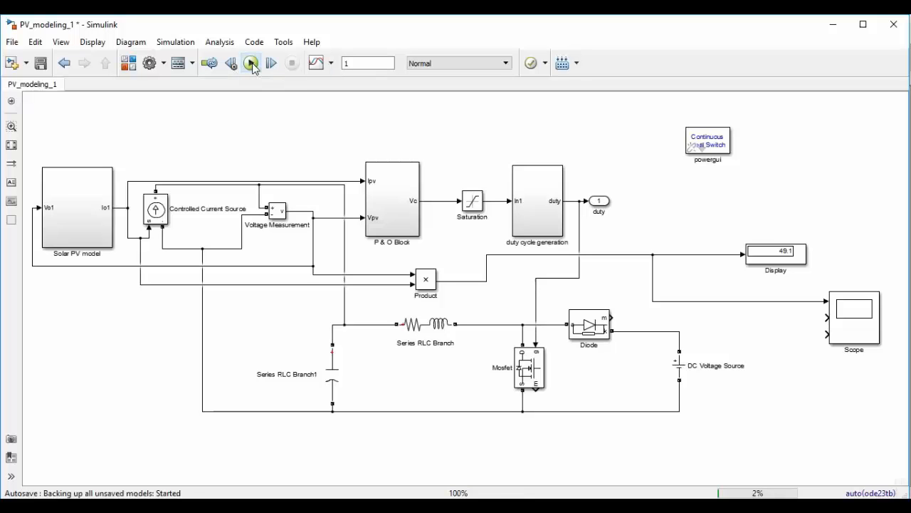
{"action": "left_click", "coordinate": [251, 63]}
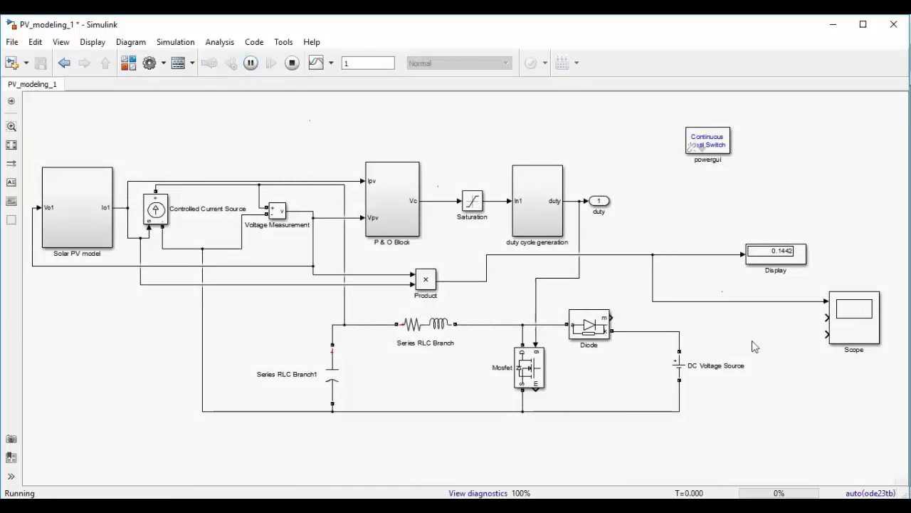
{"action": "double_click", "coordinate": [855, 320]}
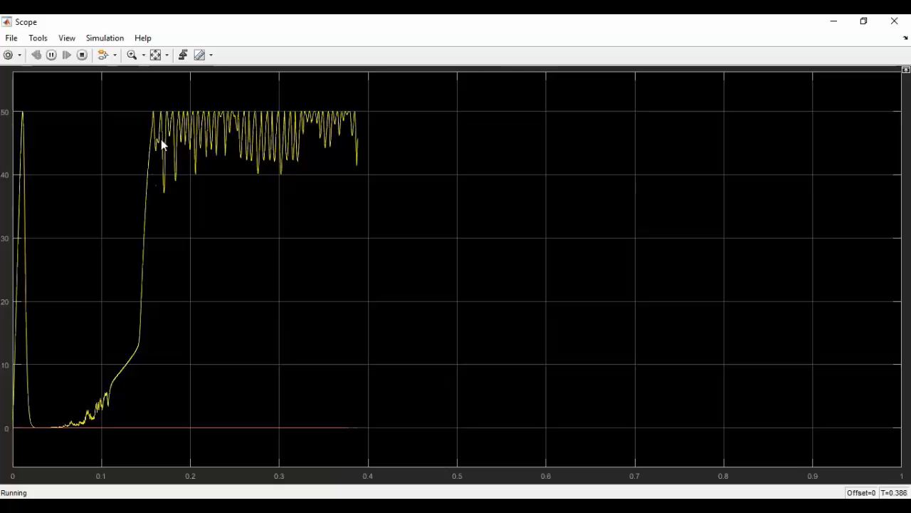
{"action": "mouse_move", "coordinate": [894, 21]}
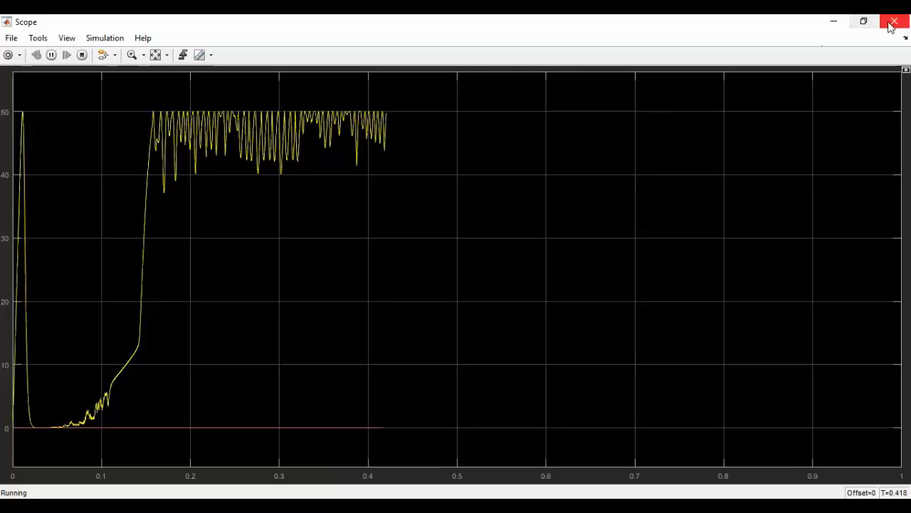
Close the Scope window after the output power reaches about 50 W
{"action": "left_click", "coordinate": [895, 21]}
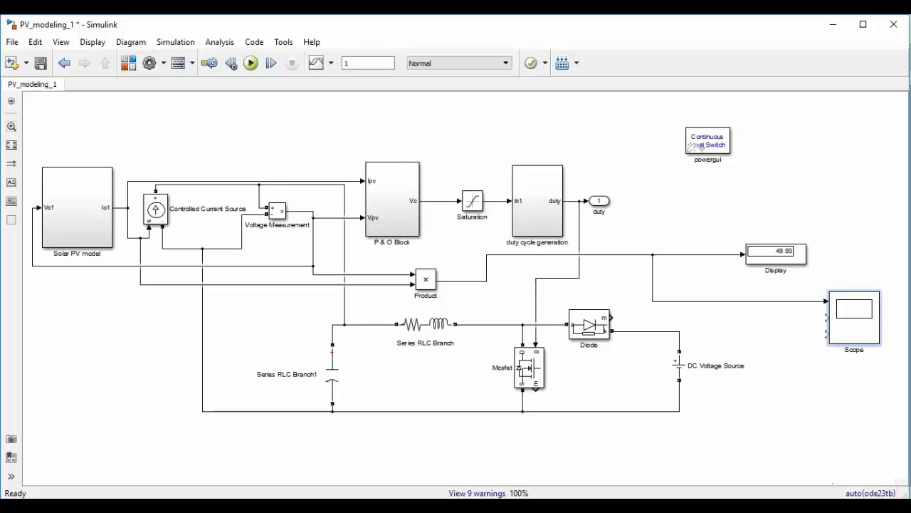
{"action": "mouse_move", "coordinate": [899, 495]}
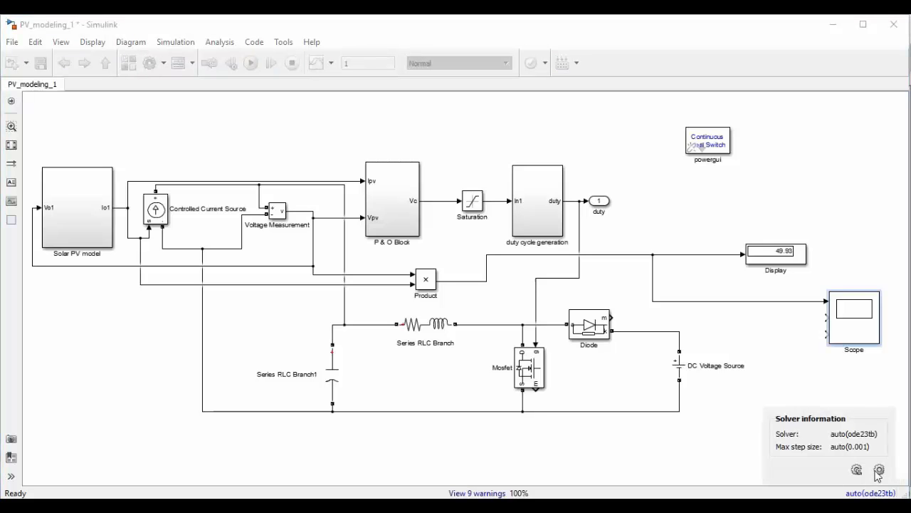
{"action": "mouse_move", "coordinate": [881, 470]}
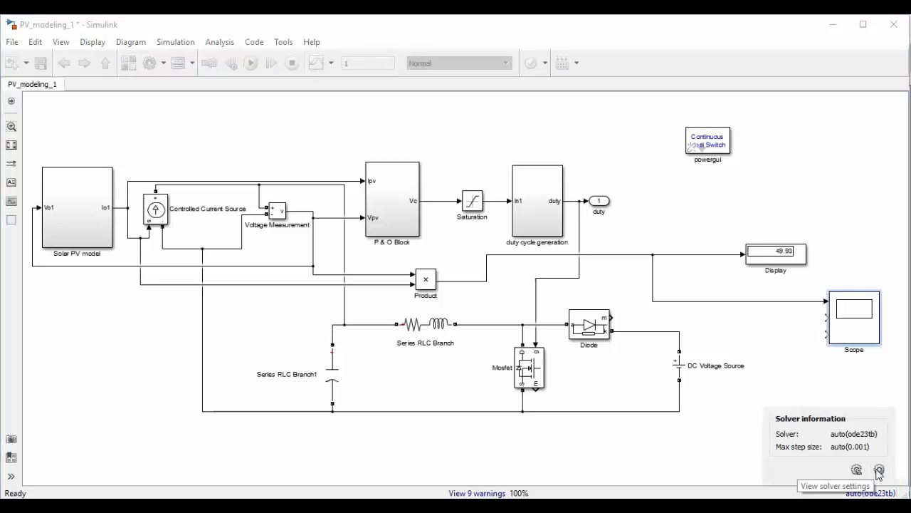
Tighten the relative tolerance from 1e-3 in the solver's Additional options and confirm
{"action": "left_click", "coordinate": [881, 470]}
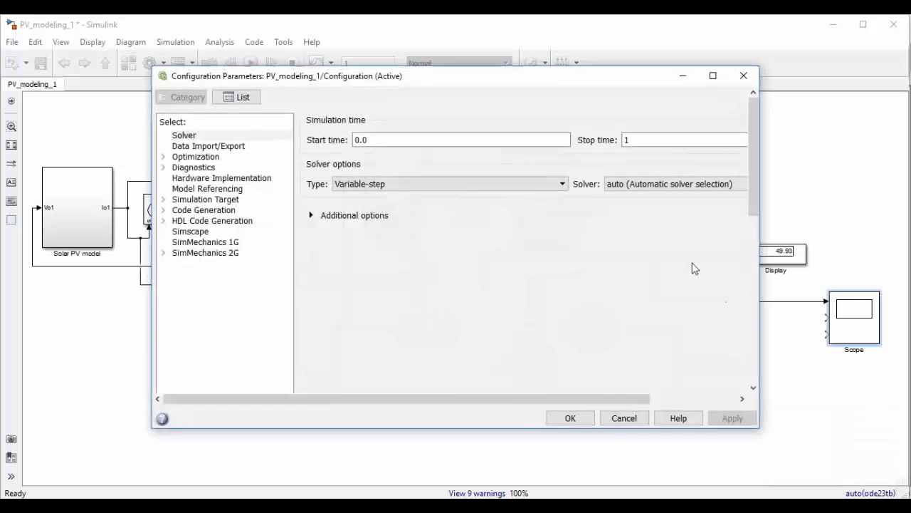
{"action": "left_click", "coordinate": [310, 215]}
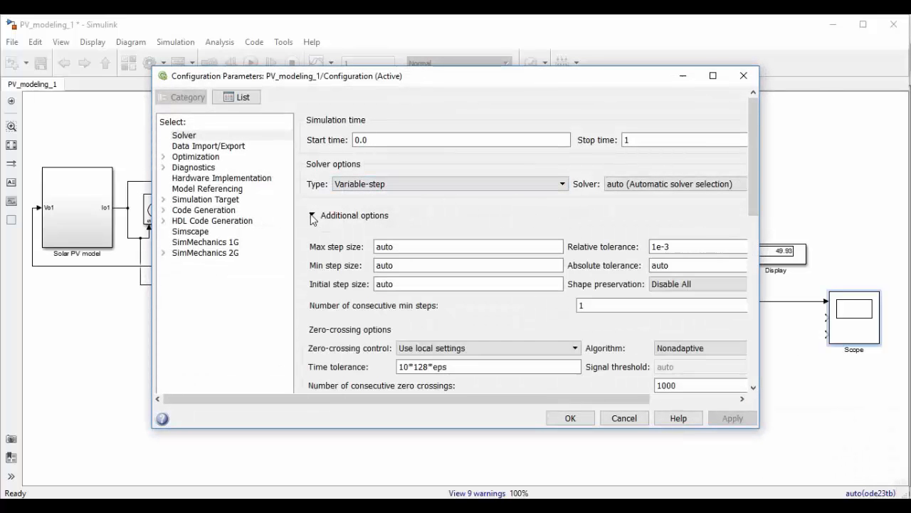
{"action": "left_click", "coordinate": [313, 219]}
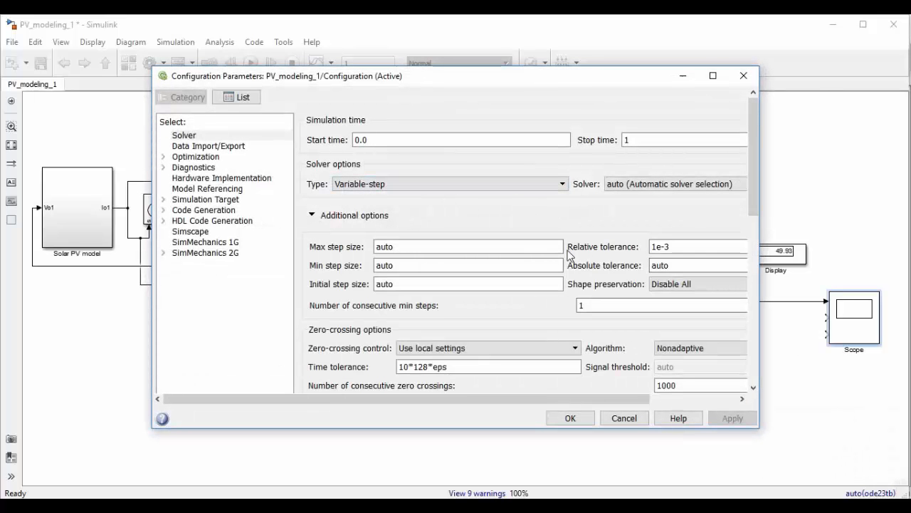
{"action": "left_click", "coordinate": [698, 246]}
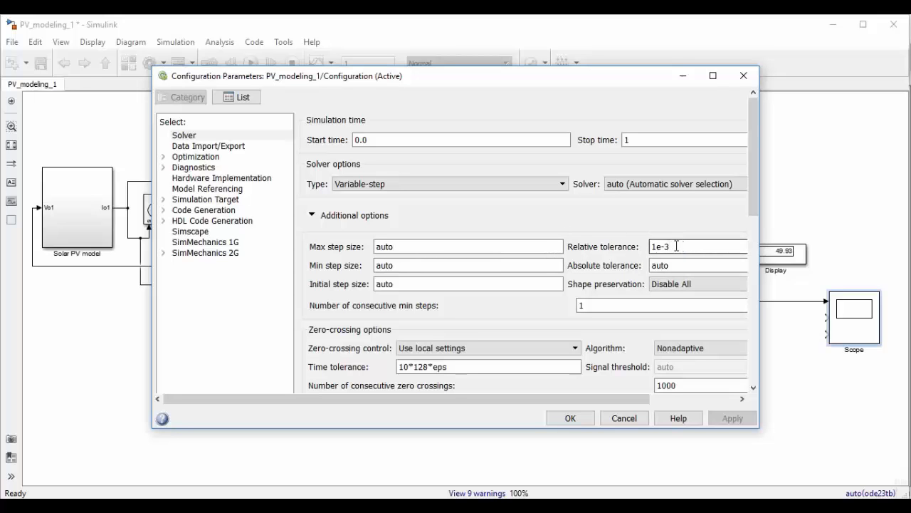
{"action": "left_click", "coordinate": [695, 246]}
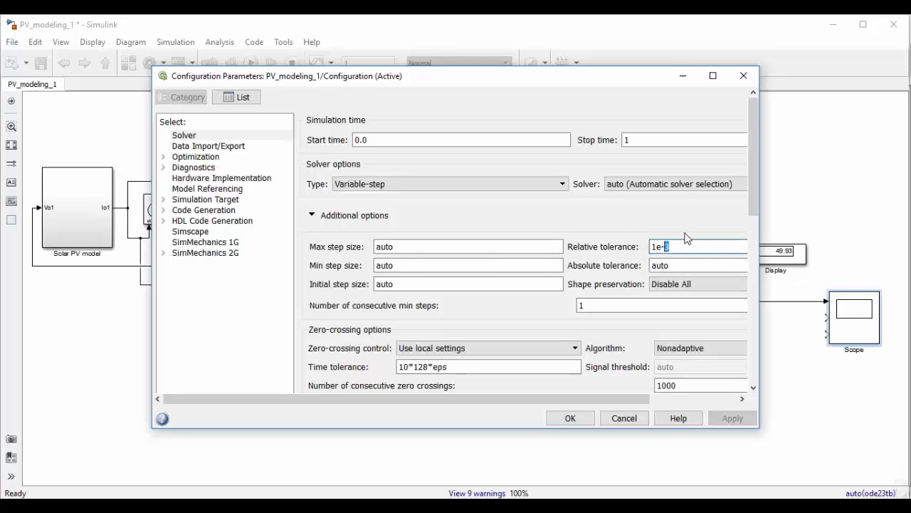
{"action": "left_click", "coordinate": [732, 419]}
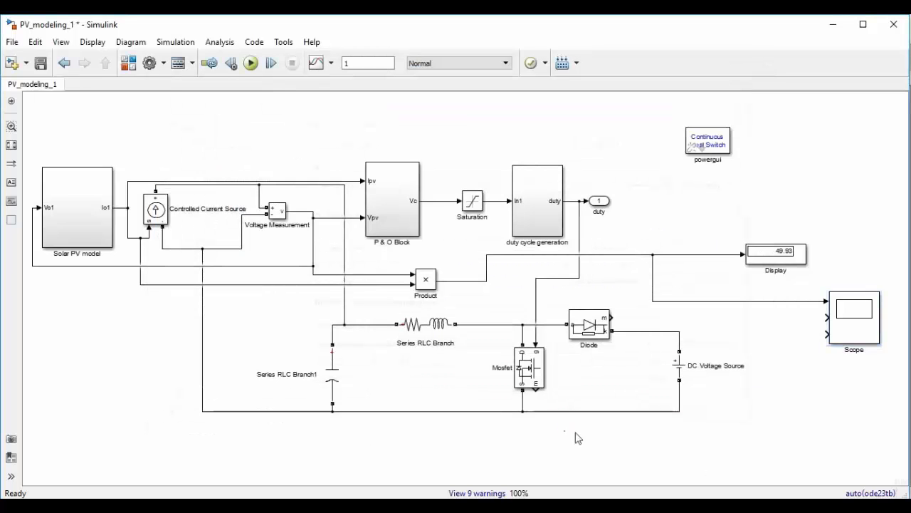
Rerun the simulation with the new tolerance and watch output power on the Scope
{"action": "left_click", "coordinate": [251, 63]}
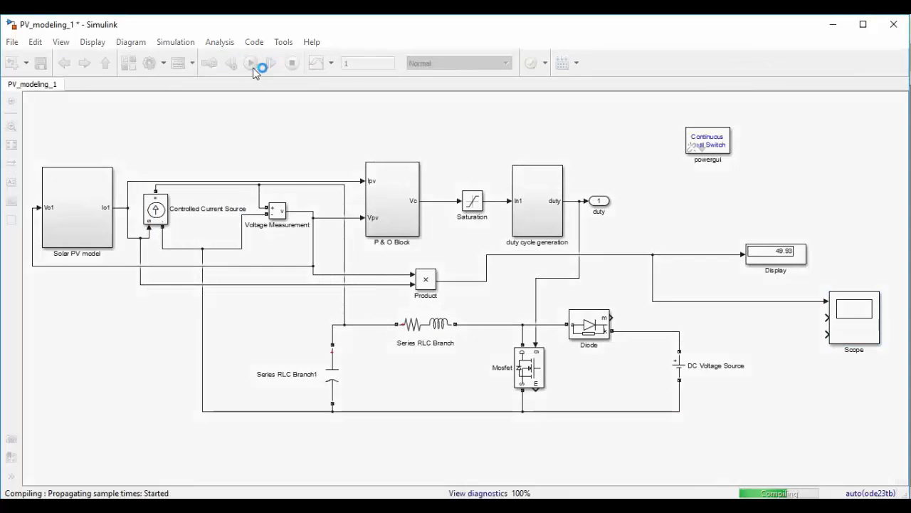
{"action": "left_click", "coordinate": [251, 63]}
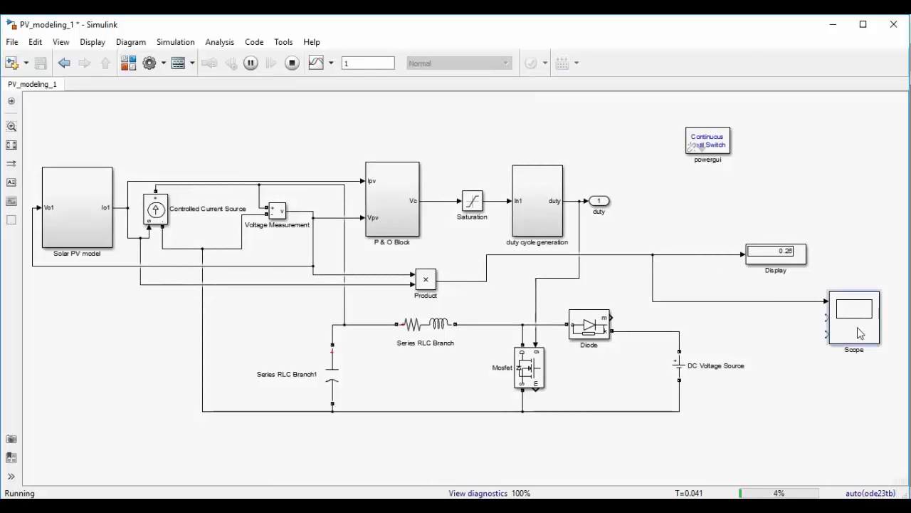
{"action": "double_click", "coordinate": [855, 316]}
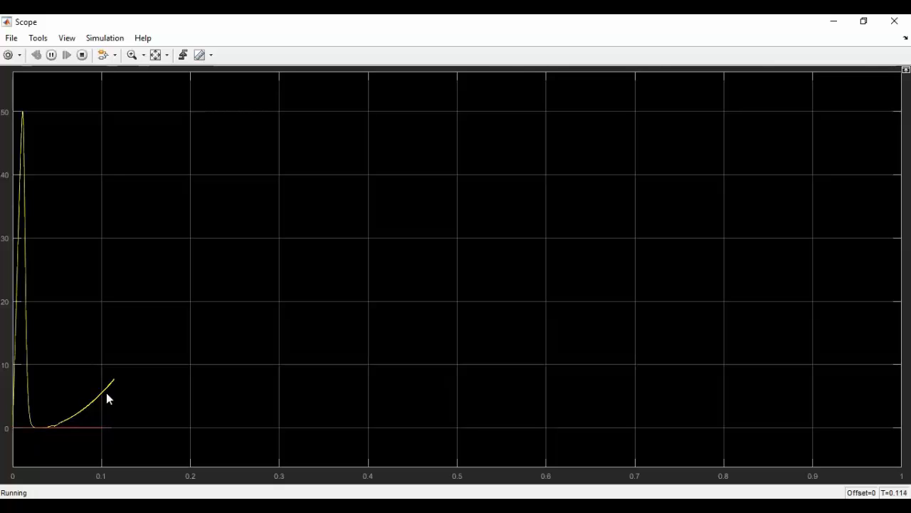
{"action": "mouse_move", "coordinate": [131, 383]}
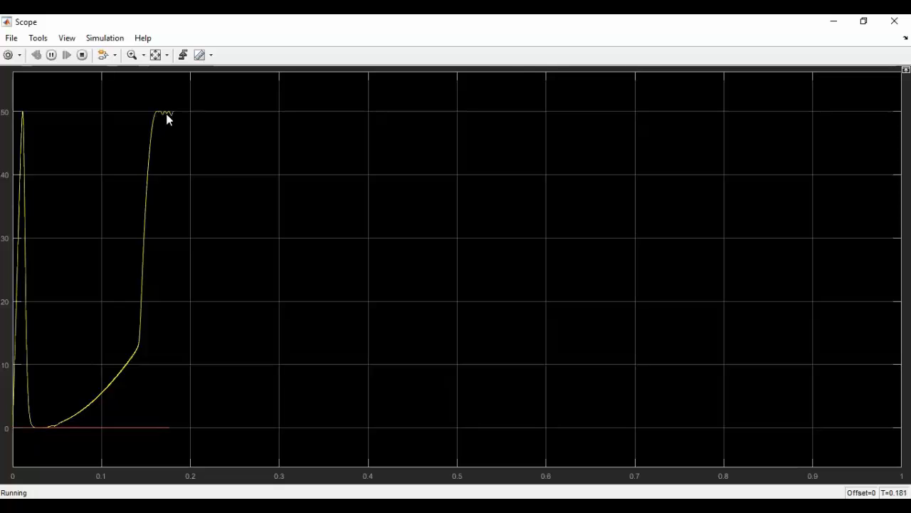
{"action": "mouse_move", "coordinate": [241, 117]}
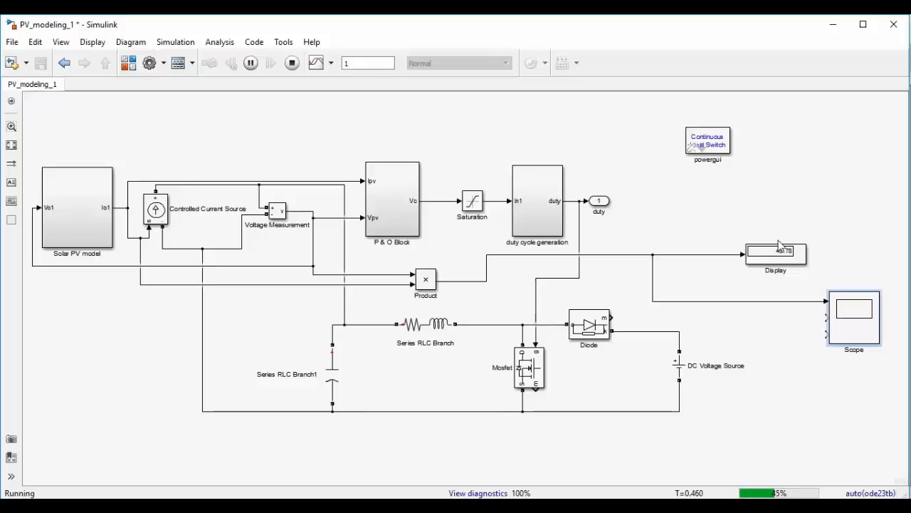
Stop the run with the Display near 49.8 and open the Solar PV model subsystem
{"action": "left_click", "coordinate": [290, 62]}
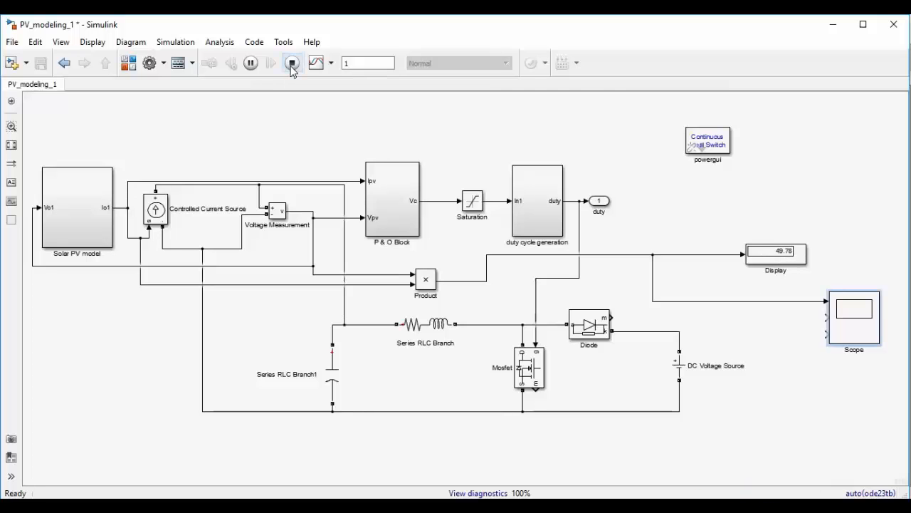
{"action": "left_click", "coordinate": [290, 63]}
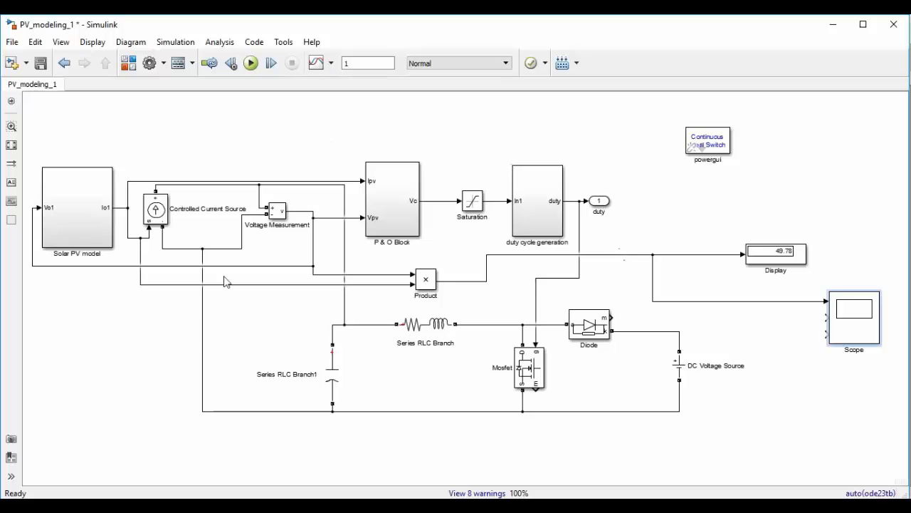
{"action": "mouse_move", "coordinate": [163, 278]}
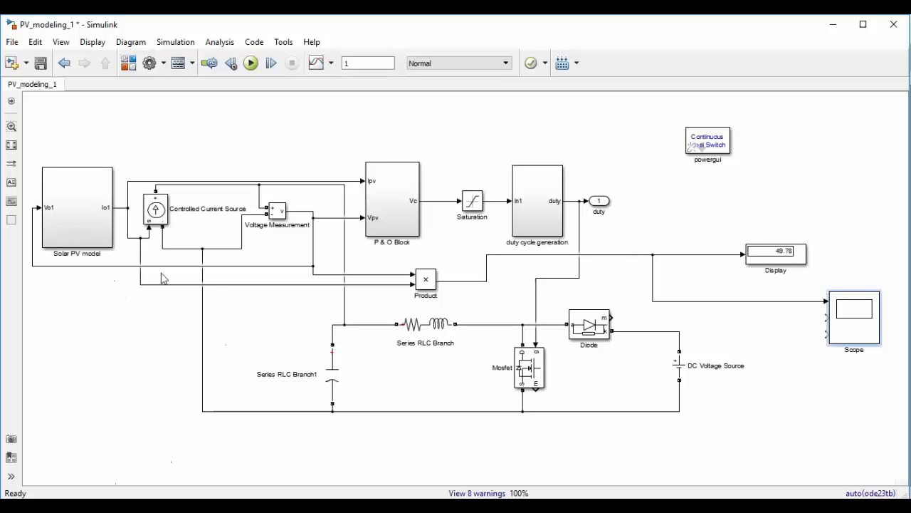
{"action": "left_click", "coordinate": [77, 211]}
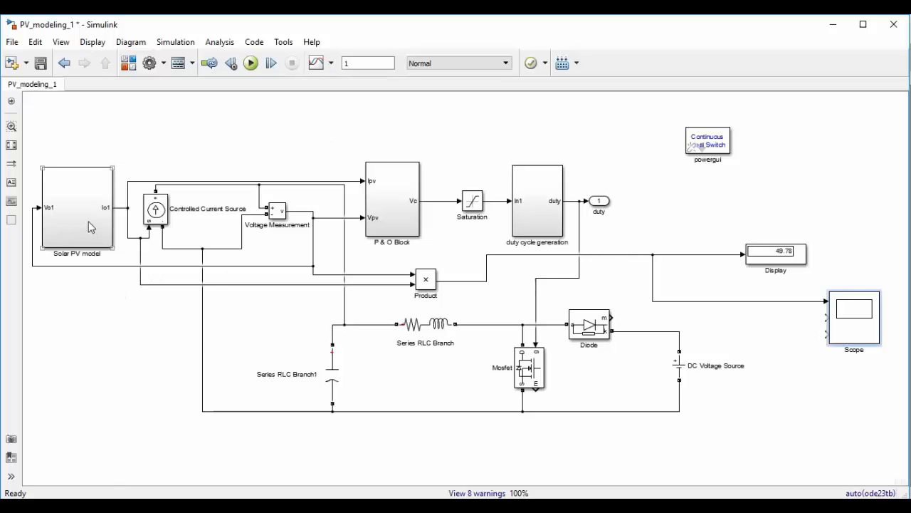
{"action": "double_click", "coordinate": [77, 214]}
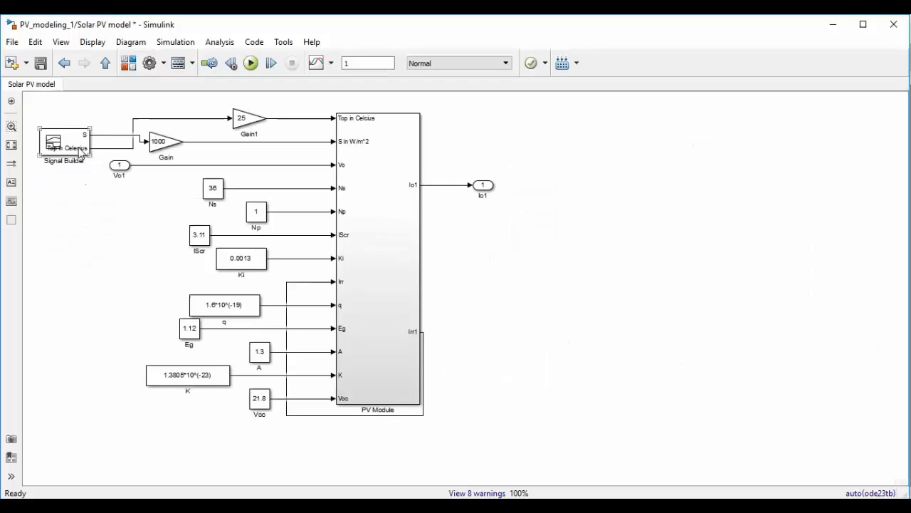
In Signal Builder, make irradiance S dip to 0.5 from 0.5 s to 0.8 s, then close it
{"action": "double_click", "coordinate": [64, 142]}
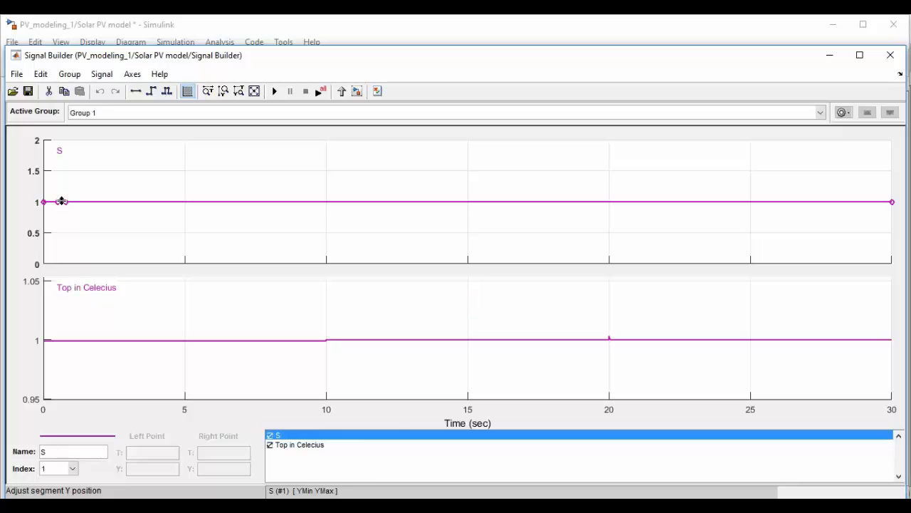
{"action": "left_click_drag", "start_coordinate": [63, 202], "coordinate": [63, 228]}
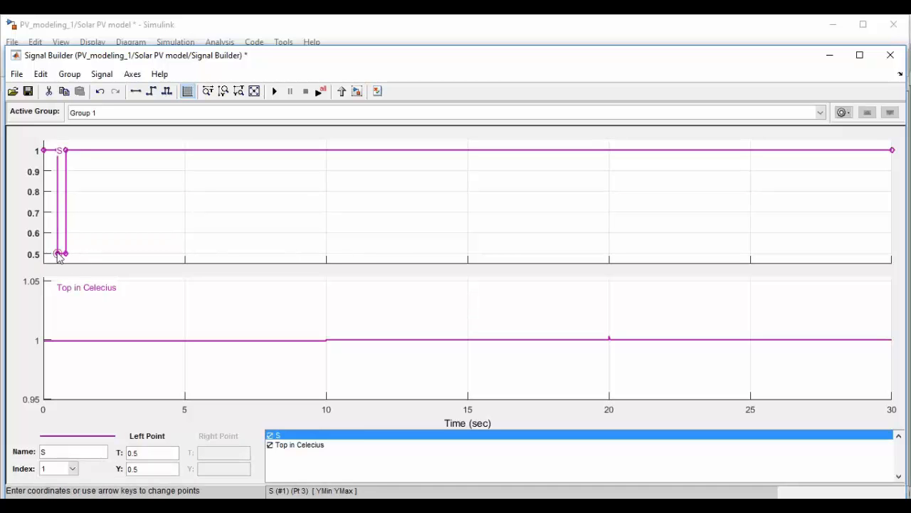
{"action": "left_click", "coordinate": [151, 469]}
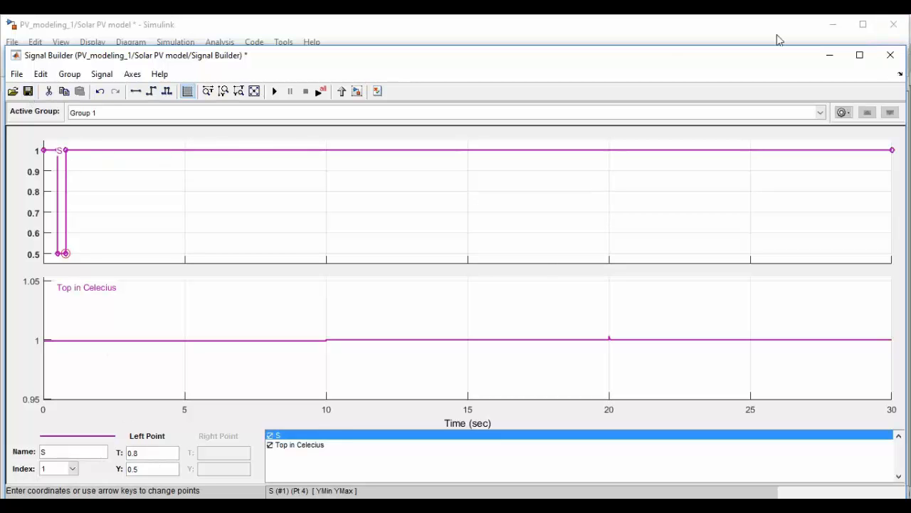
{"action": "left_click", "coordinate": [890, 54]}
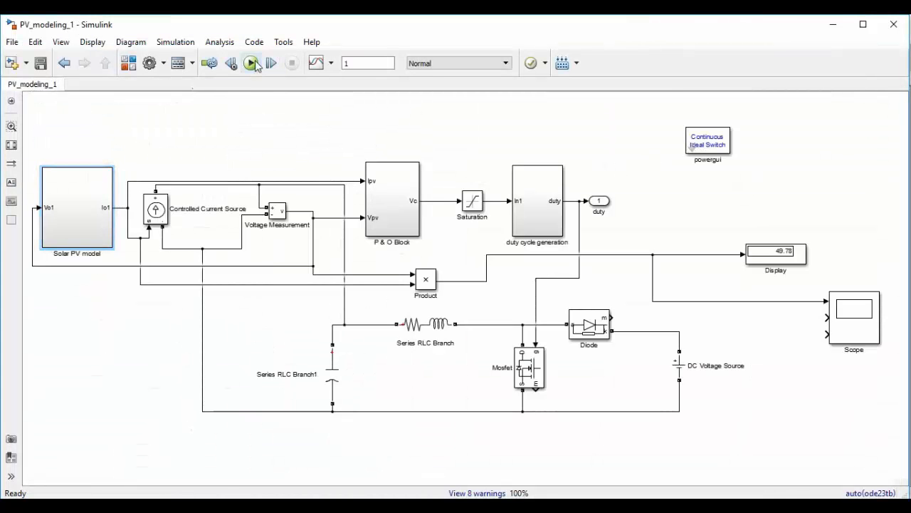
Rerun the simulation and watch output power on the Scope settle near 50 W
{"action": "left_click", "coordinate": [251, 62]}
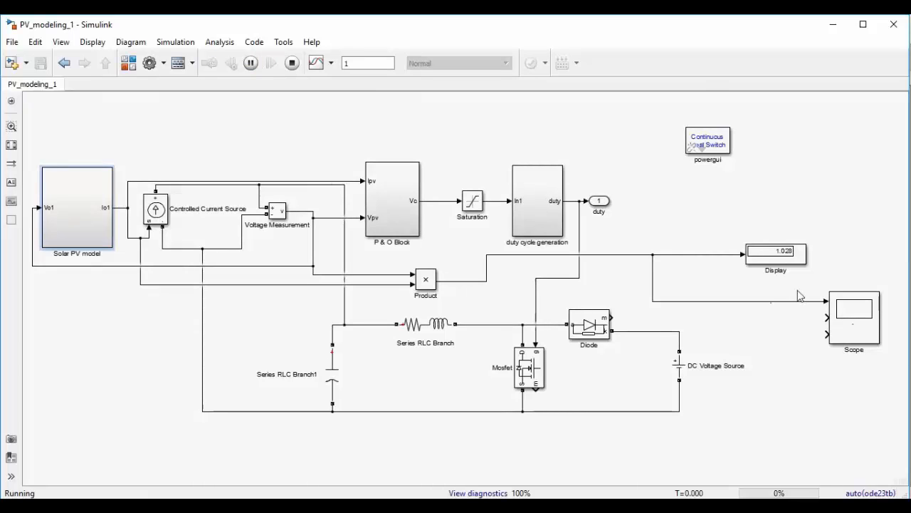
{"action": "double_click", "coordinate": [853, 319]}
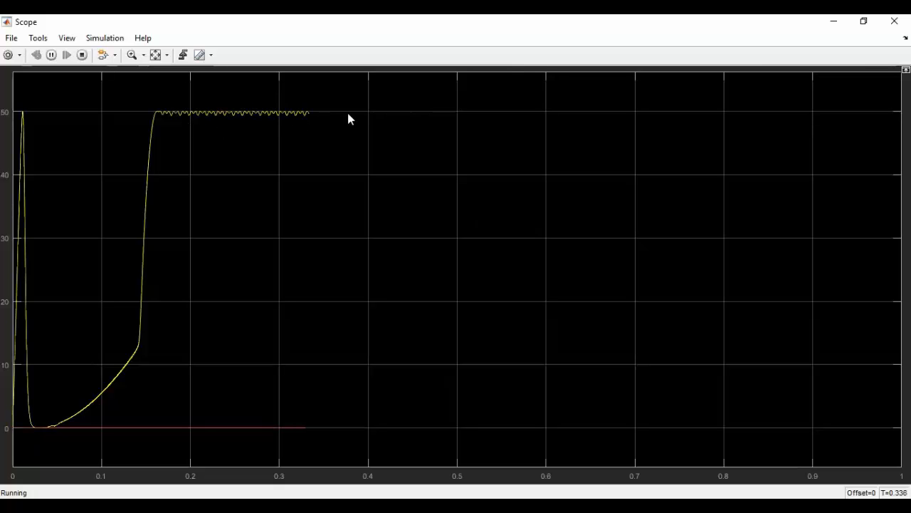
{"action": "mouse_move", "coordinate": [439, 300]}
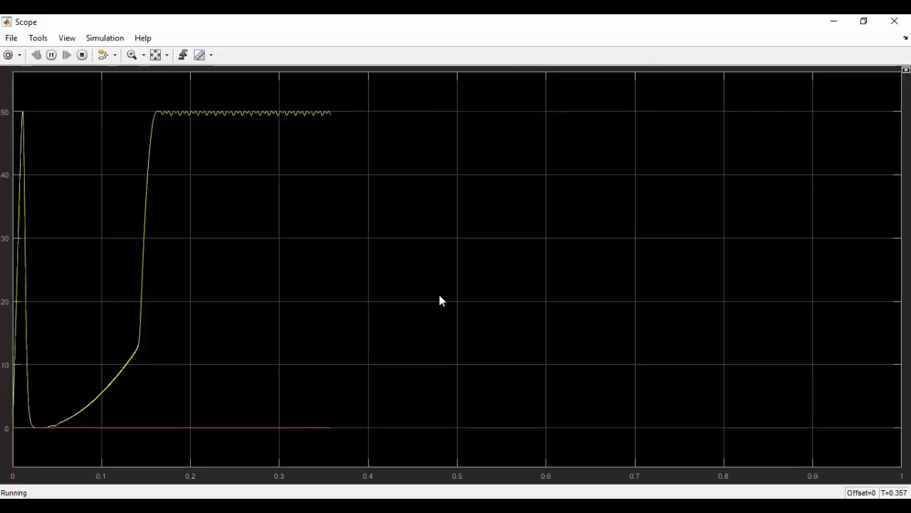
{"action": "mouse_move", "coordinate": [423, 383]}
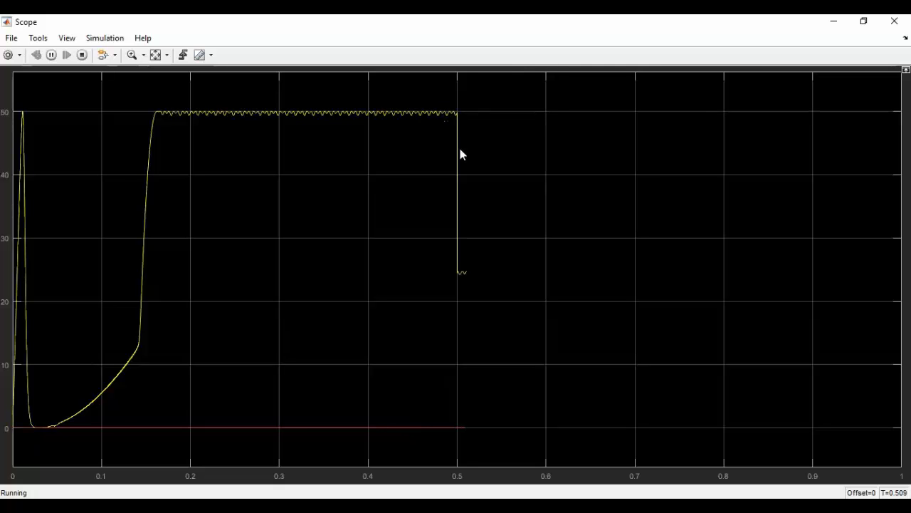
{"action": "mouse_move", "coordinate": [485, 278]}
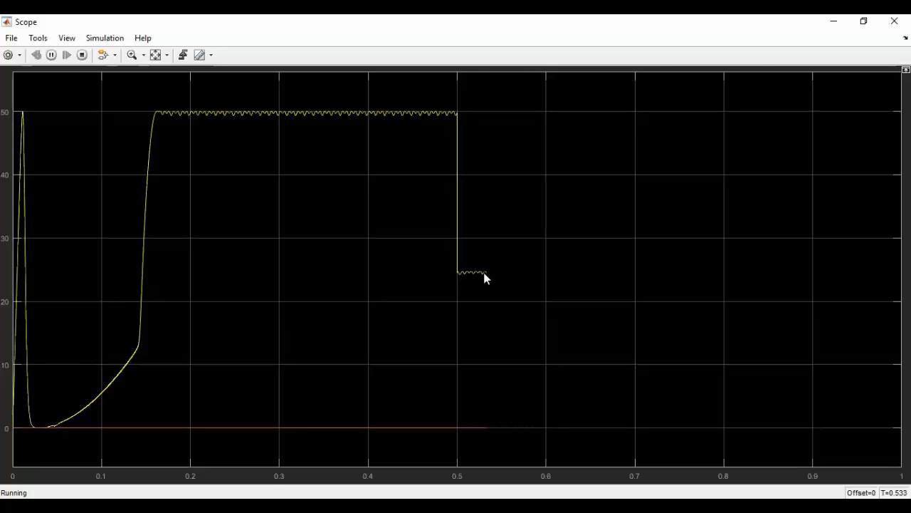
{"action": "mouse_move", "coordinate": [563, 278]}
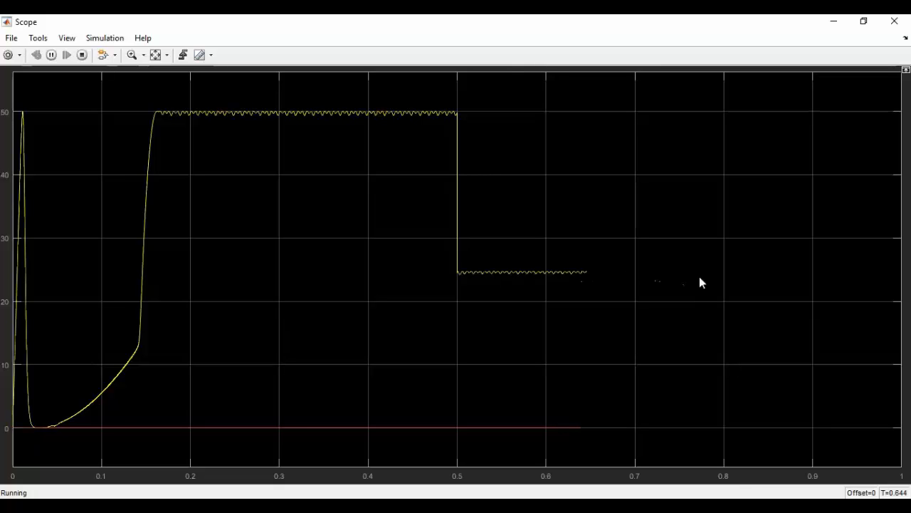
{"action": "mouse_move", "coordinate": [747, 407]}
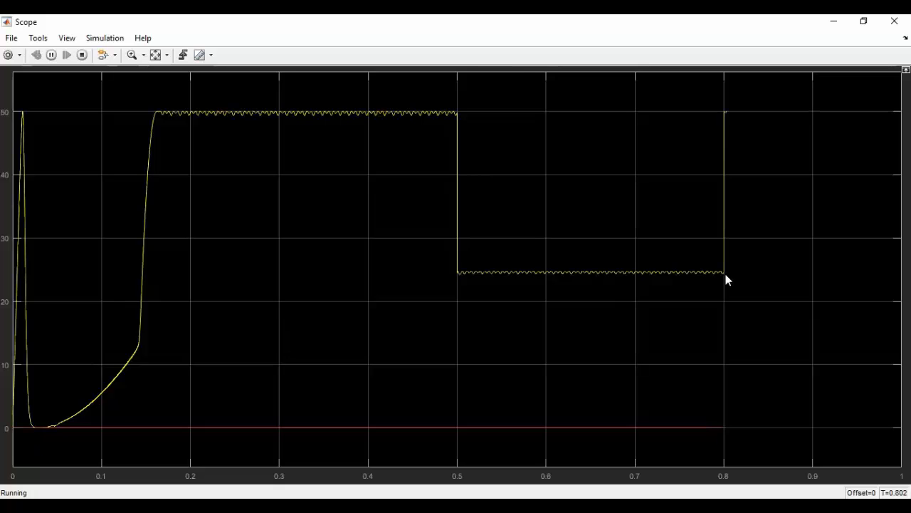
{"action": "mouse_move", "coordinate": [775, 117]}
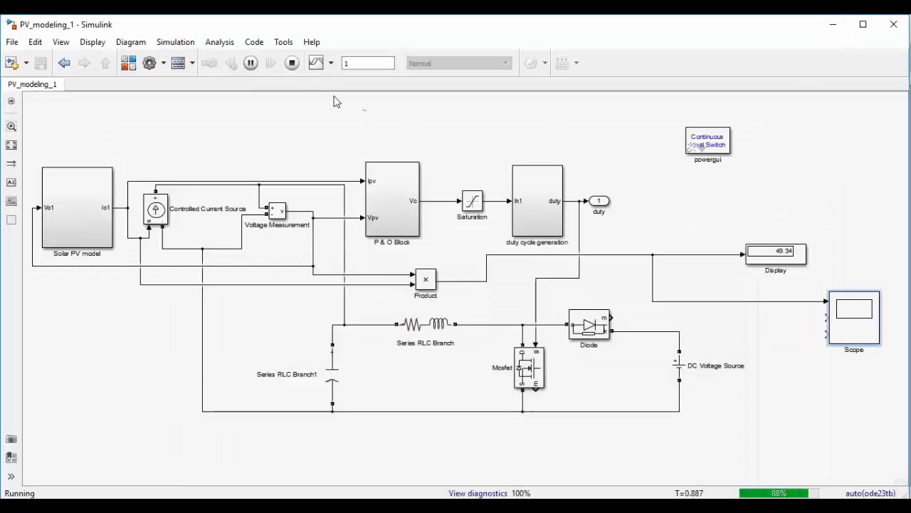
Stop the simulation, leaving the output power display at 50.04
{"action": "left_click", "coordinate": [292, 62]}
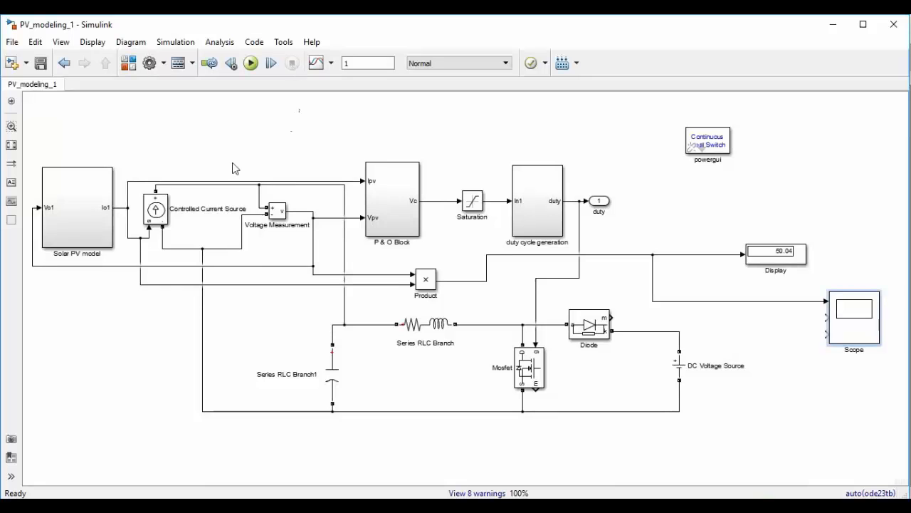
{"action": "mouse_move", "coordinate": [772, 376]}
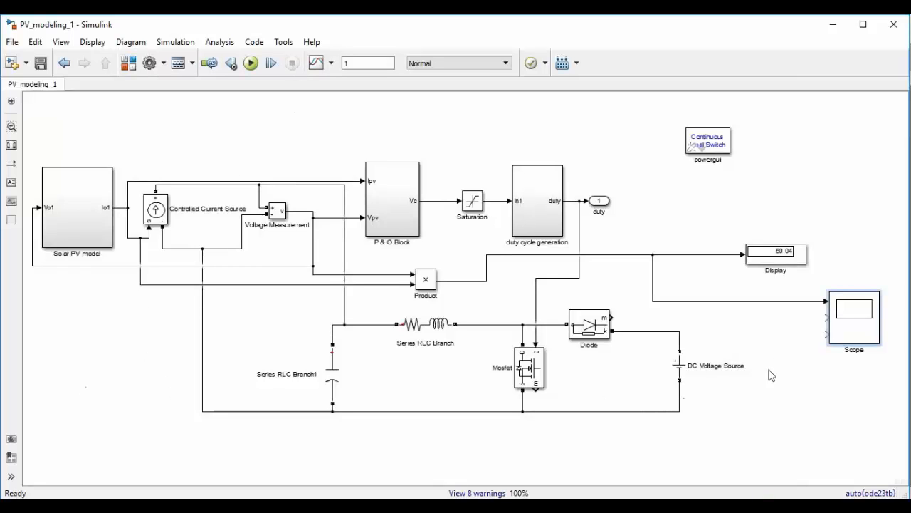
{"action": "mouse_move", "coordinate": [138, 228]}
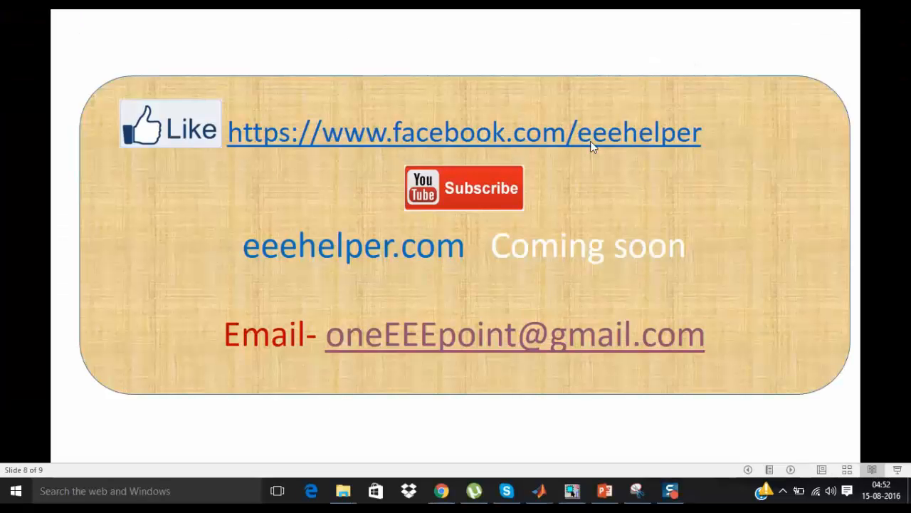
{"action": "mouse_move", "coordinate": [311, 177]}
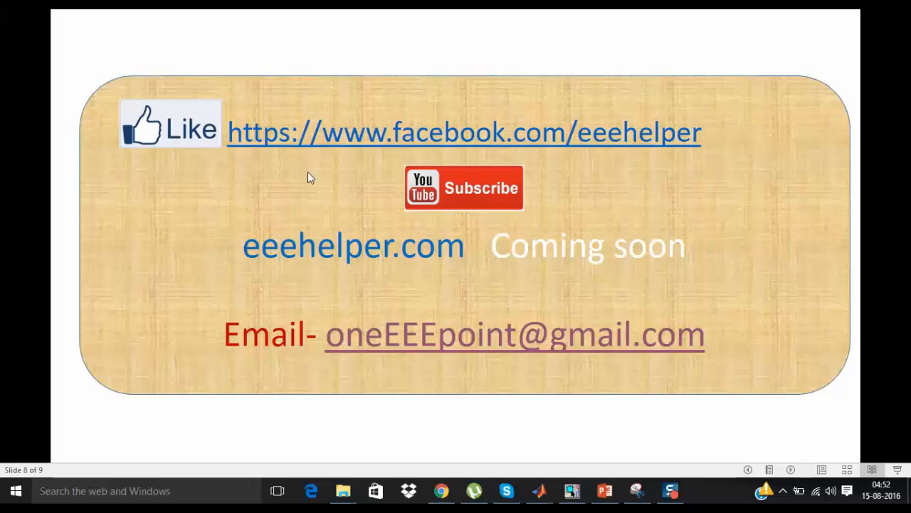
{"action": "mouse_move", "coordinate": [370, 180]}
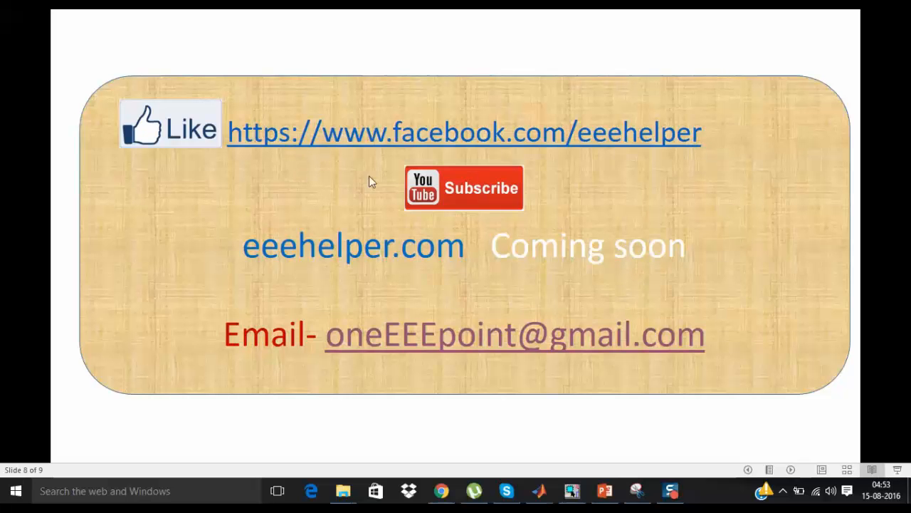
{"action": "mouse_move", "coordinate": [376, 205]}
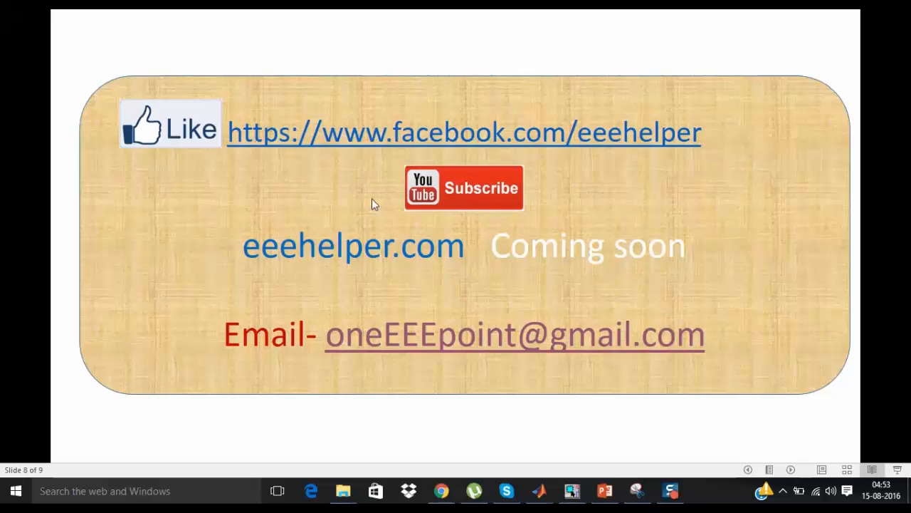
{"action": "mouse_move", "coordinate": [595, 206]}
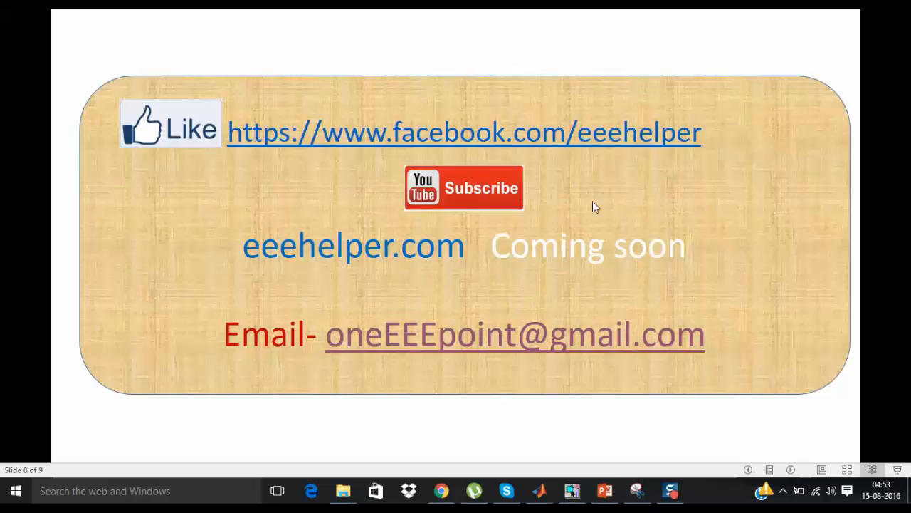
{"action": "mouse_move", "coordinate": [228, 289]}
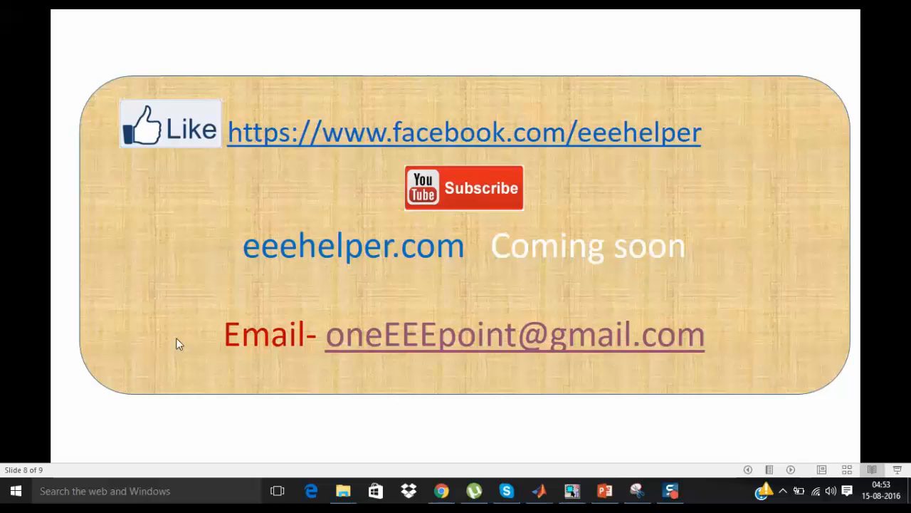
{"action": "mouse_move", "coordinate": [180, 322]}
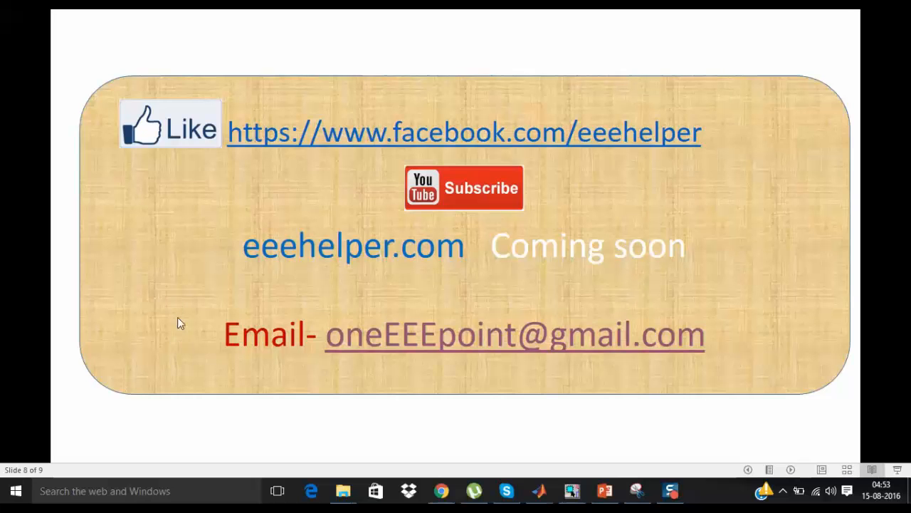